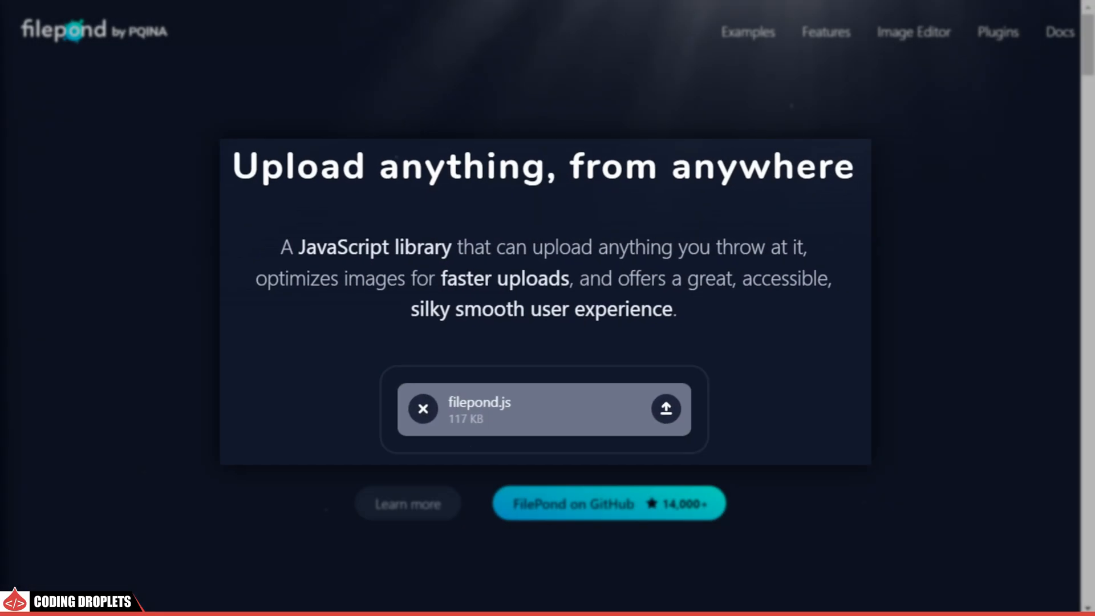
Step: Upload four JPG photos in the FilePond demo app, then open the localhost:5156 page
scroll("down", 3)
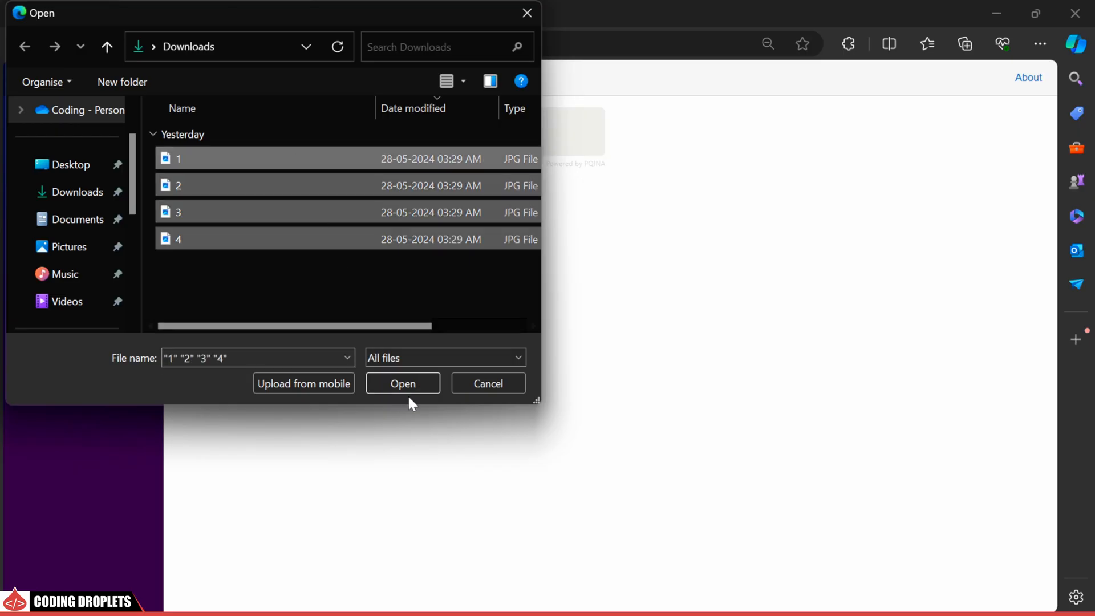
left_click(402, 383)
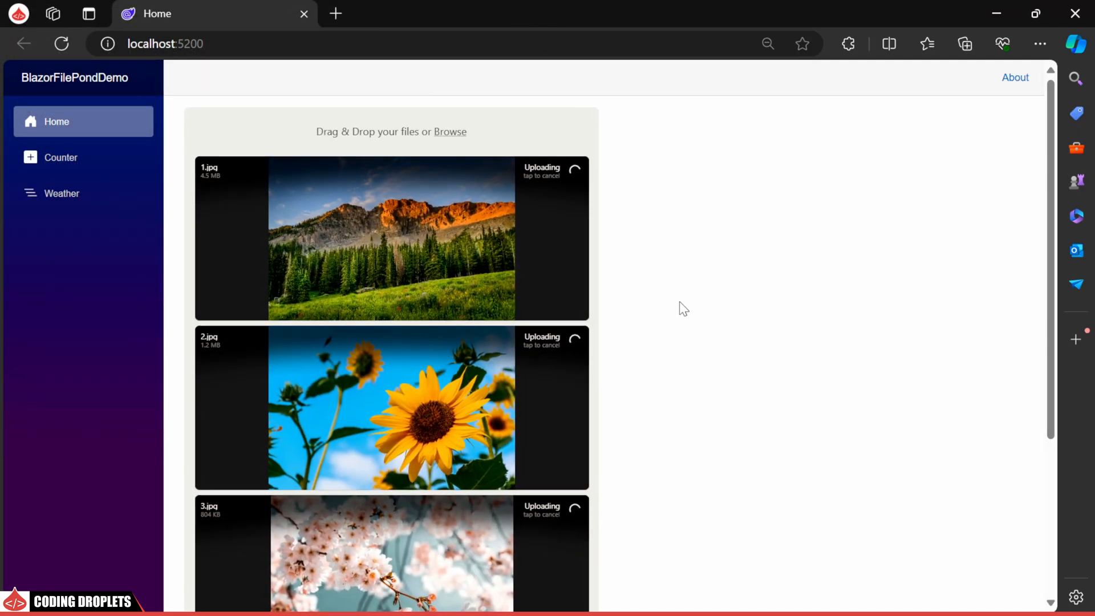
scroll("down", 3)
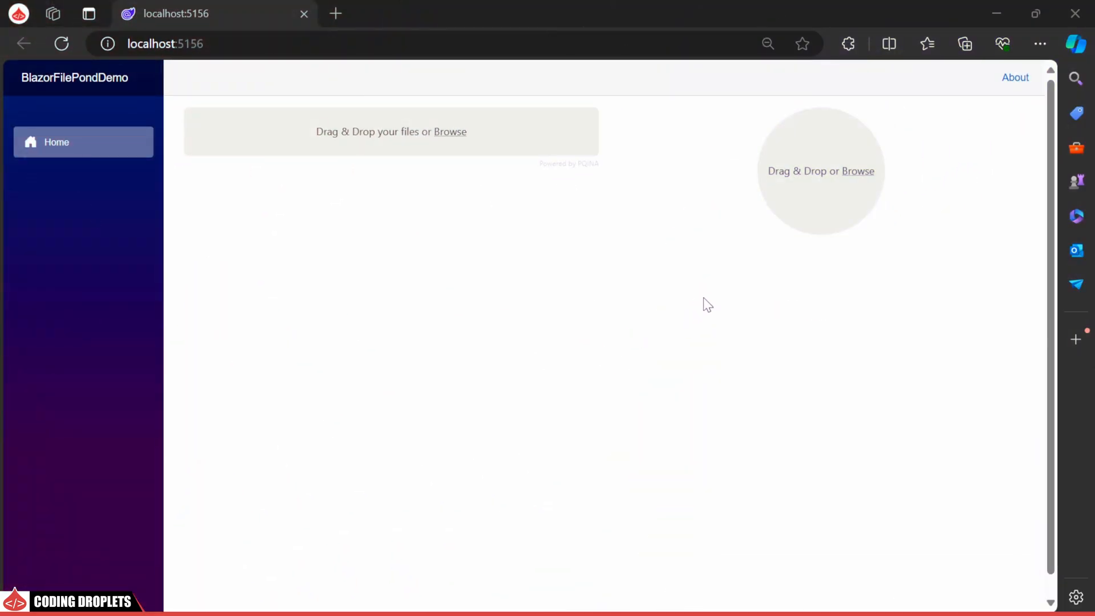
left_click(450, 131)
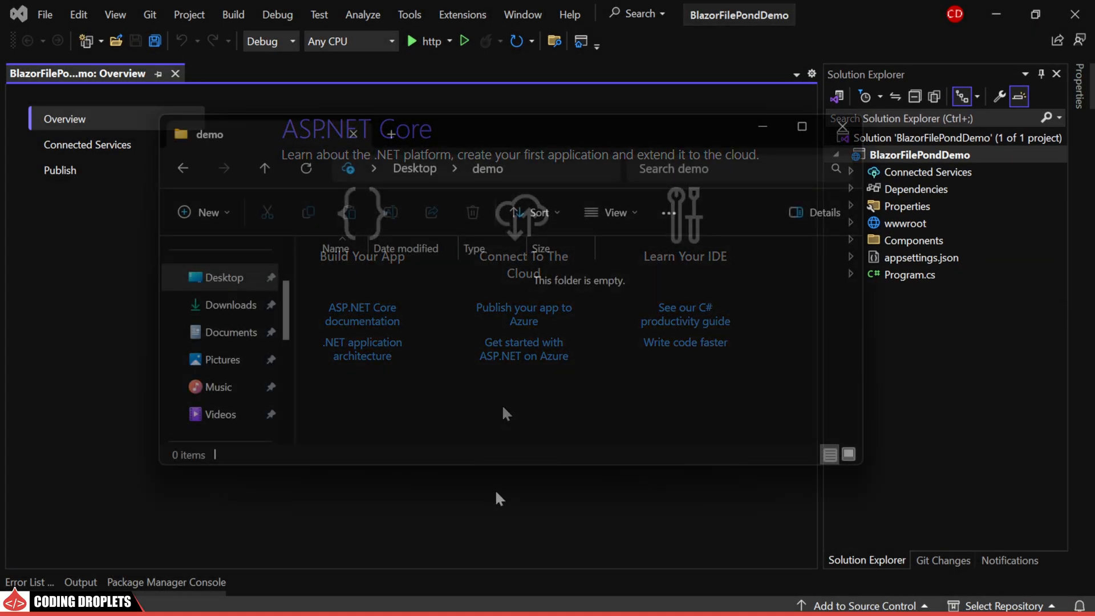
Step: Create a demo uploads folder and set UploadsFolder to C:\Users\codingdroplets\Desktop\demo\uploads in appsettings.json
right_click(506, 413)
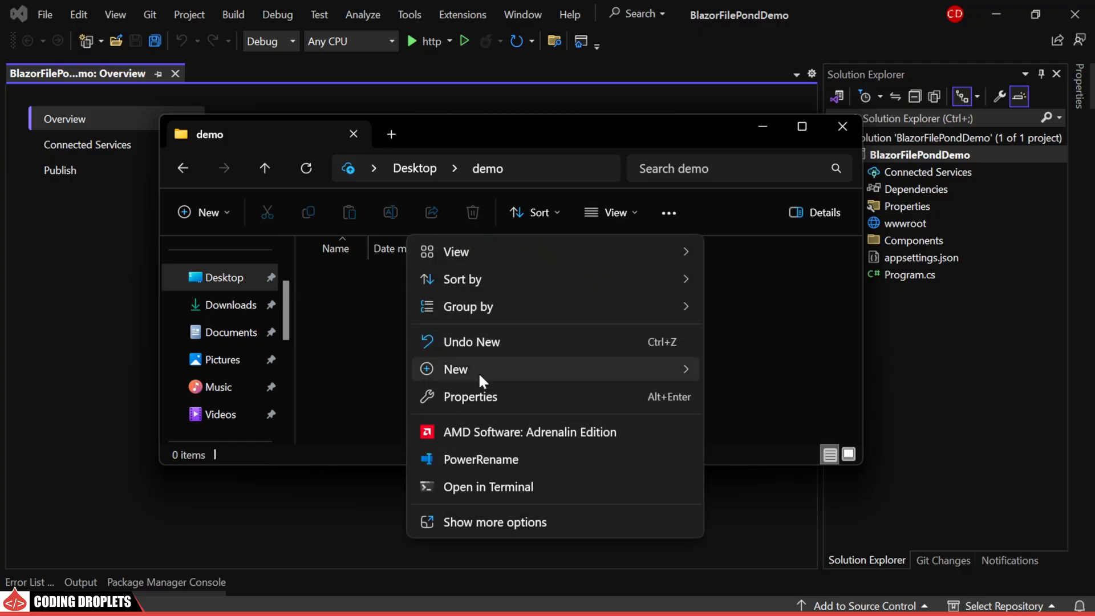
left_click(455, 369)
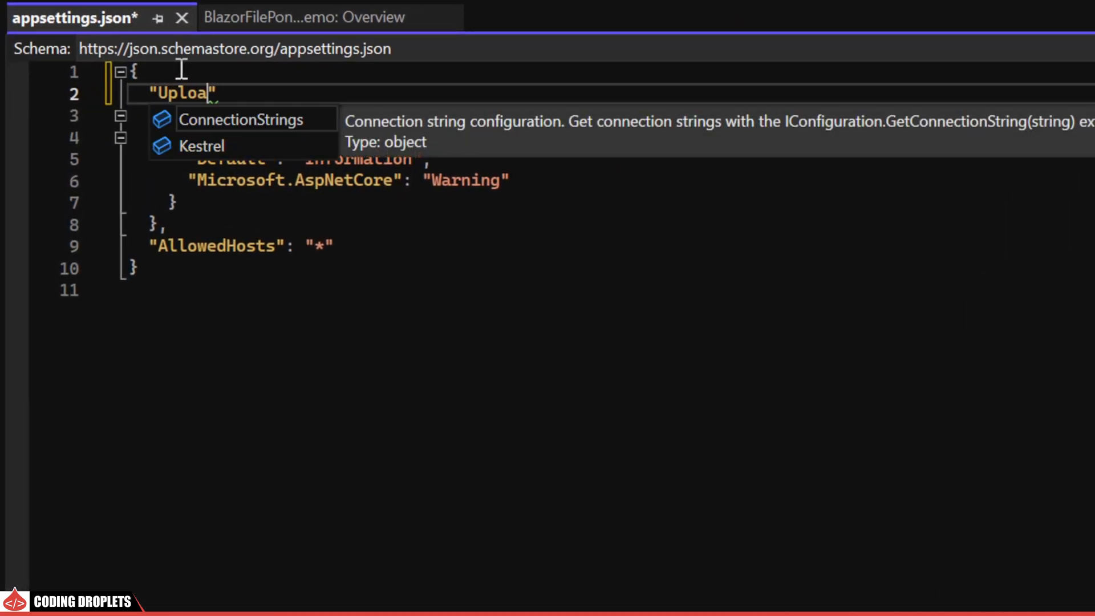
type("dsFolder\": \"\"")
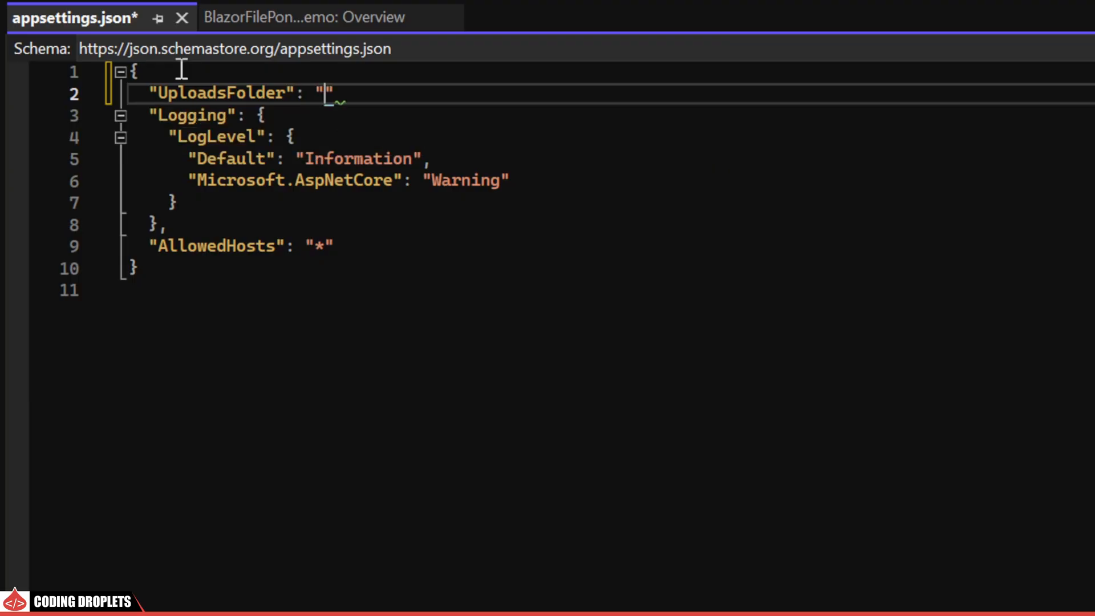
type("C:\\\\Users\\\\codingdroplets\\\\Desktop\\\\demo\\\\uploads")
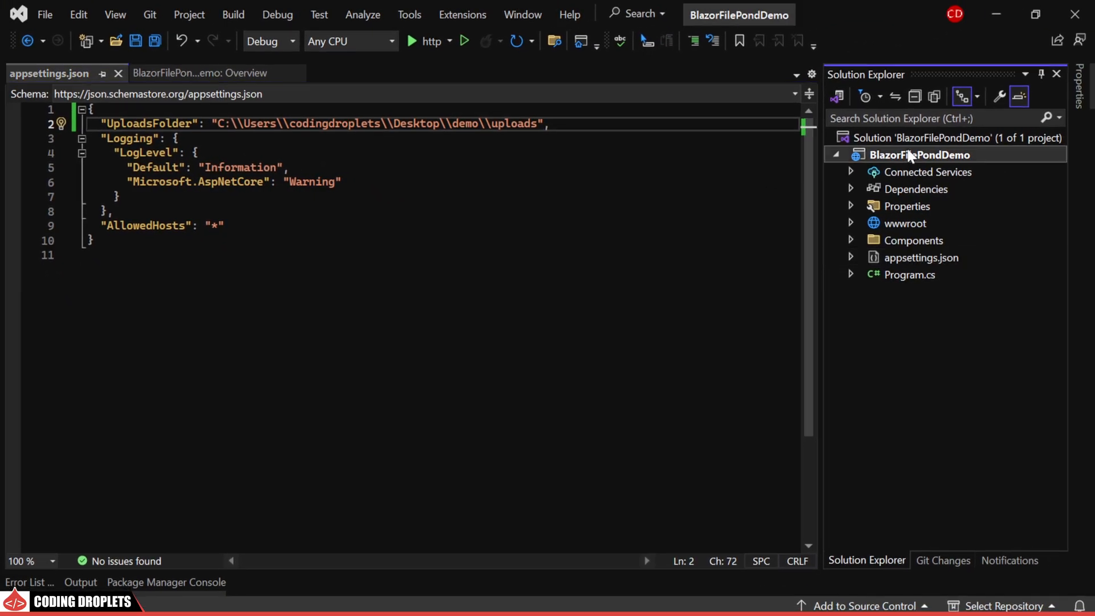
Step: Create a Controllers folder holding an empty API controller named FileController
right_click(920, 155)
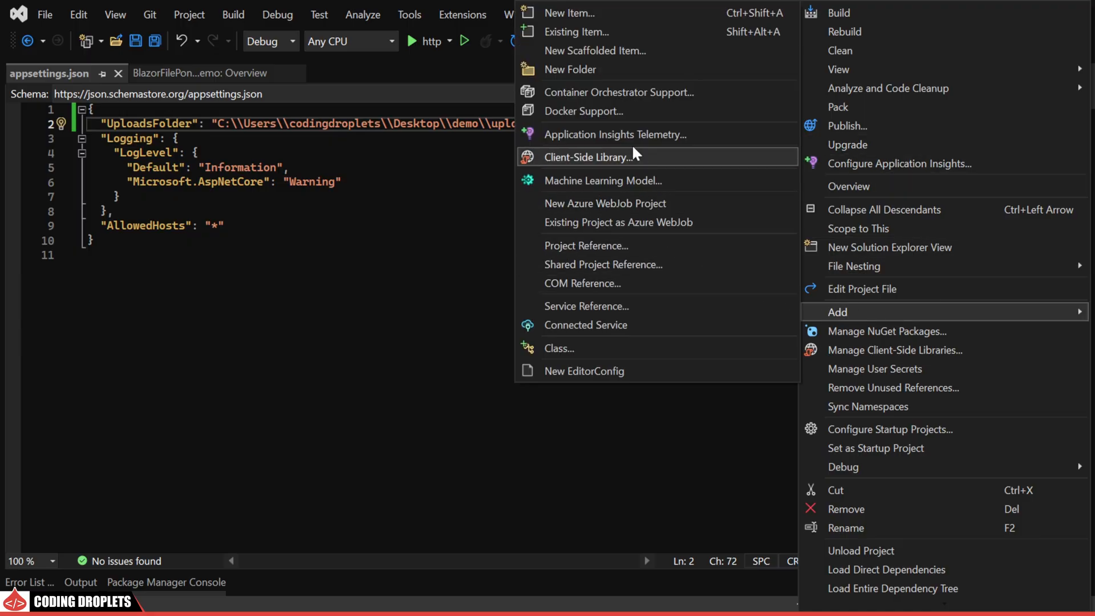
left_click(570, 69)
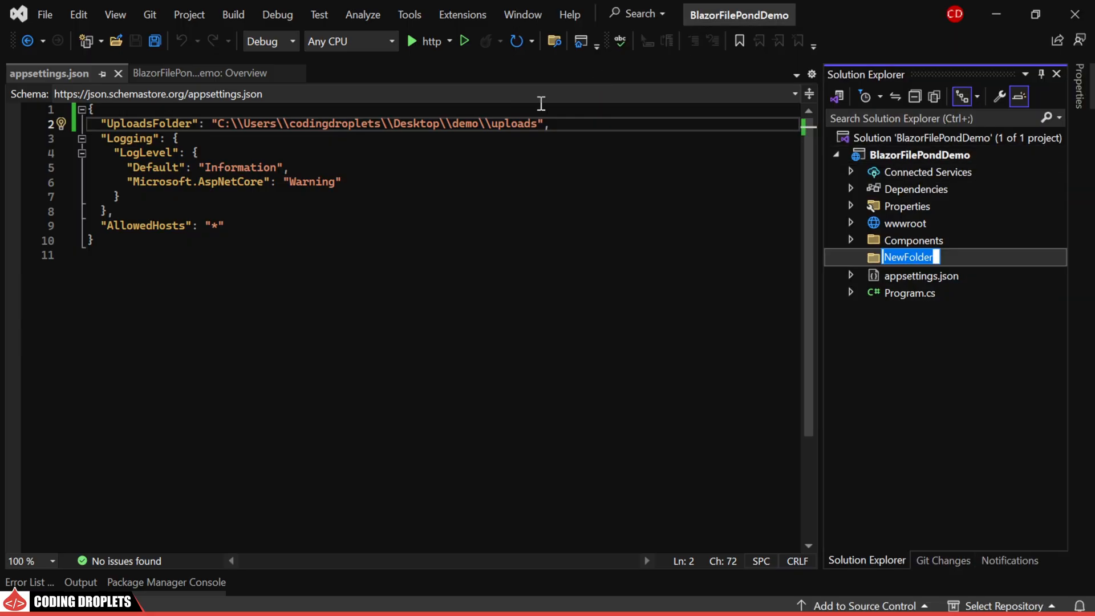
type("Controllers")
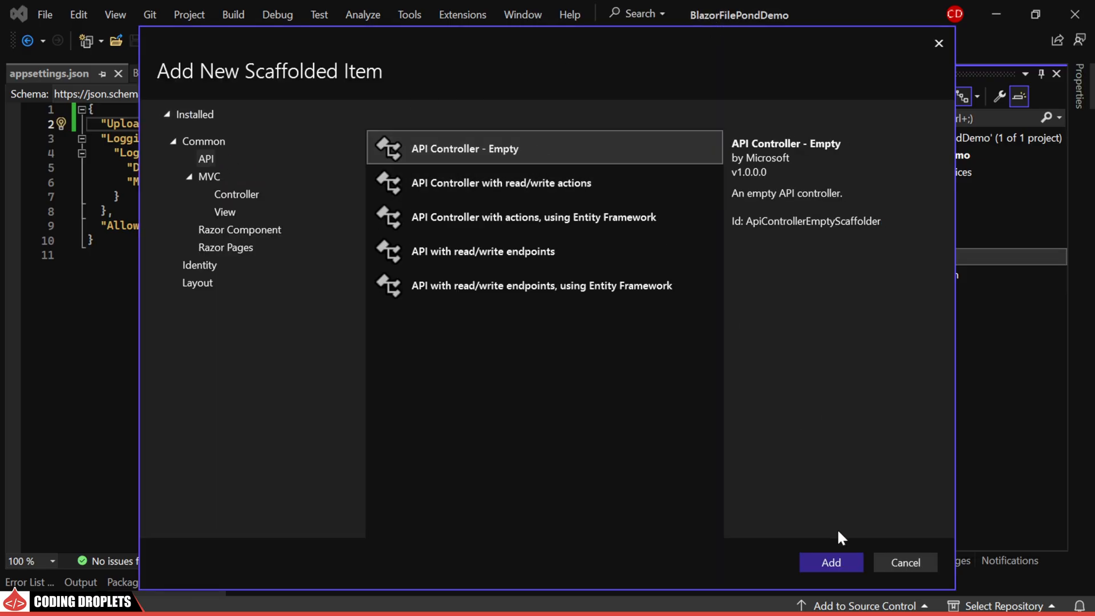
left_click(831, 563)
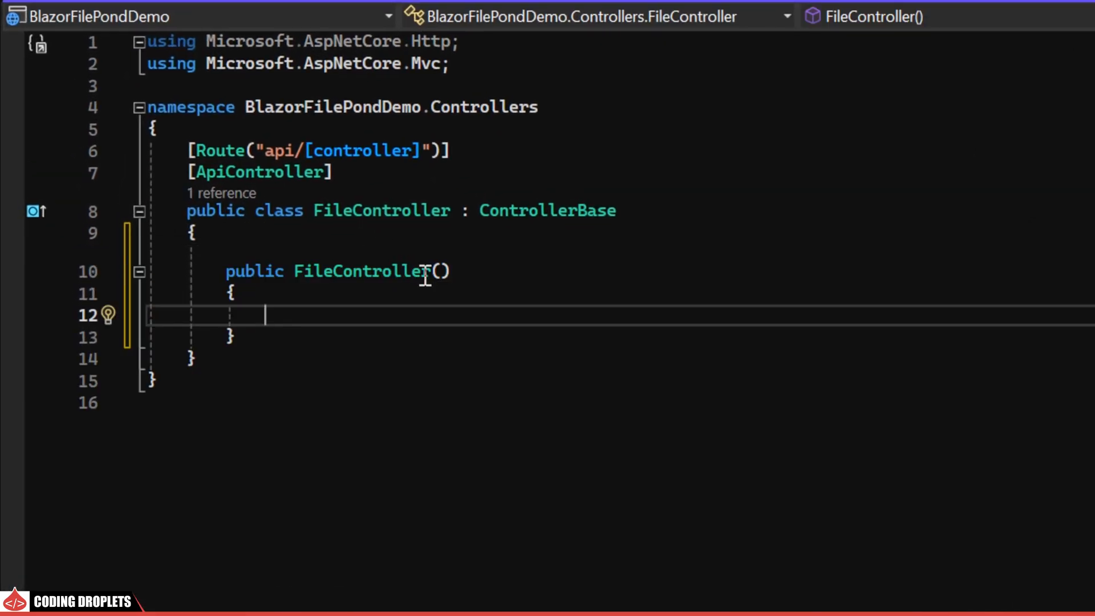
Step: Inject IConfiguration into FileController and declare an [HttpPost("upload")] async Upload action
type("IConfiguration configuration")
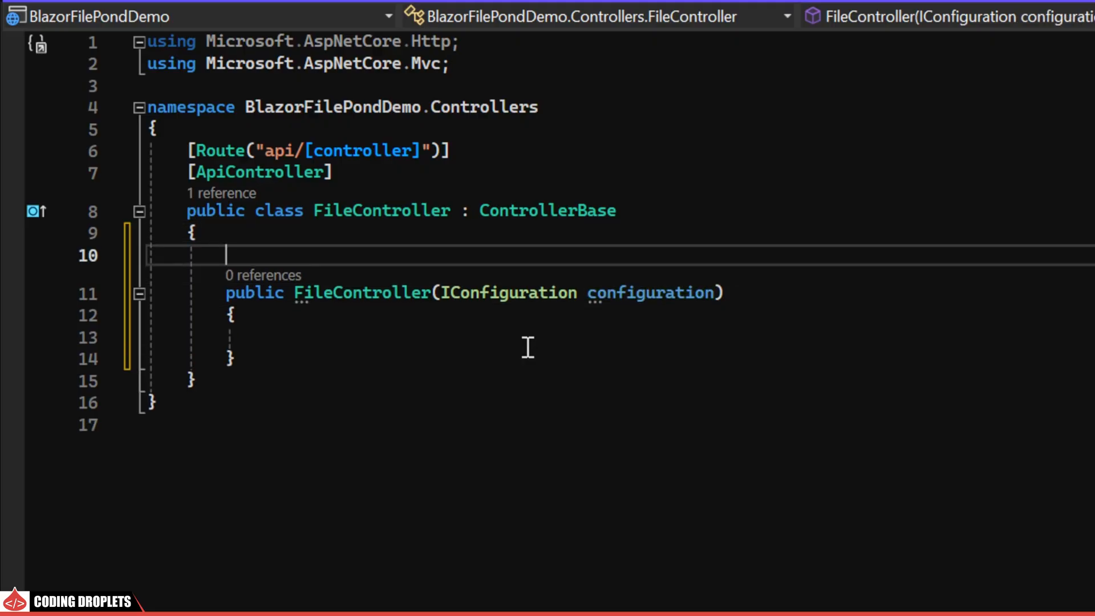
type("private readonly IConfiguration _configuration;")
type("[Httpp")
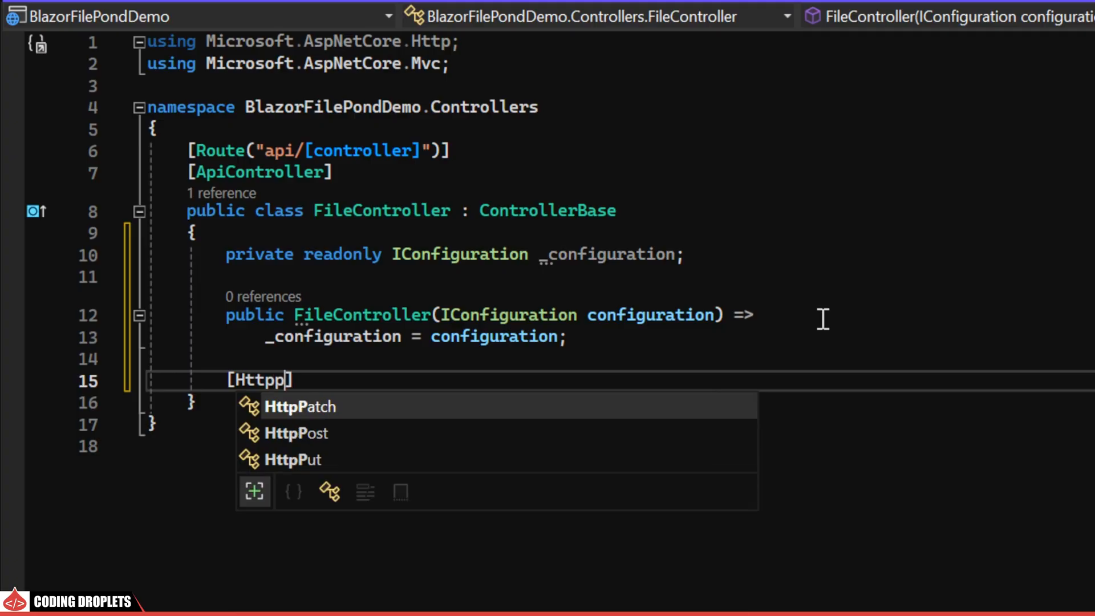
type("Post(\"upload\"")
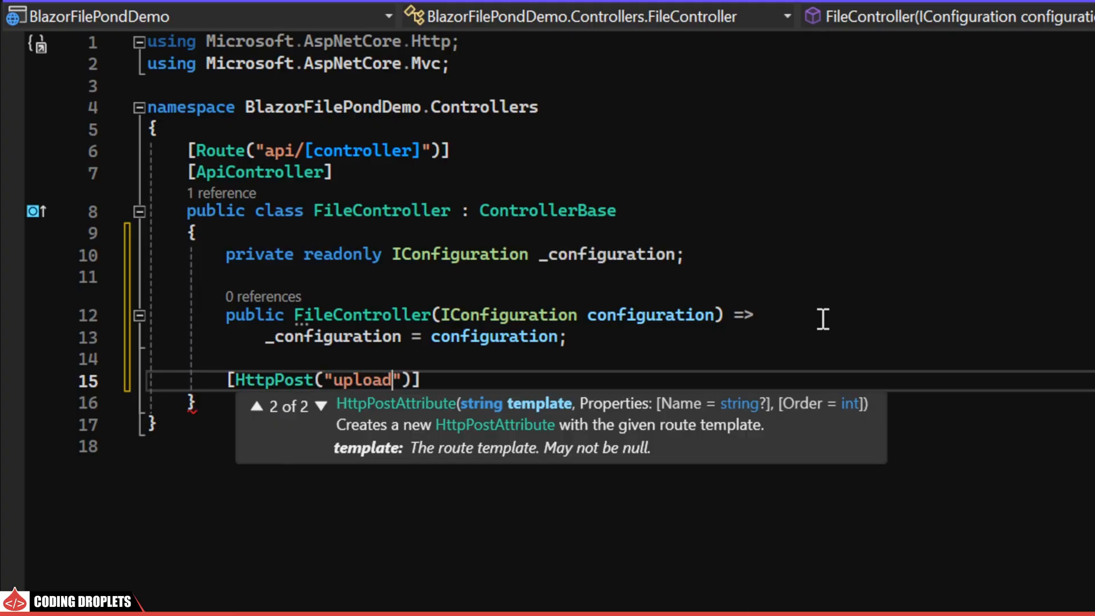
type("public")
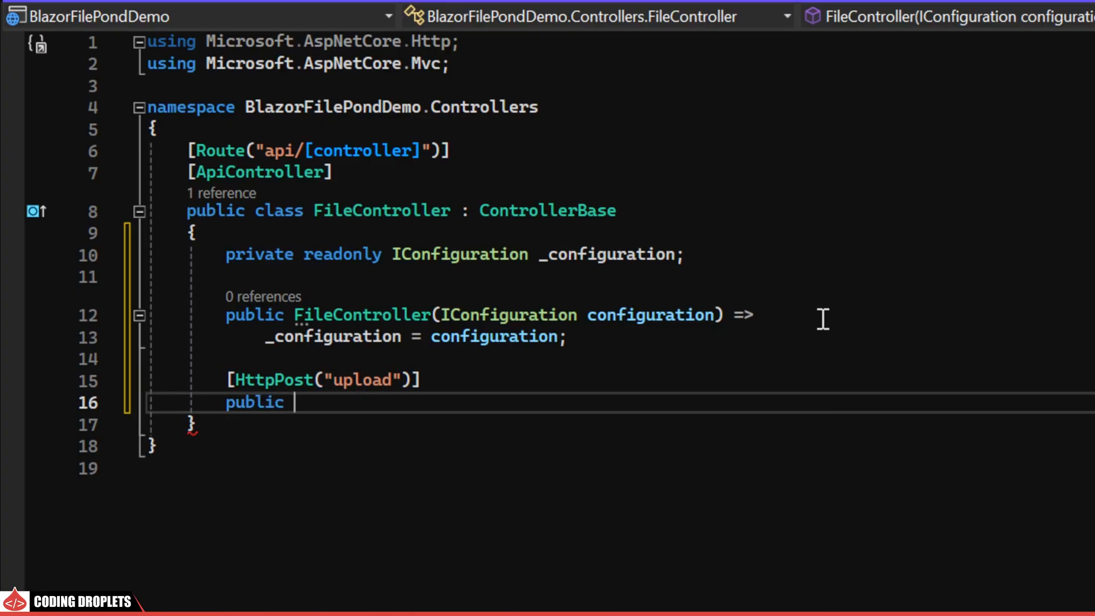
type("async Task<ActionResult> Upload")
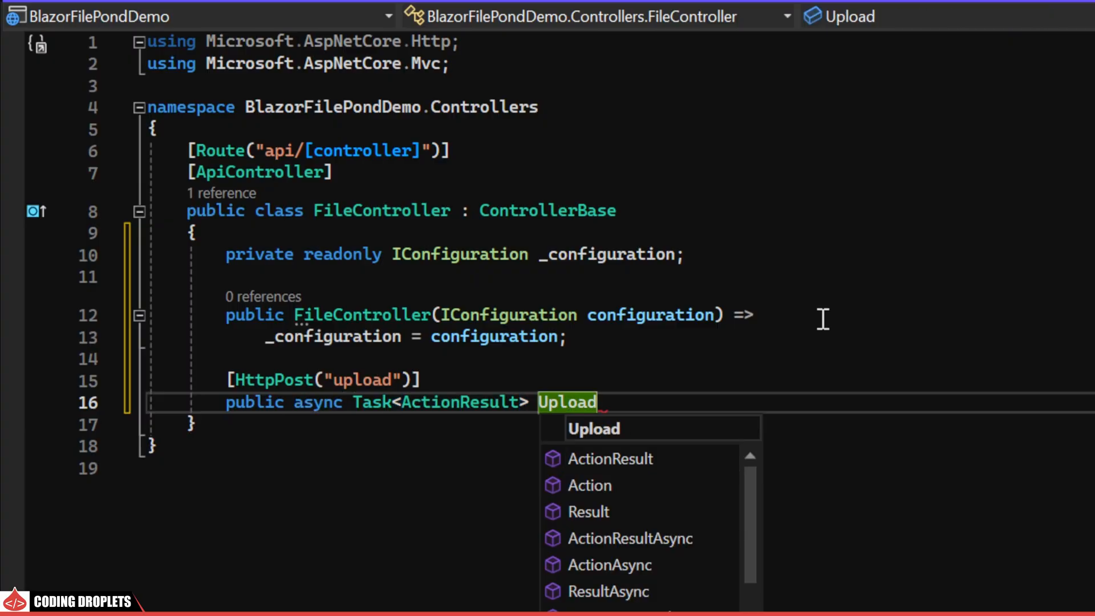
type("()")
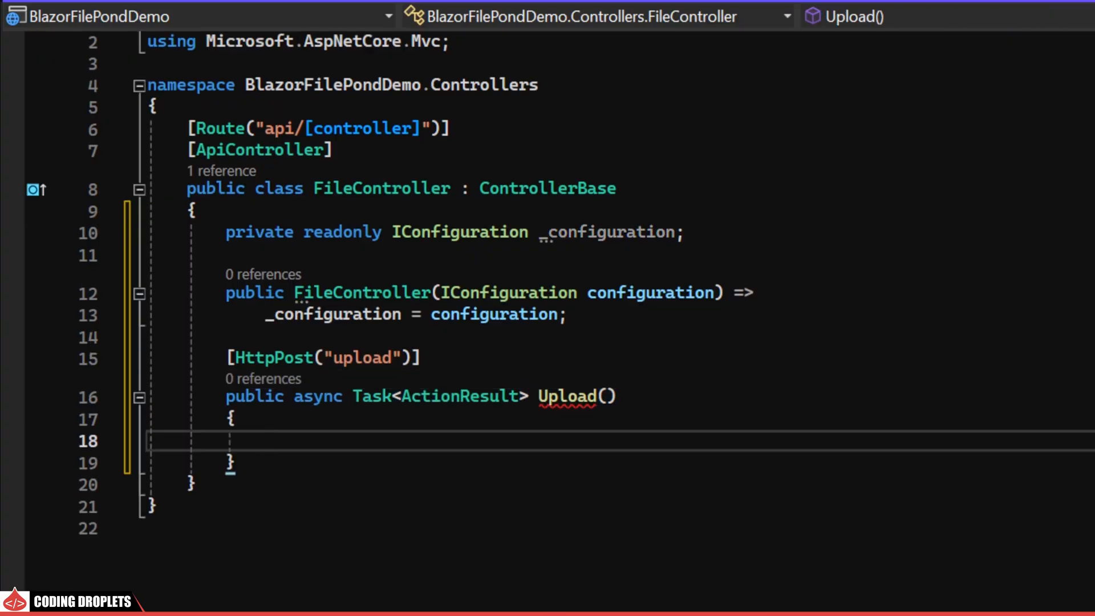
Step: Save the posted file to the UploadsFolder path with its file name, returning Ok()
type("var file = Request.Form.Files[0];")
type("var uploadF")
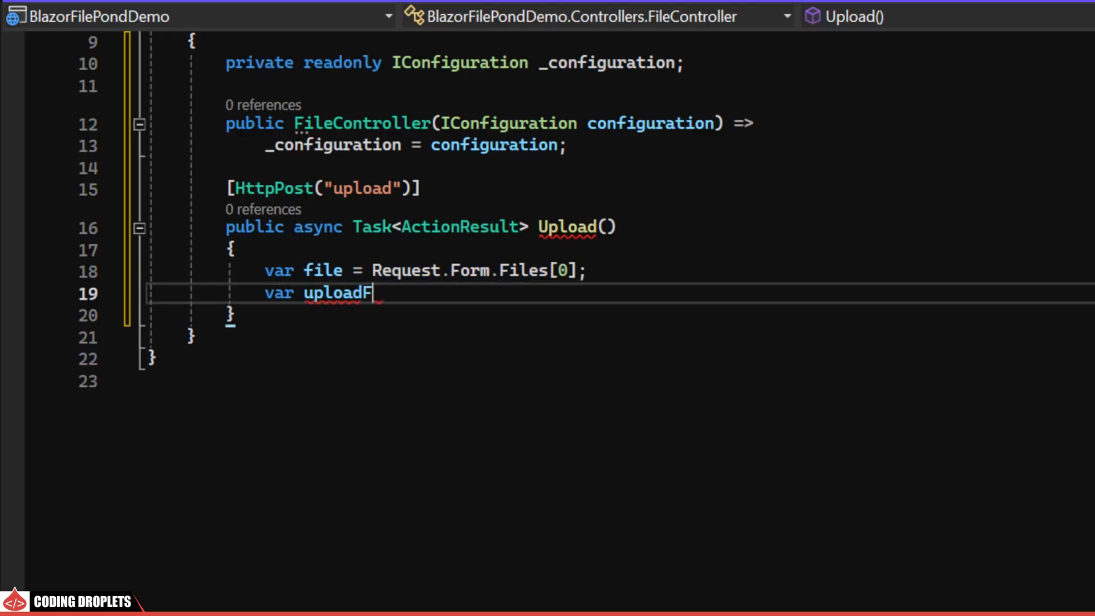
type("older = _configuration.GetValue<string>(")
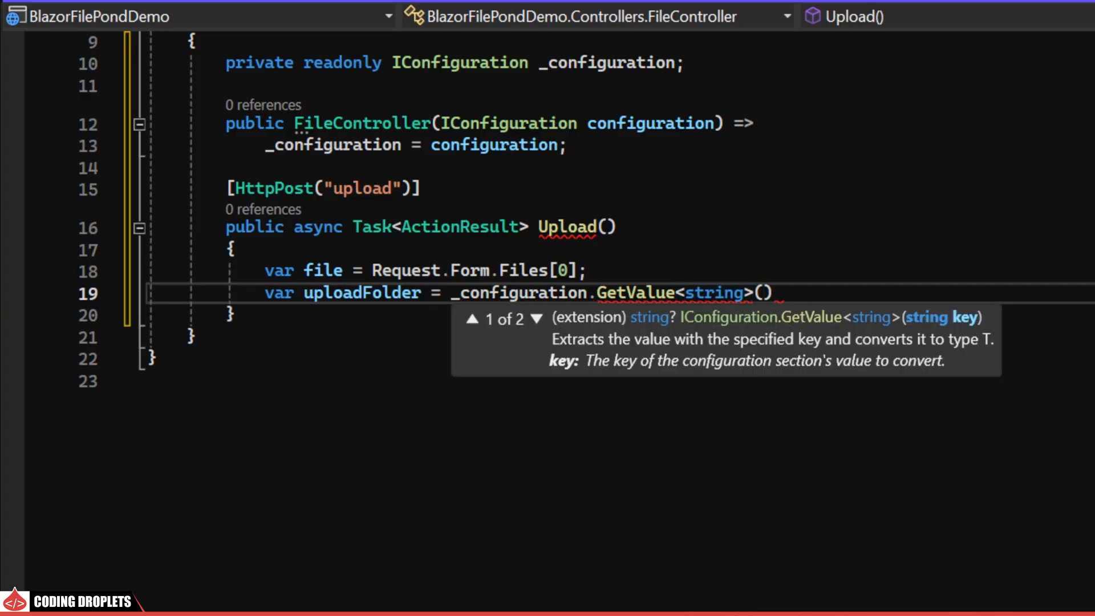
type("\"UploadsFolder\");")
type("var filePath = Path")
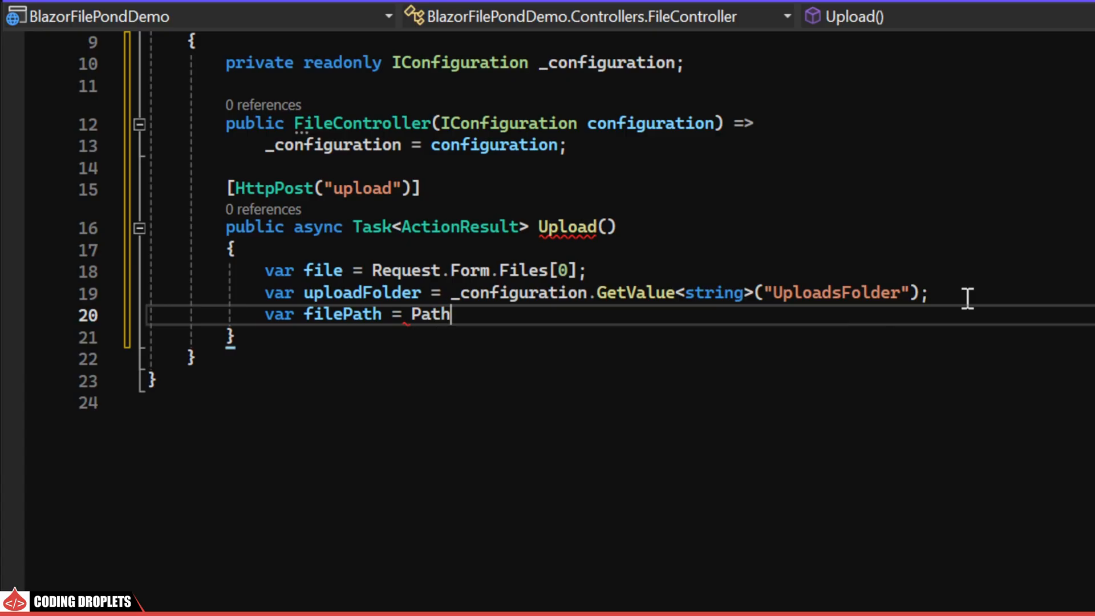
type(".Combine(uploadFolder, file.FileName);")
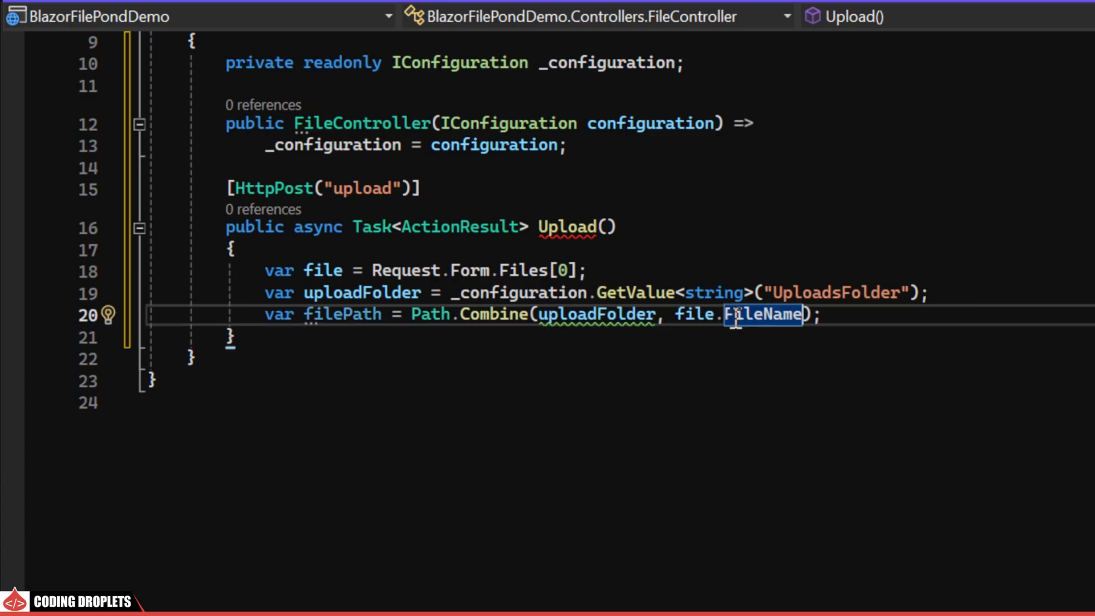
type("awa")
type("using(var fileStream = new FileStream(filePath, FileMode.Create")
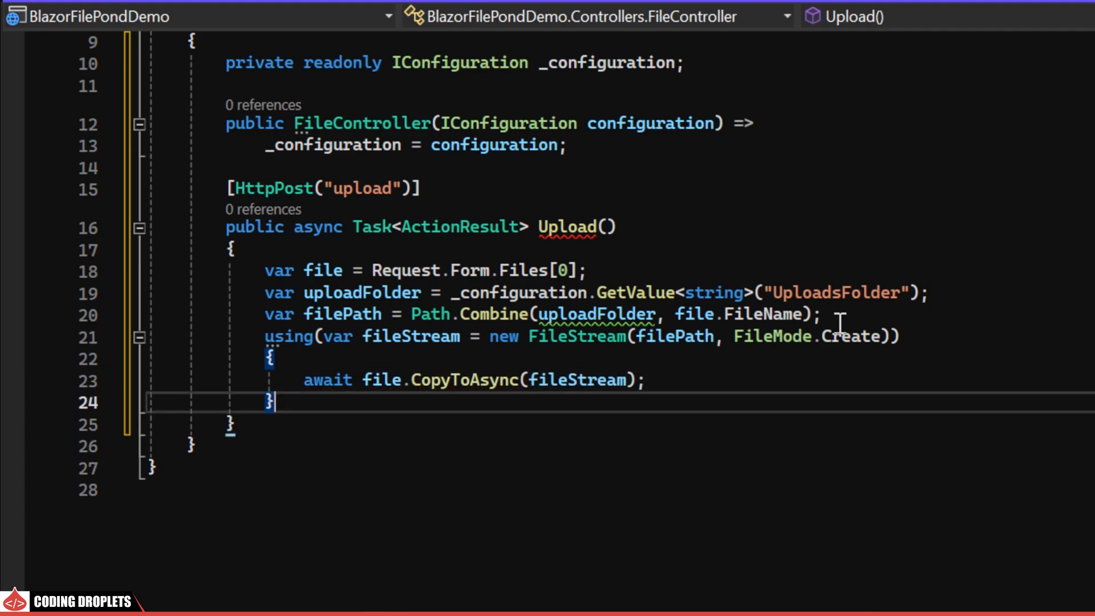
type("return")
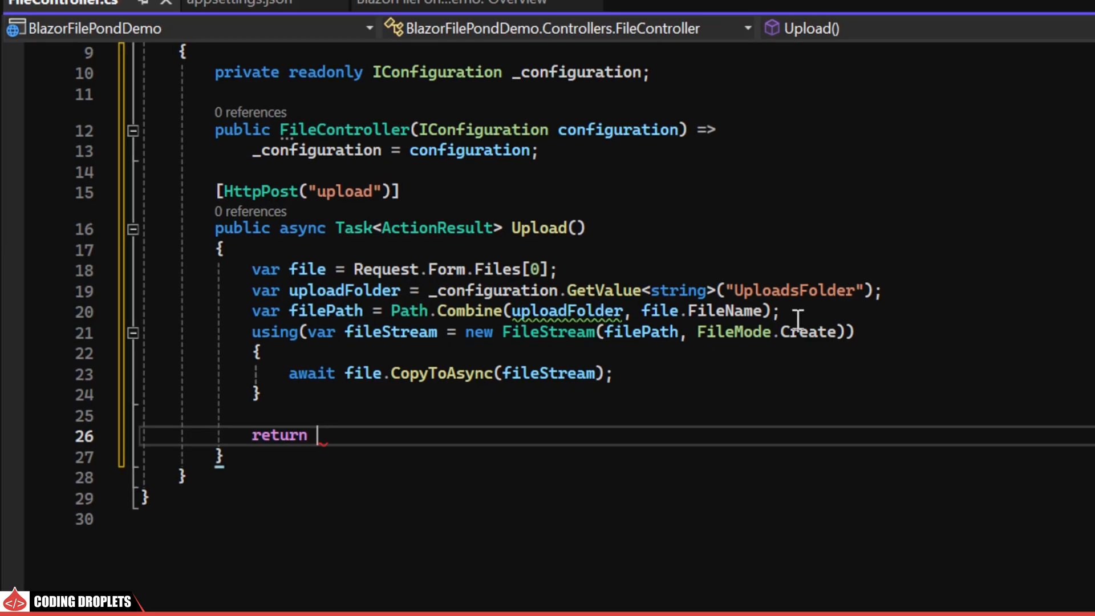
type("Ok();")
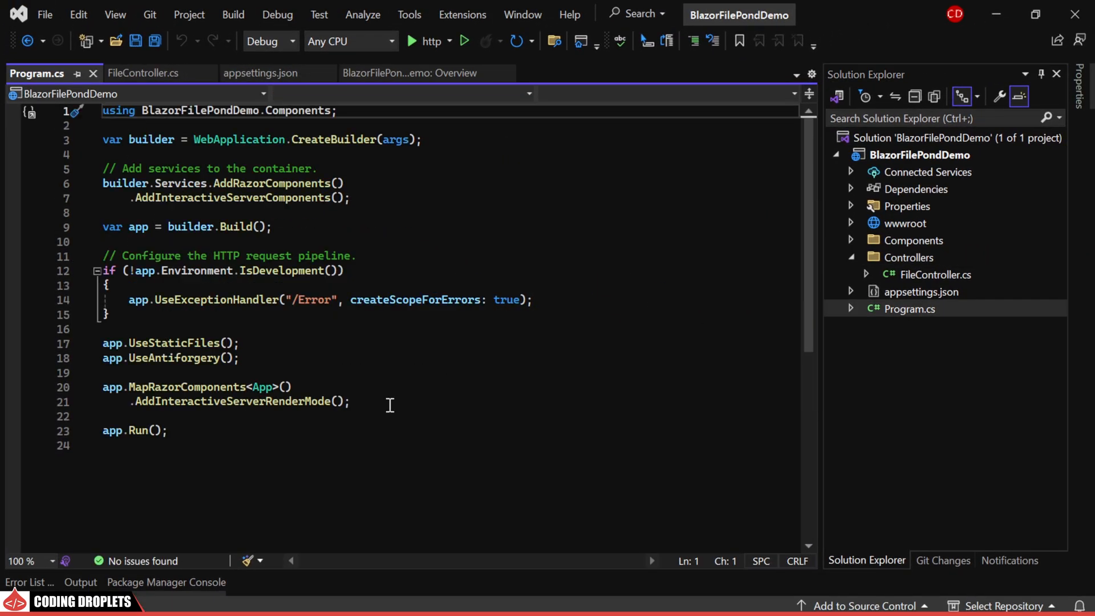
Step: Add MapControllers and Razor component endpoints in Program.cs and begin a builder.Services registration
type("app.UseEndpoints(endpoints =>")
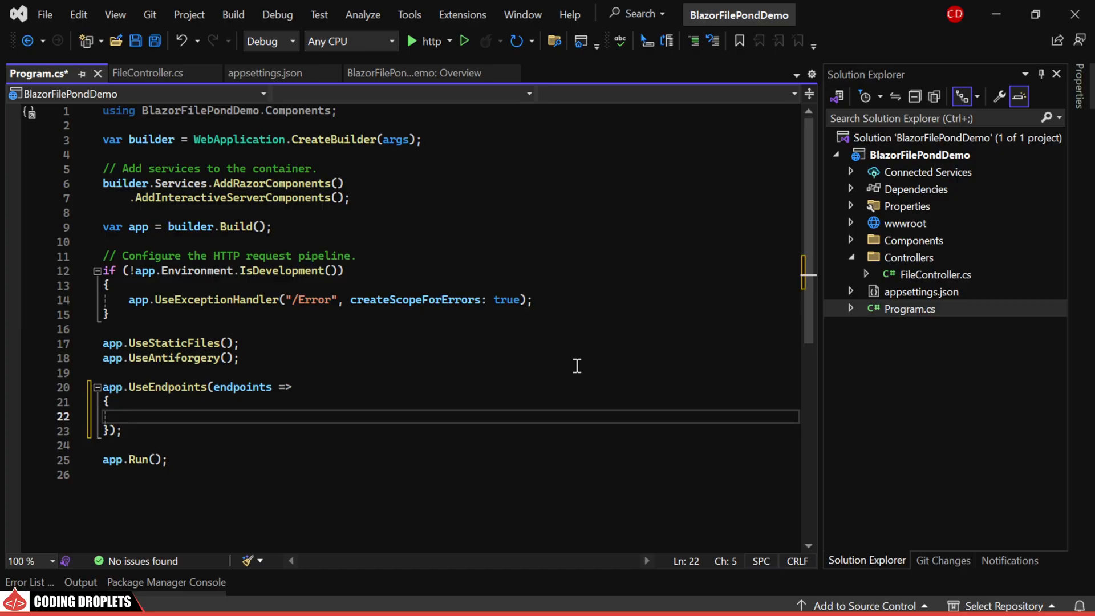
type("endpoints.MapControllers();")
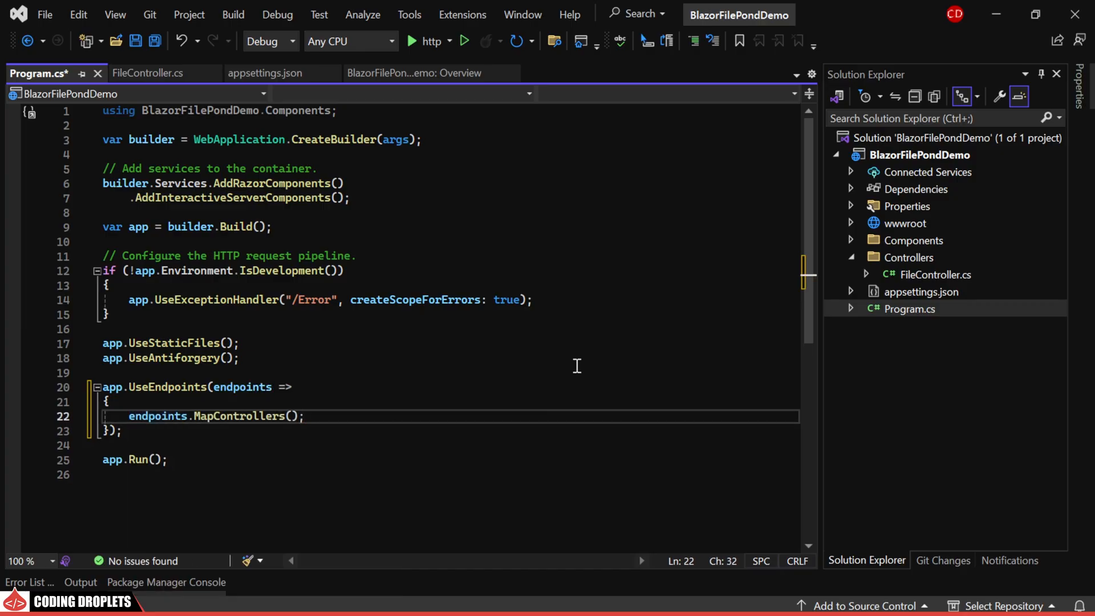
type("endpoints.MapRazorPages();")
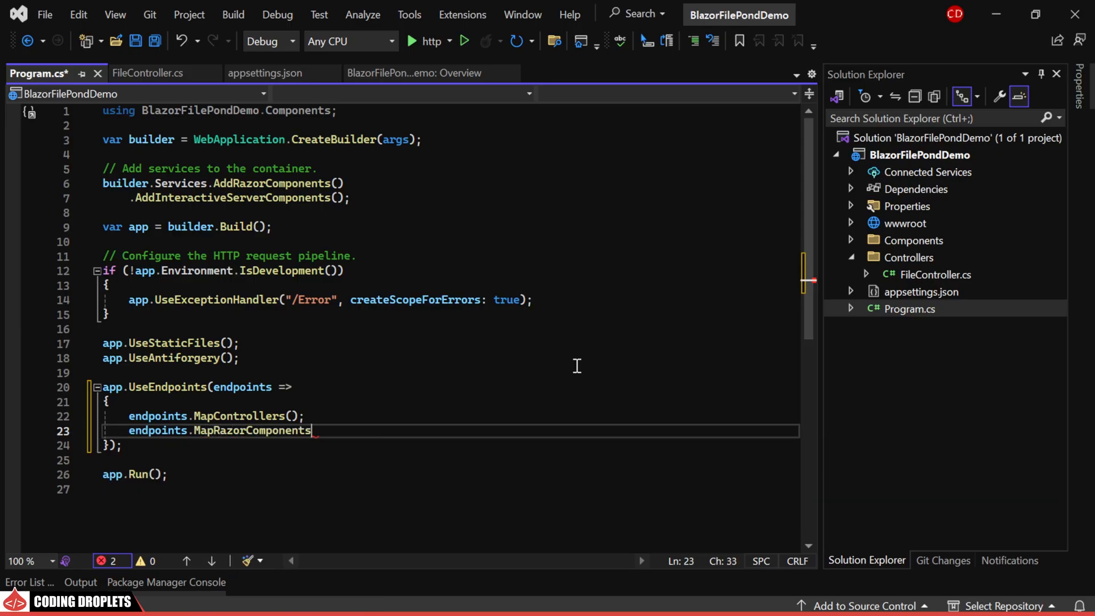
type("<App>().AddInteractiveServerRenderMode();")
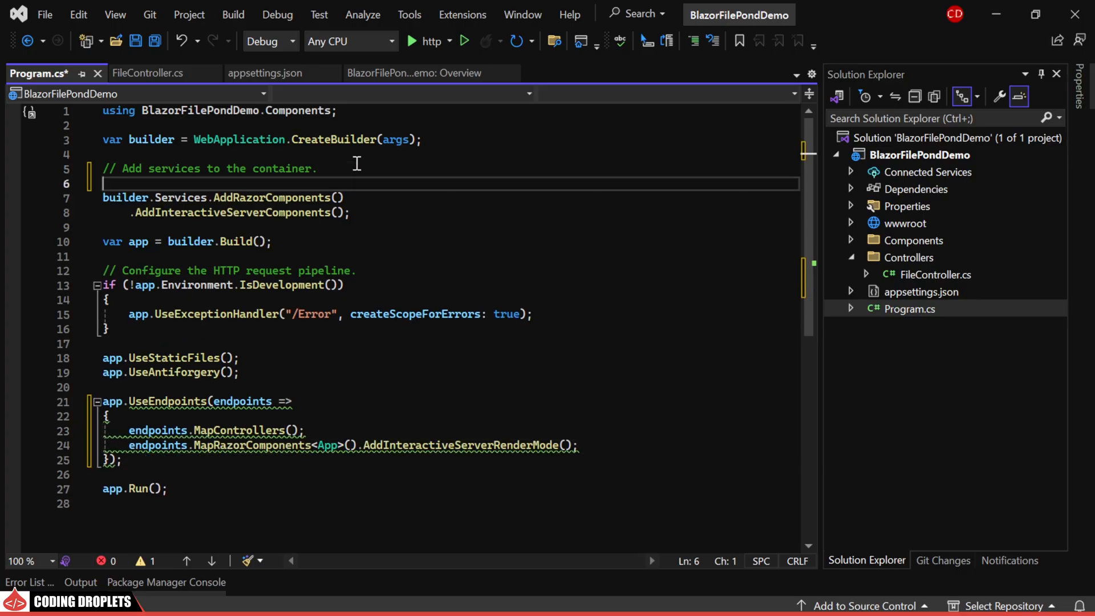
type("builder.Services.")
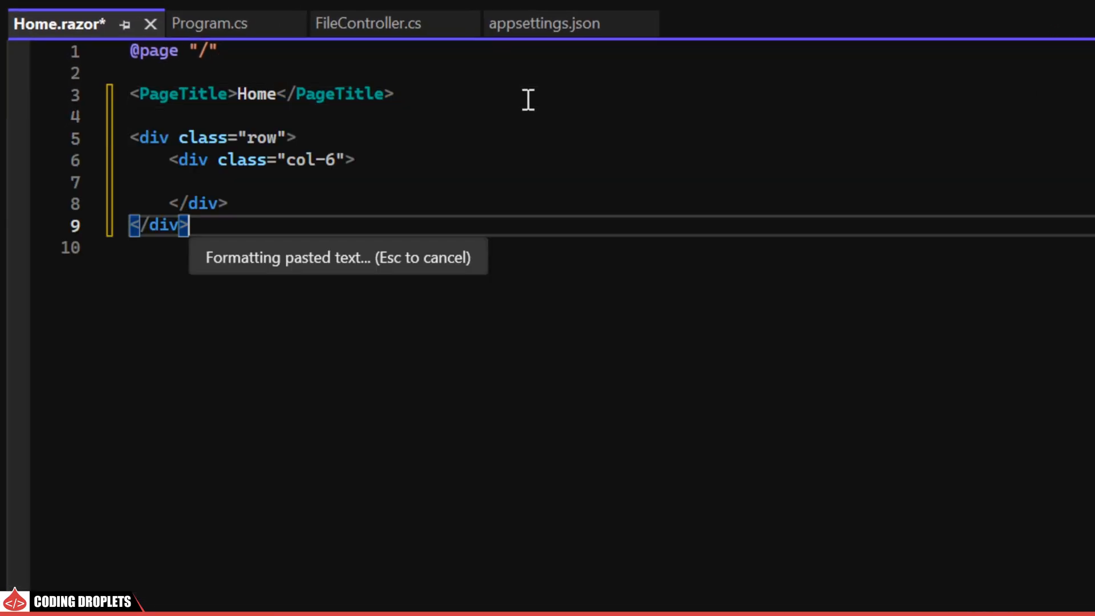
Step: Add <input type="file" multiple /> inside the Home page's col-6 column
type("<input typ")
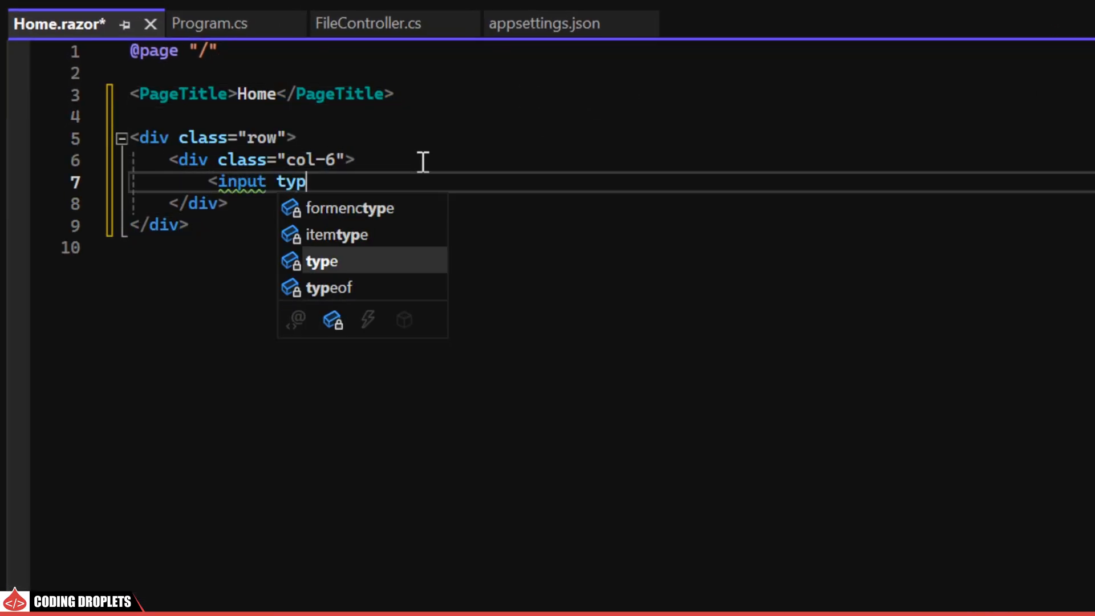
type("e=\"file\"")
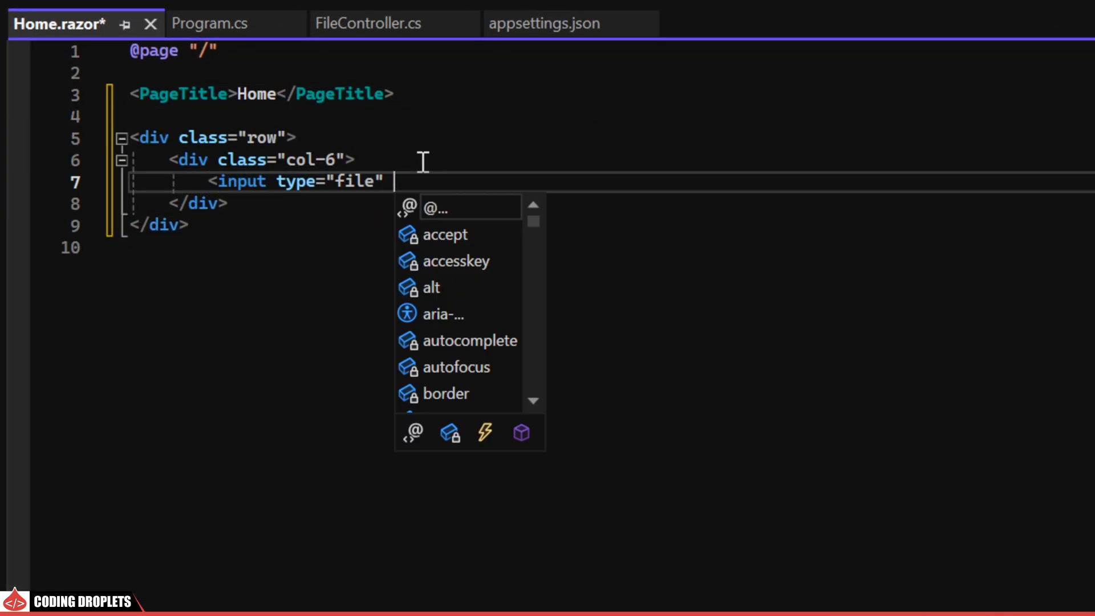
type("multiple /")
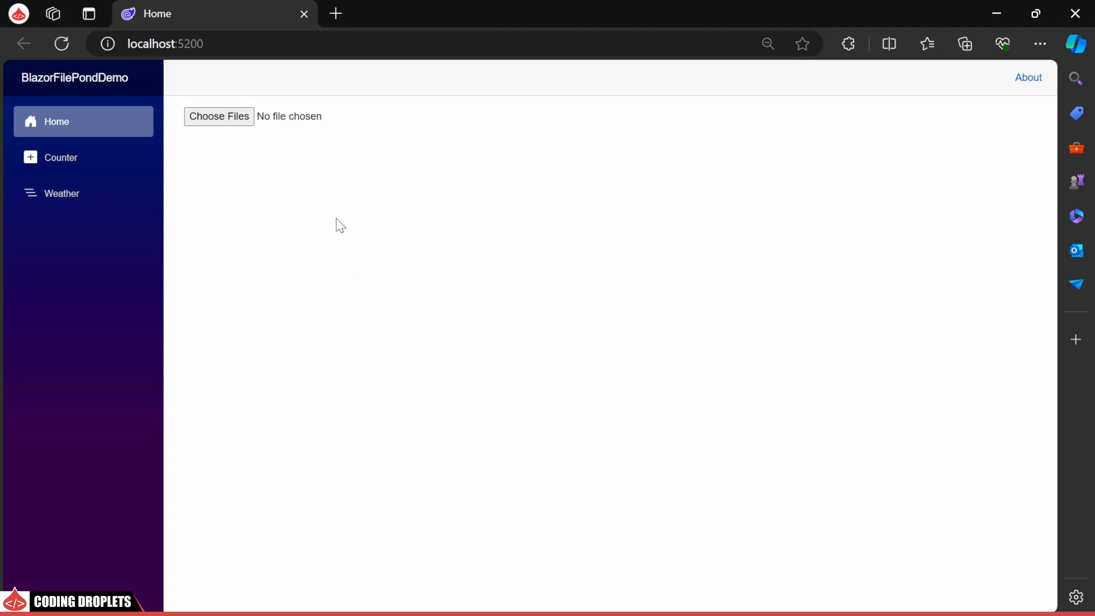
mouse_move(375, 184)
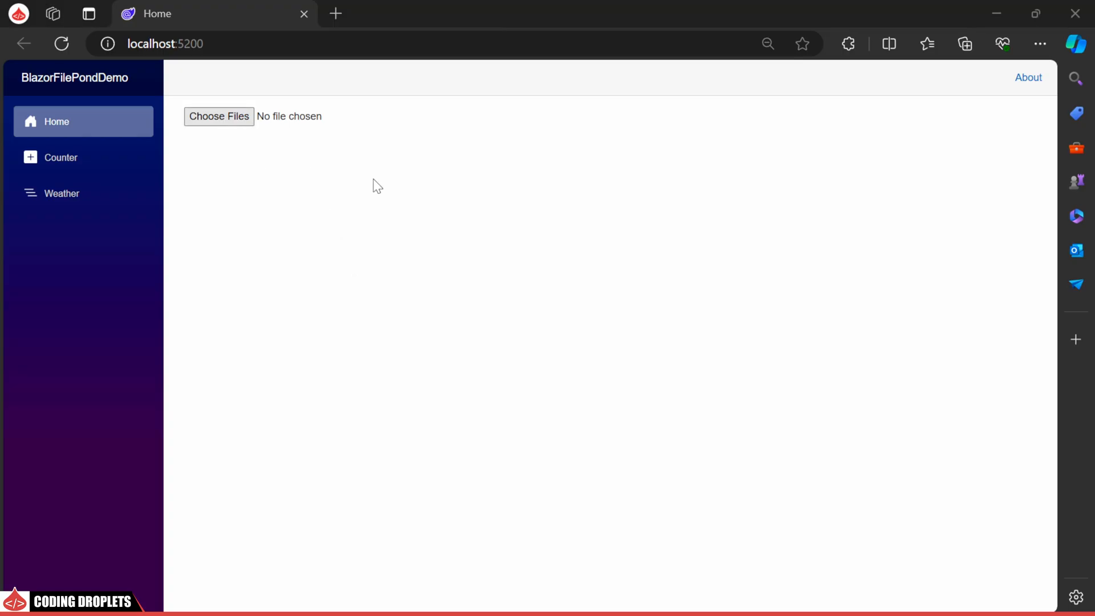
left_click(219, 116)
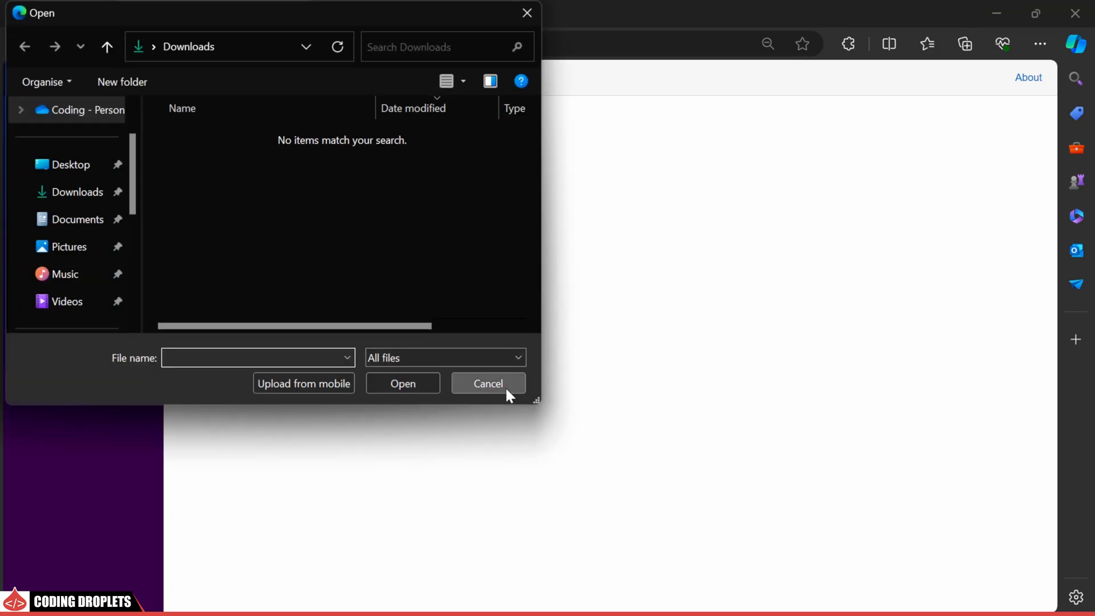
left_click(488, 382)
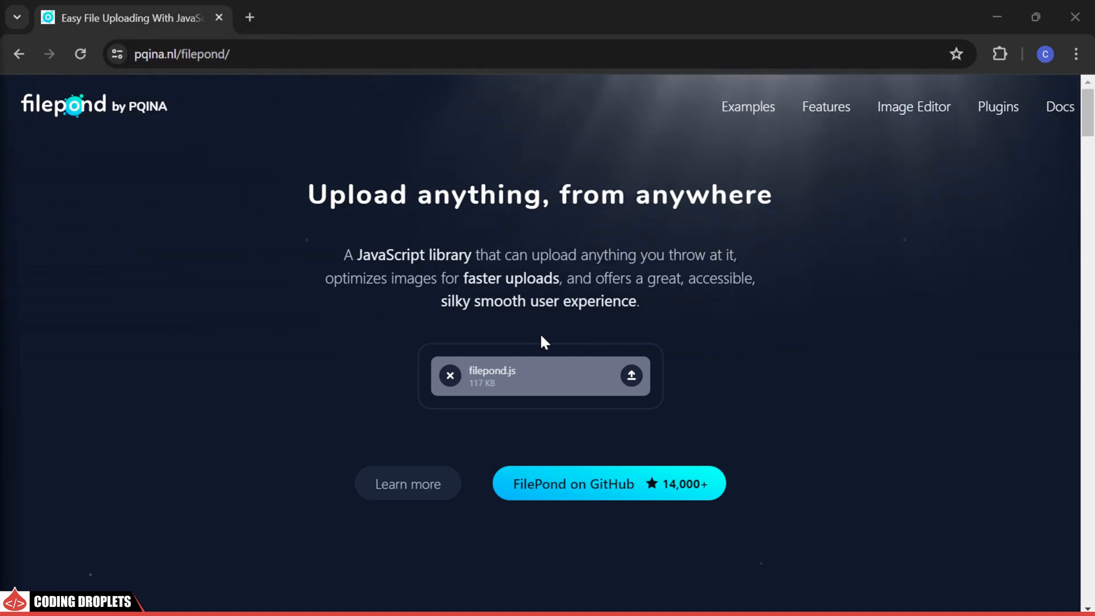
Step: Go to FilePond Docs, Installation > jQuery, and scroll to the CDN script tags
left_click(1058, 106)
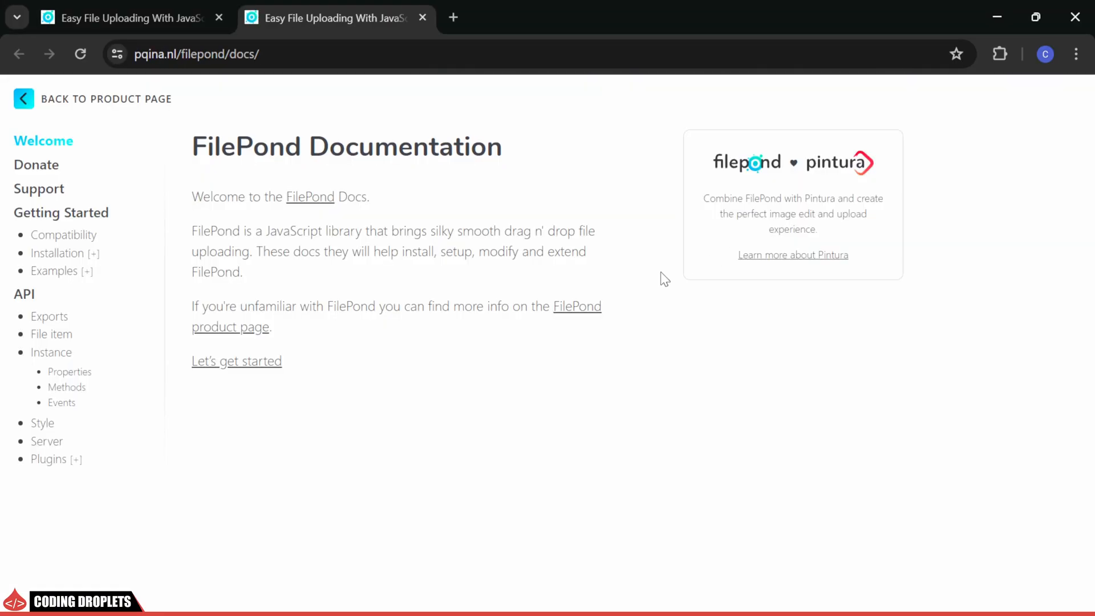
mouse_move(87, 264)
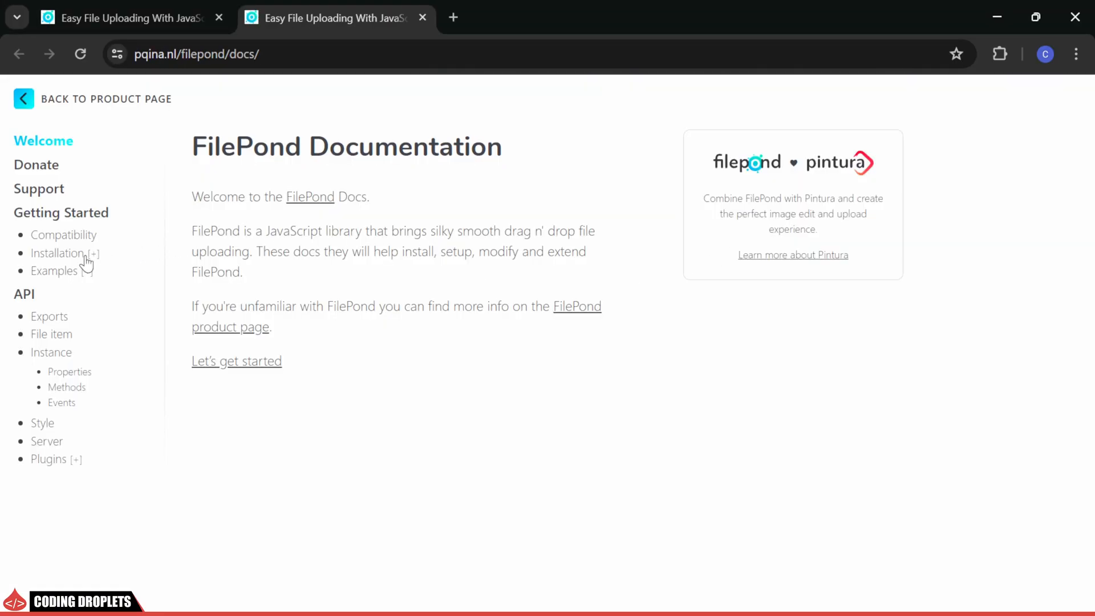
left_click(57, 252)
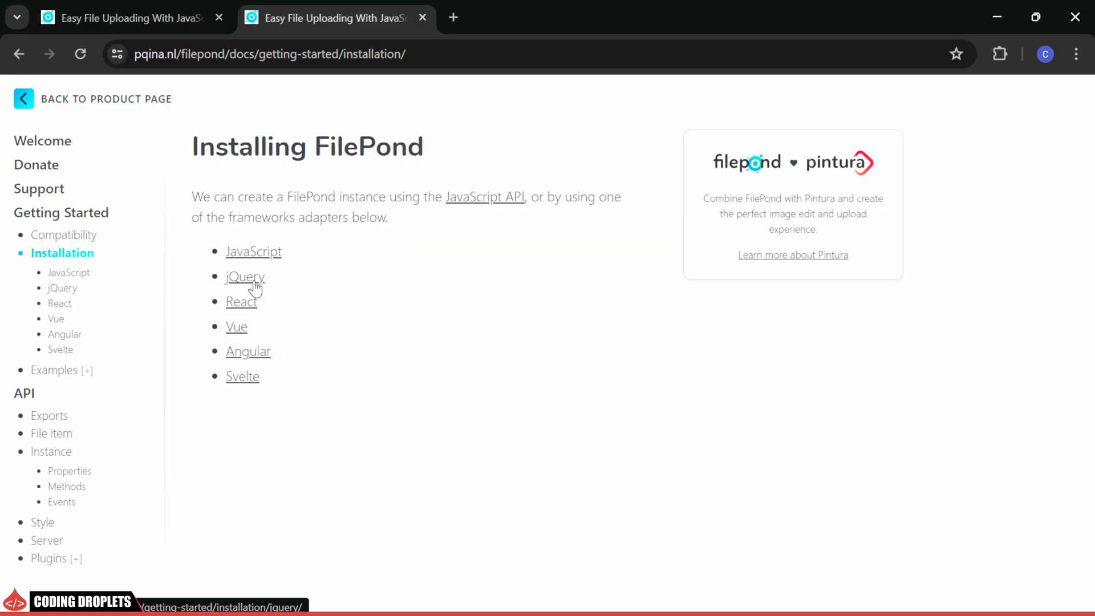
left_click(245, 276)
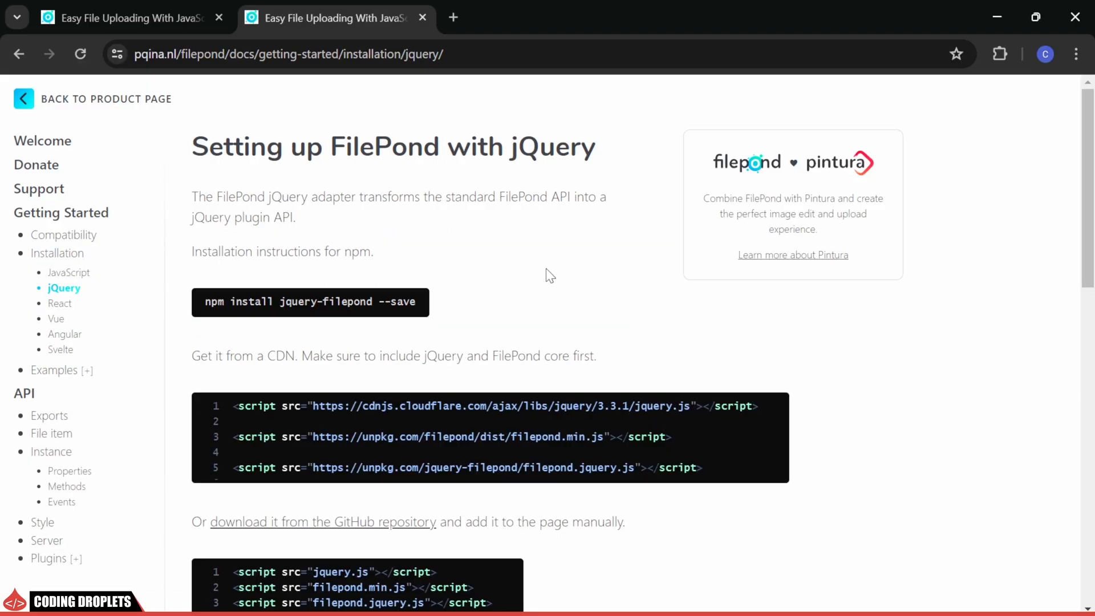
scroll("down", 3)
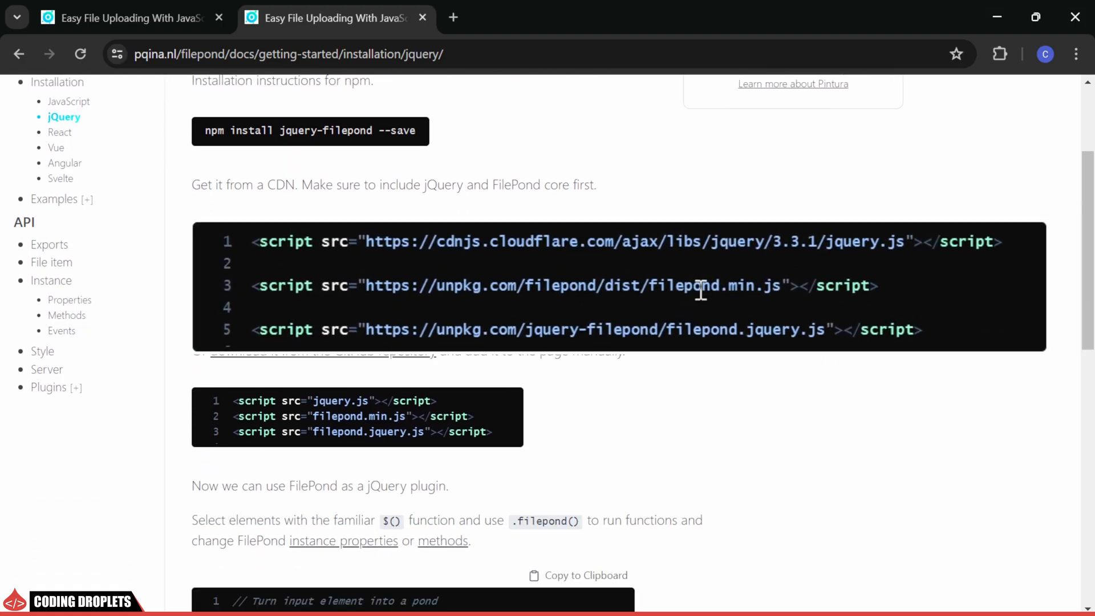
scroll("down", 3)
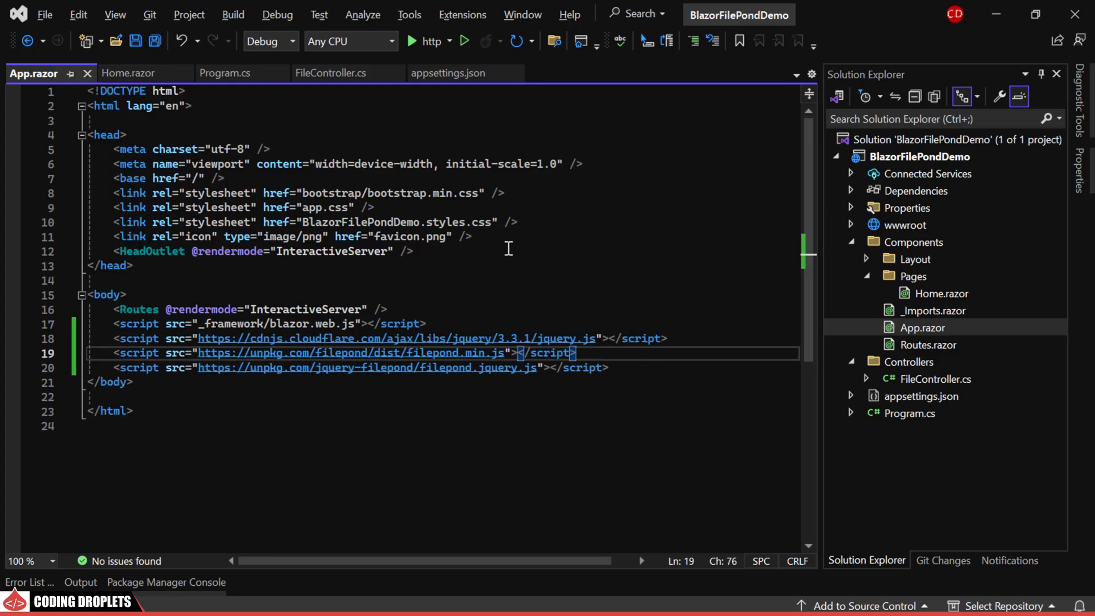
Step: Link filepond.css from unpkg in App.razor and add a JavaScript file to wwwroot
type("<link href=\"https://unpkg.com/filepond/dist/filepond.css\" rel=\"stylesheet\" />")
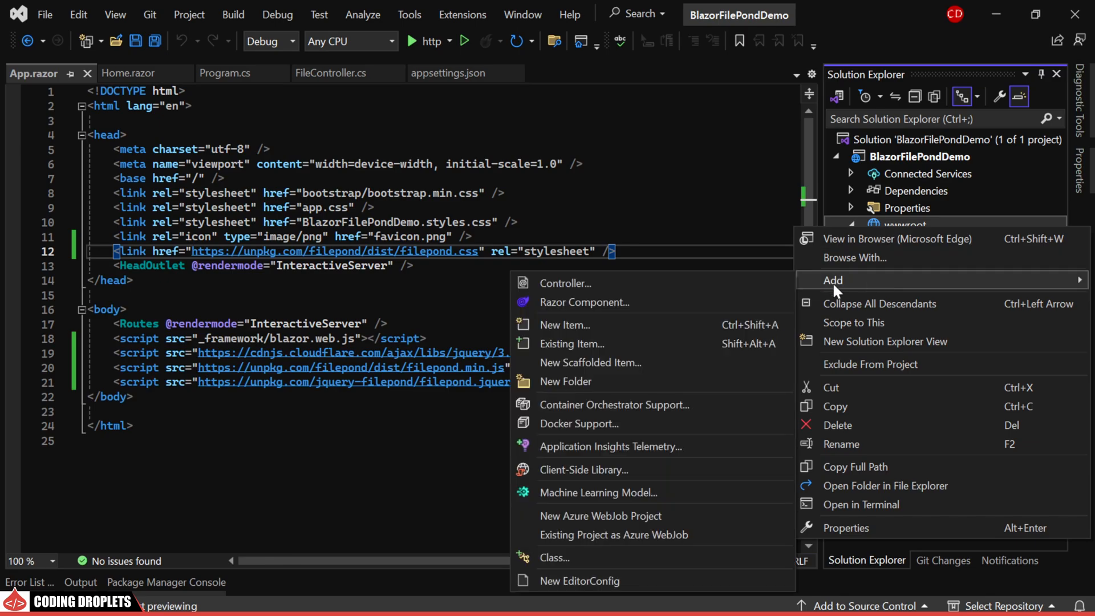
left_click(564, 325)
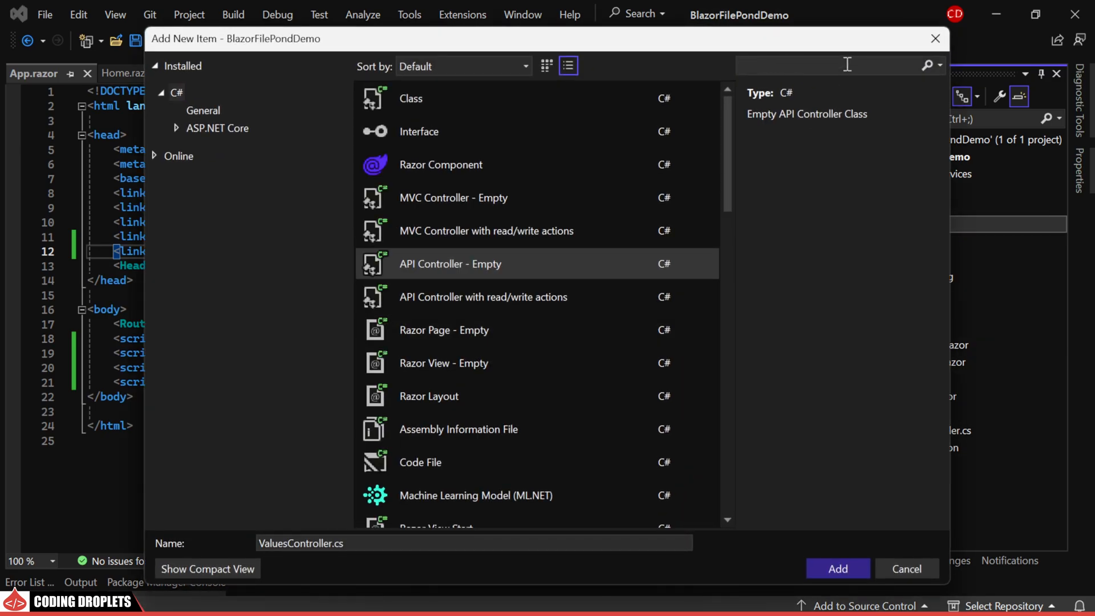
type("javascript")
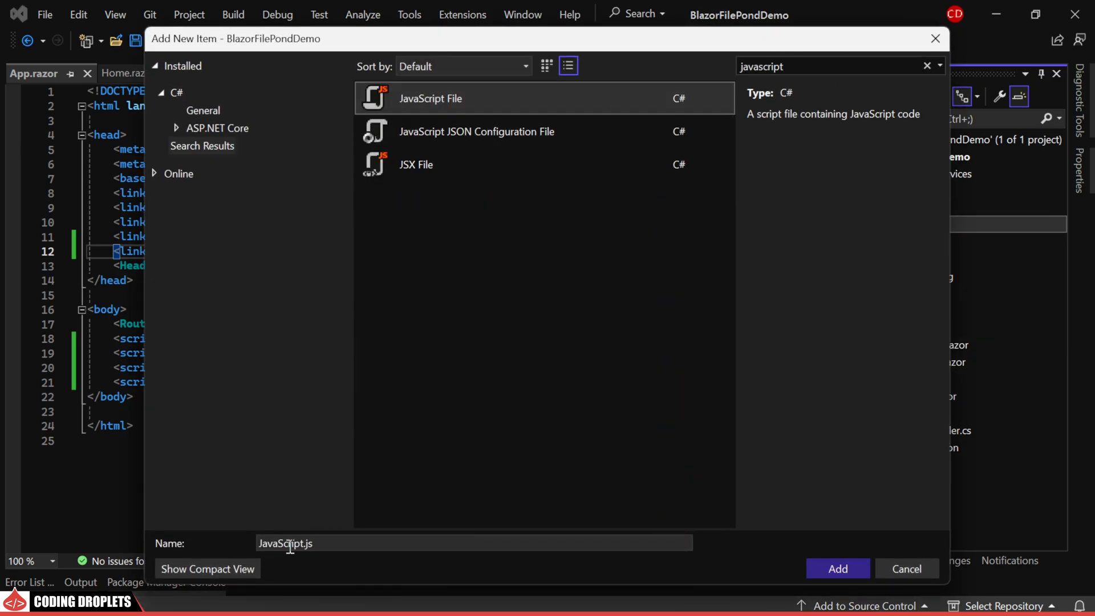
left_click(837, 569)
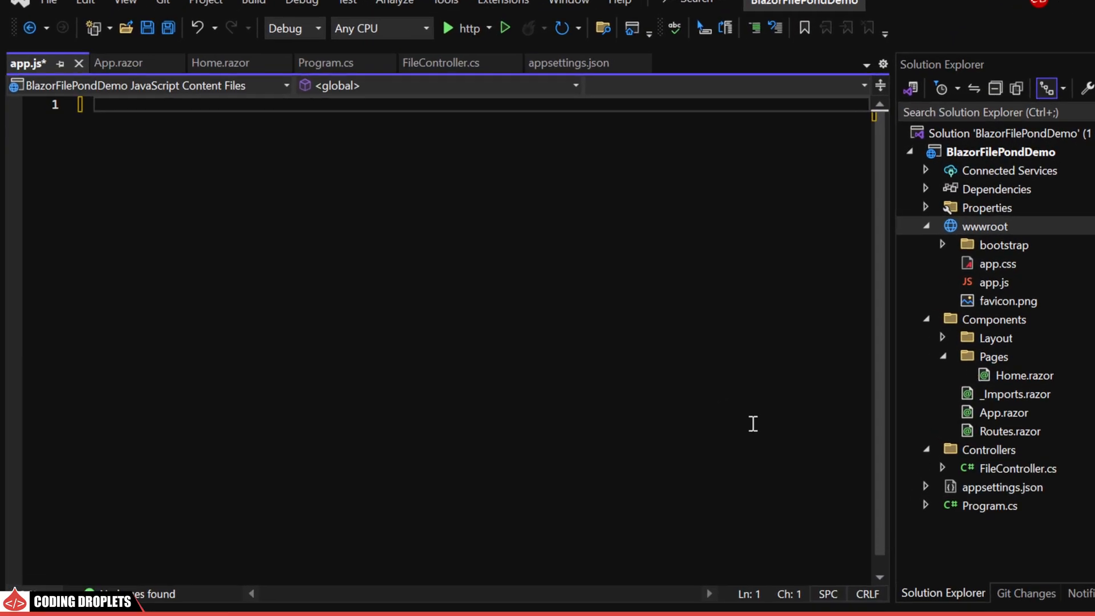
Step: Write initializeFilePond() calling FilePond.create on '.file-pond-input' with an empty {} options object
type("function initia")
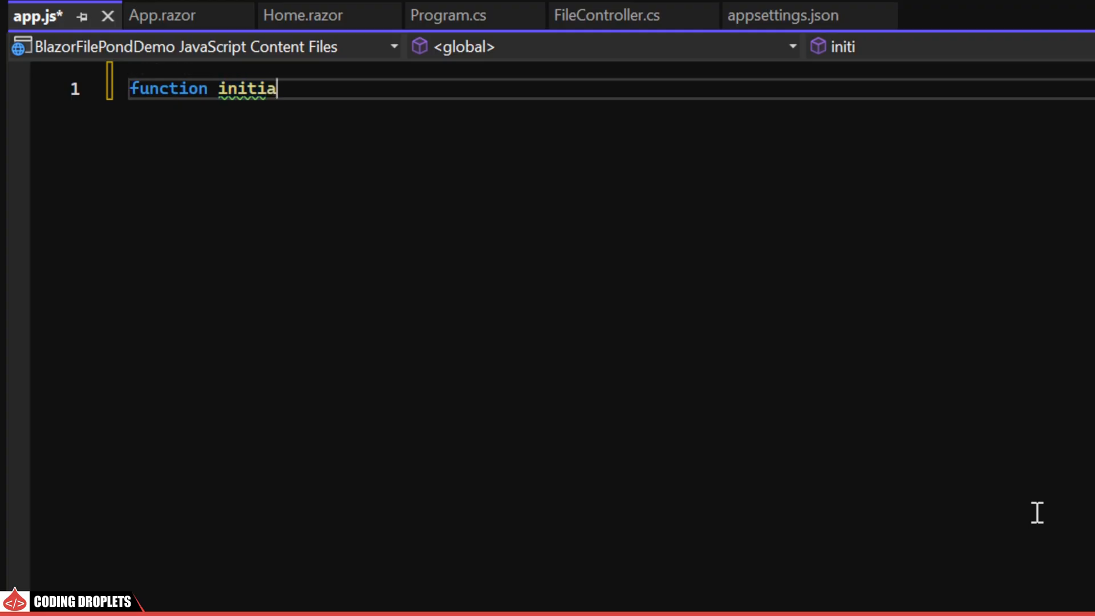
type("lizeFilePond() {")
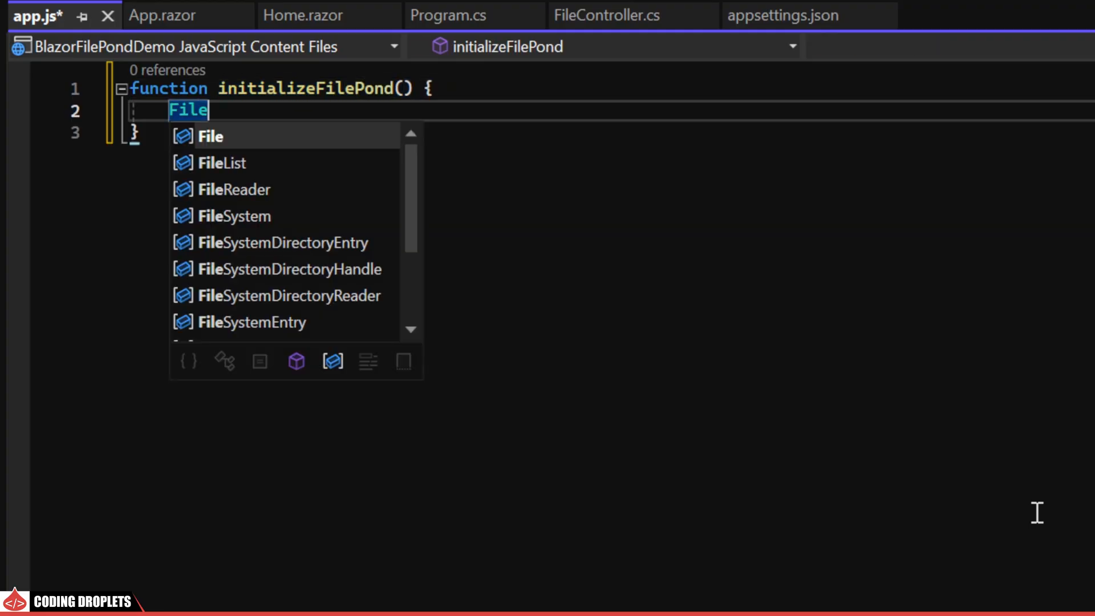
type("Pond.create")
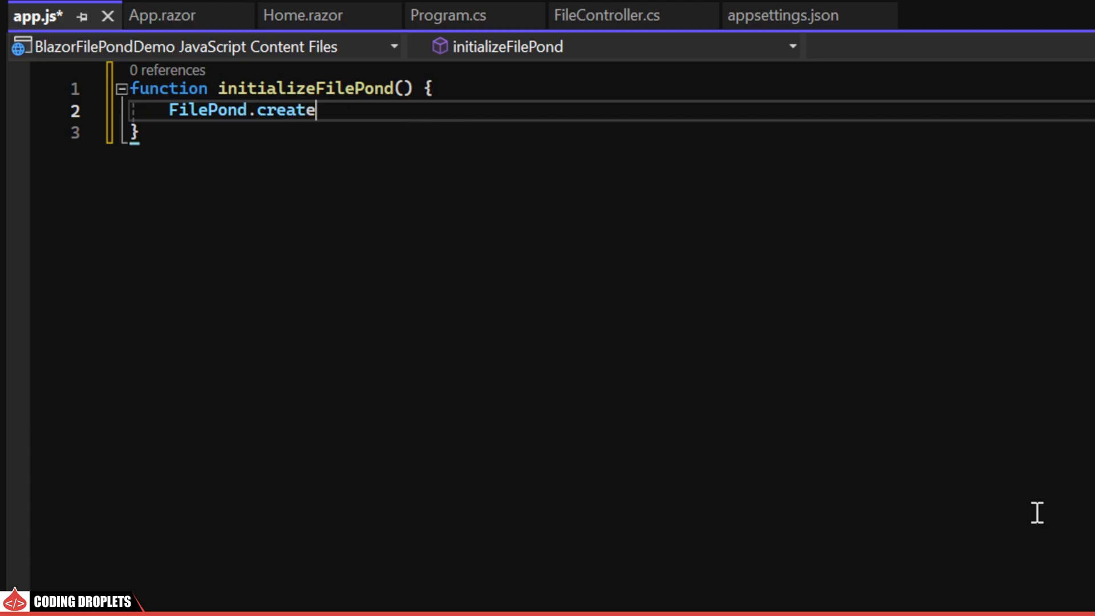
type("();")
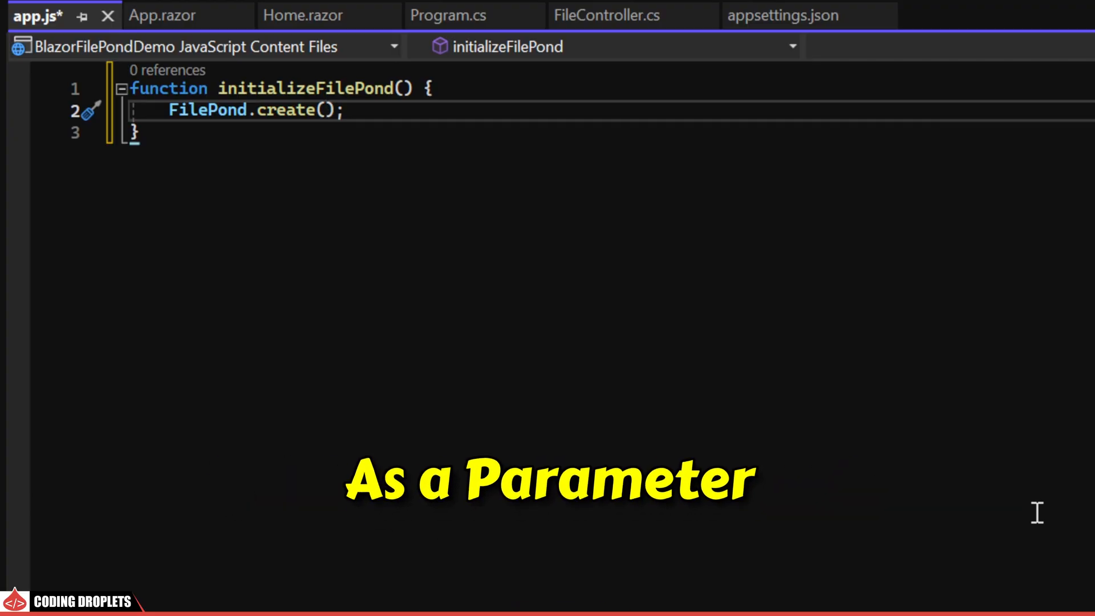
type("document")
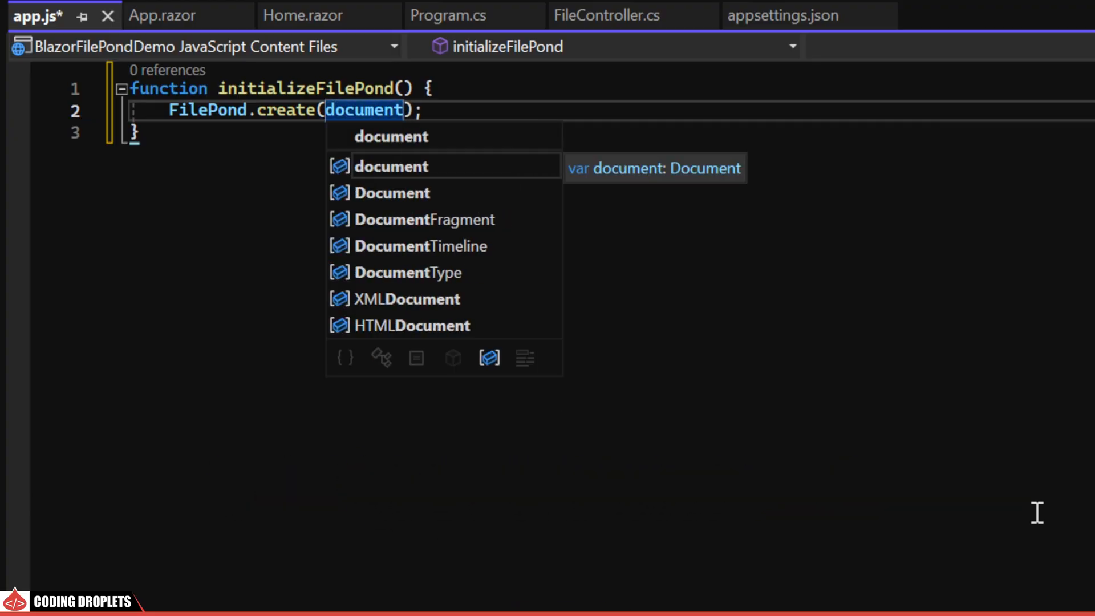
type(".querySelector()")
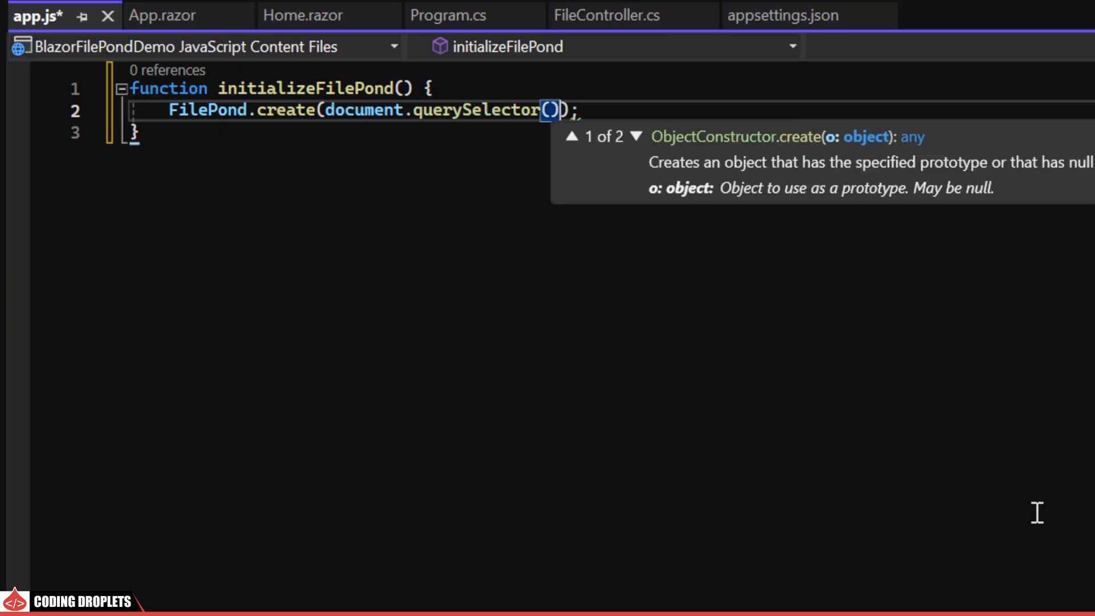
type("'.")
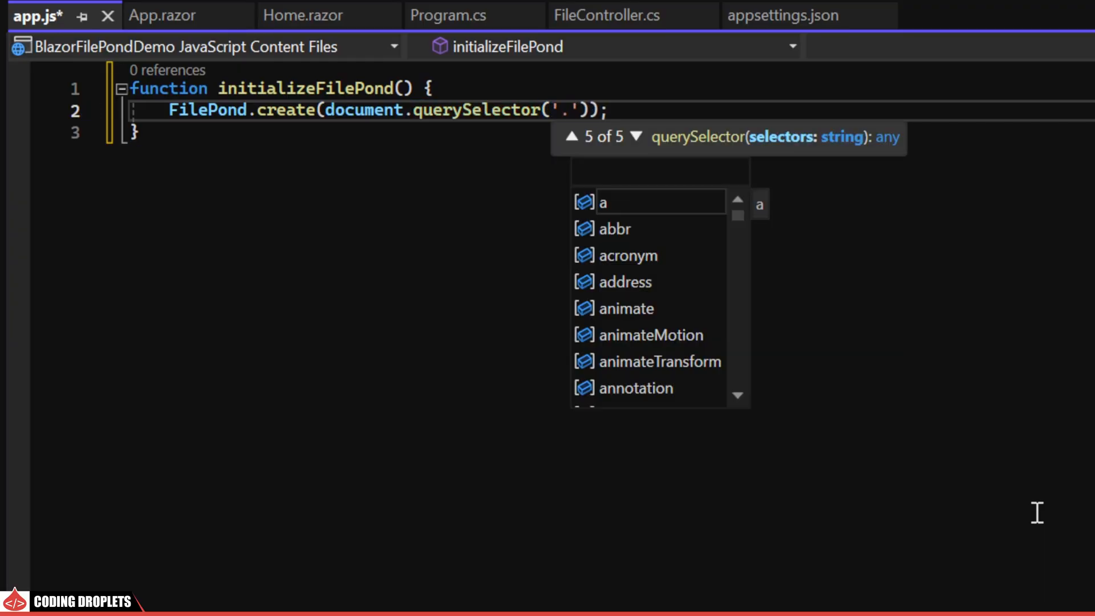
type("file-pond-input")
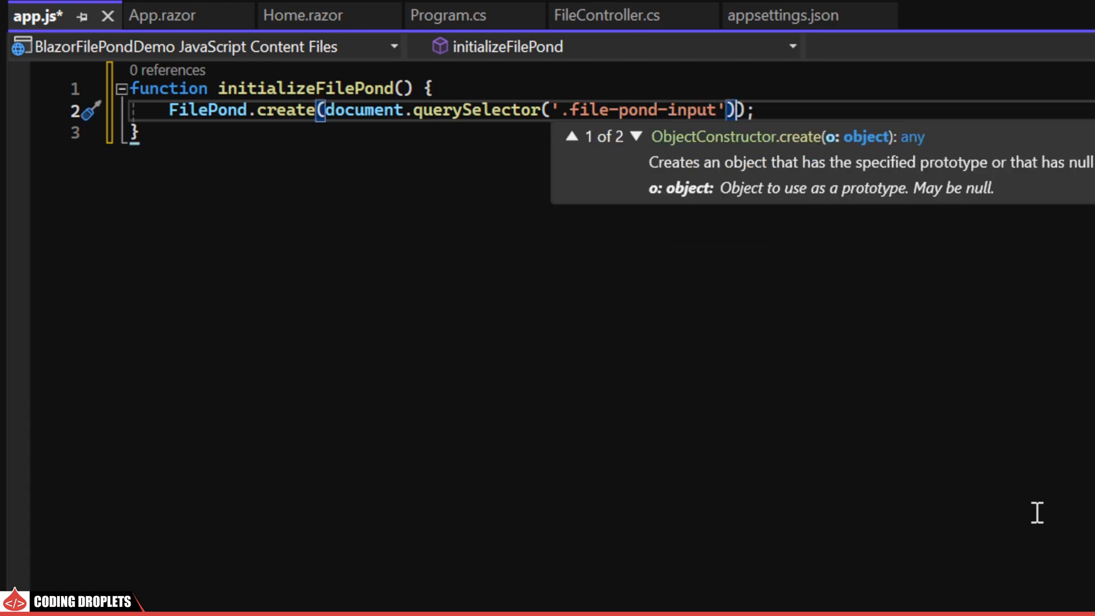
type(",")
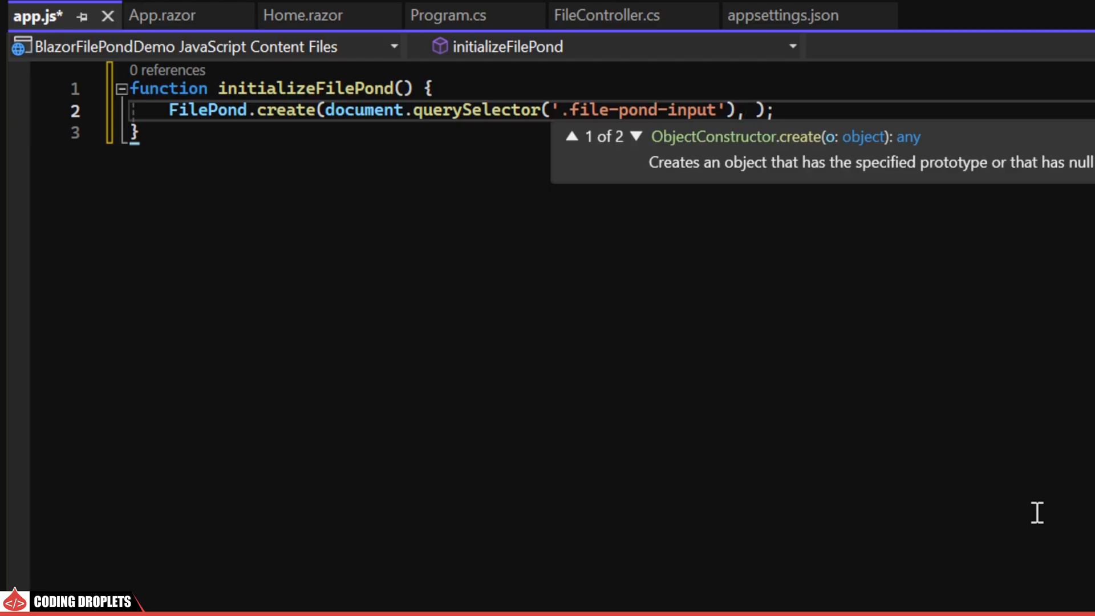
type("{}")
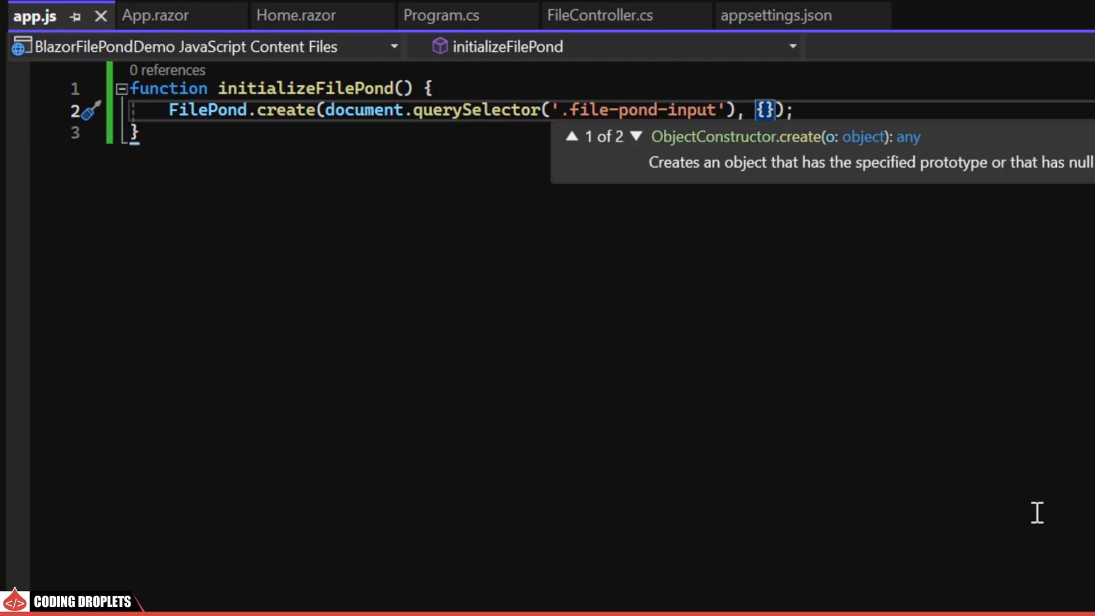
Step: Inject IJSRuntime, invoke initializeFilePond in OnAfterRenderAsync, and add the app.js script to App.razor
left_click(298, 15)
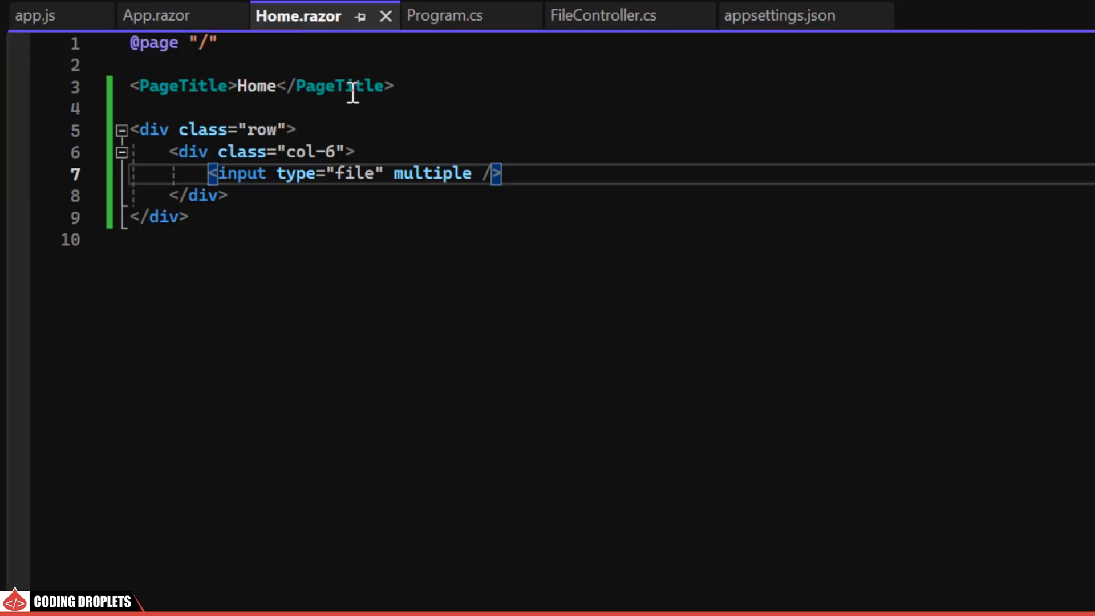
type("@code{")
type("overr")
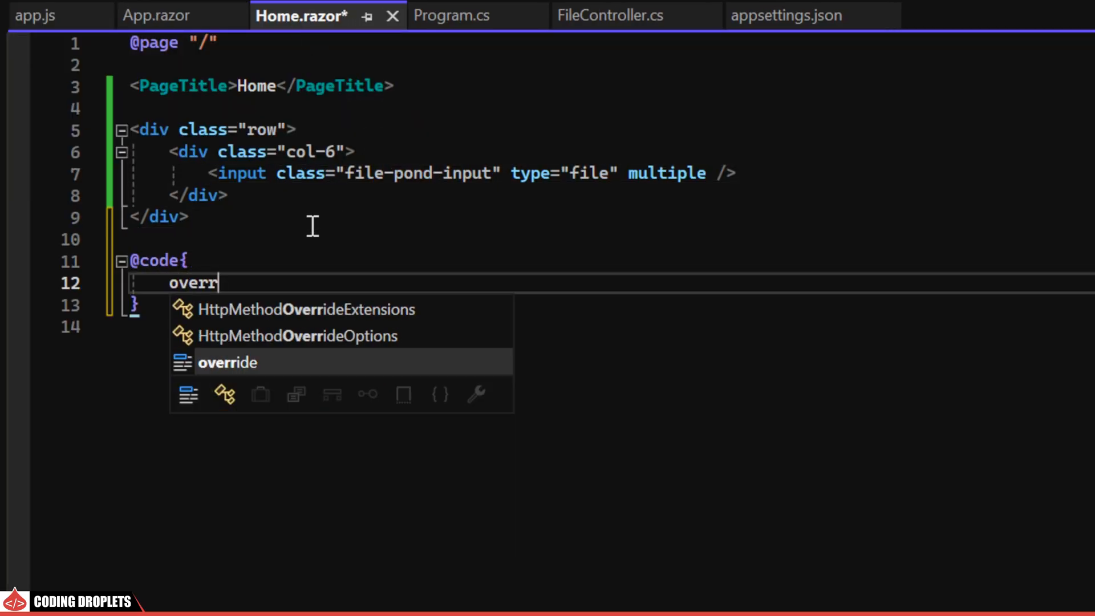
type("ide o")
type("@inject IJSRuntime js")
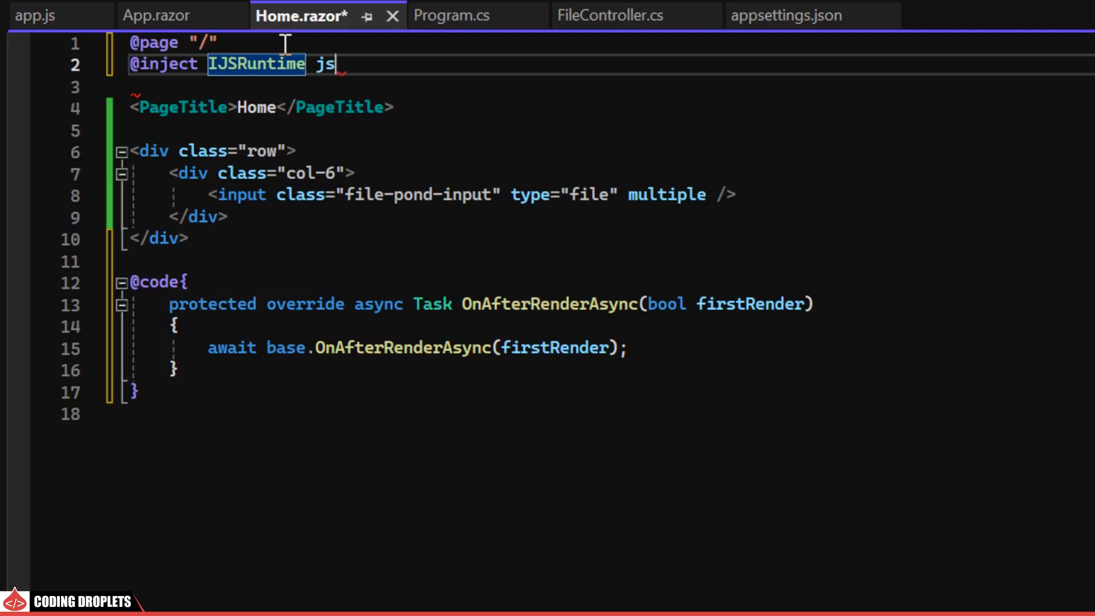
type("await js.invokeVoidAsync(\"initializeFilePond\");")
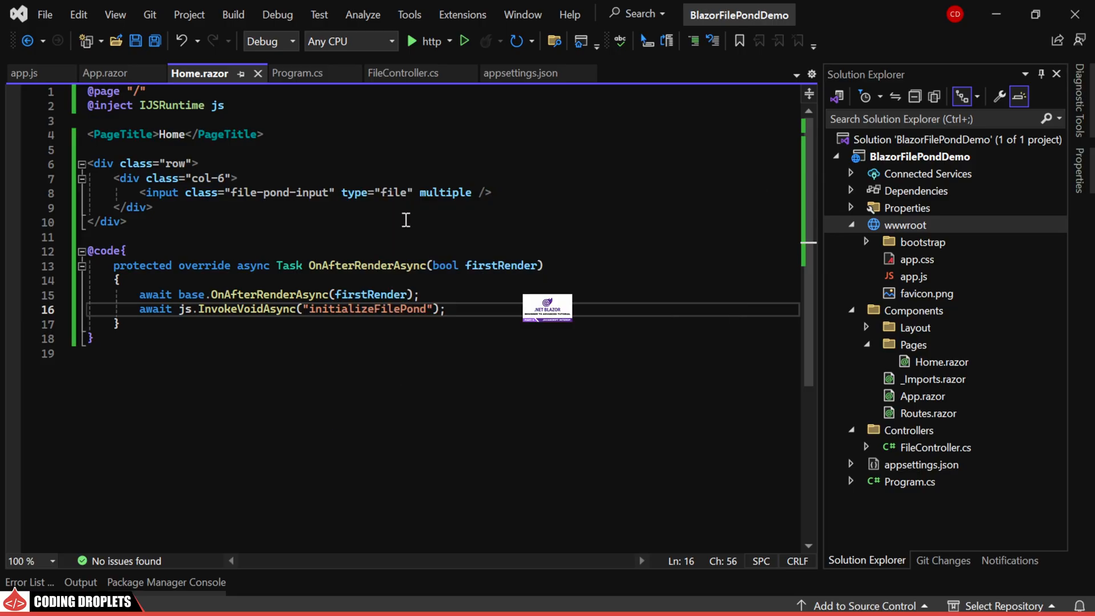
left_click(922, 395)
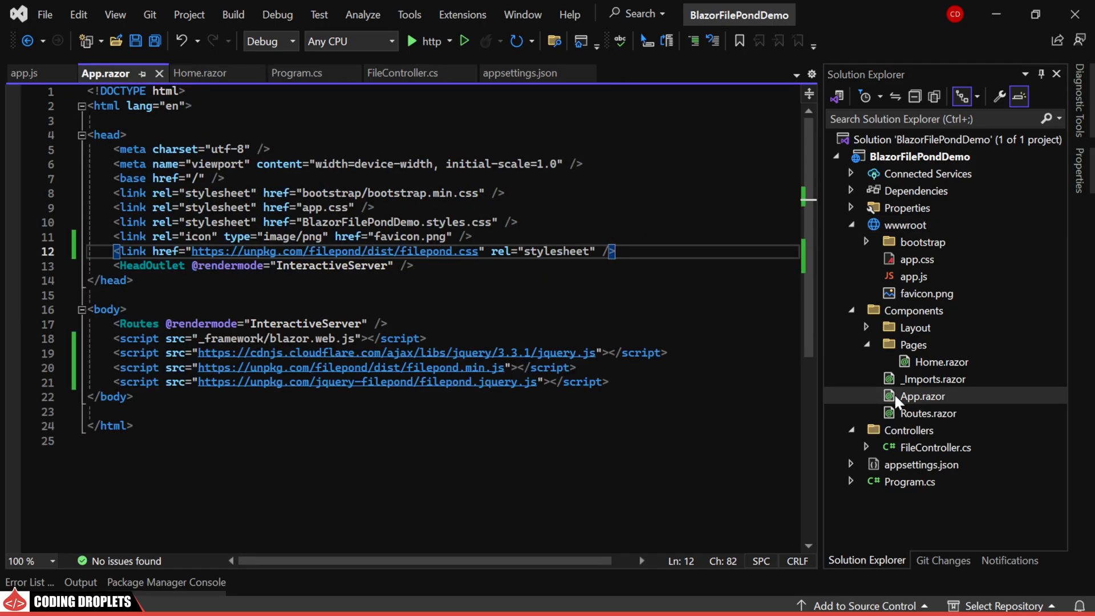
type("<script src=\"~/app.js\"></script>")
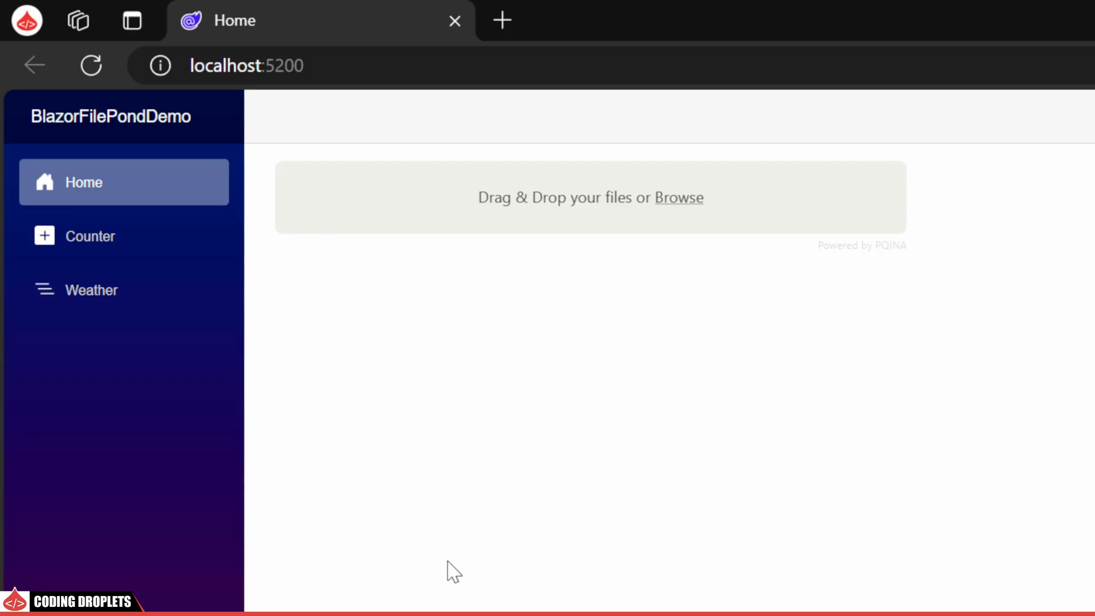
mouse_move(370, 594)
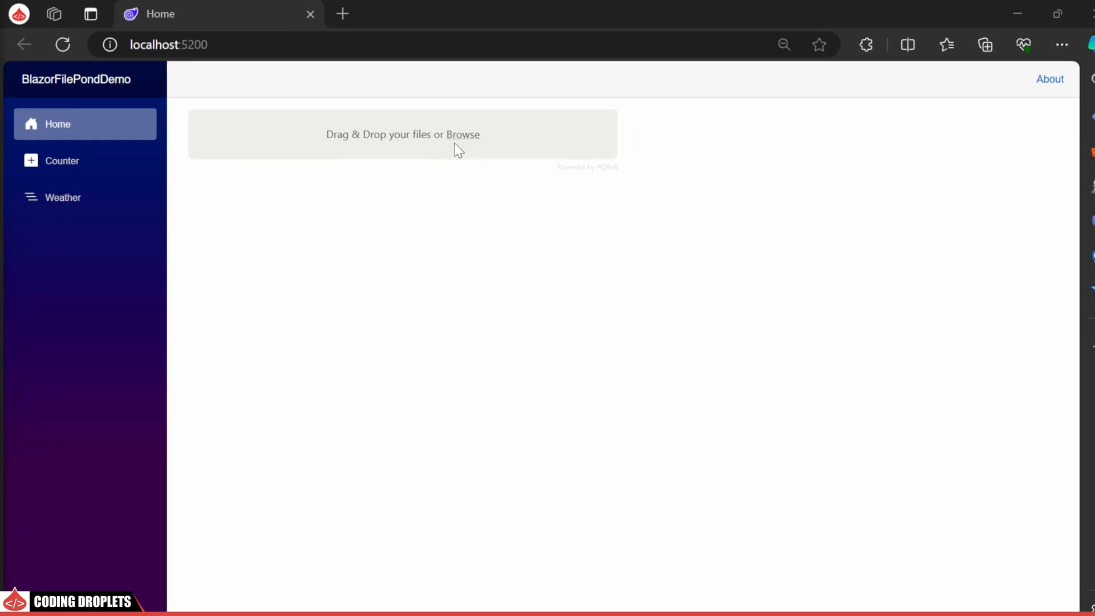
Step: Browse from the running app's FilePond area and pick images from Downloads
left_click(462, 134)
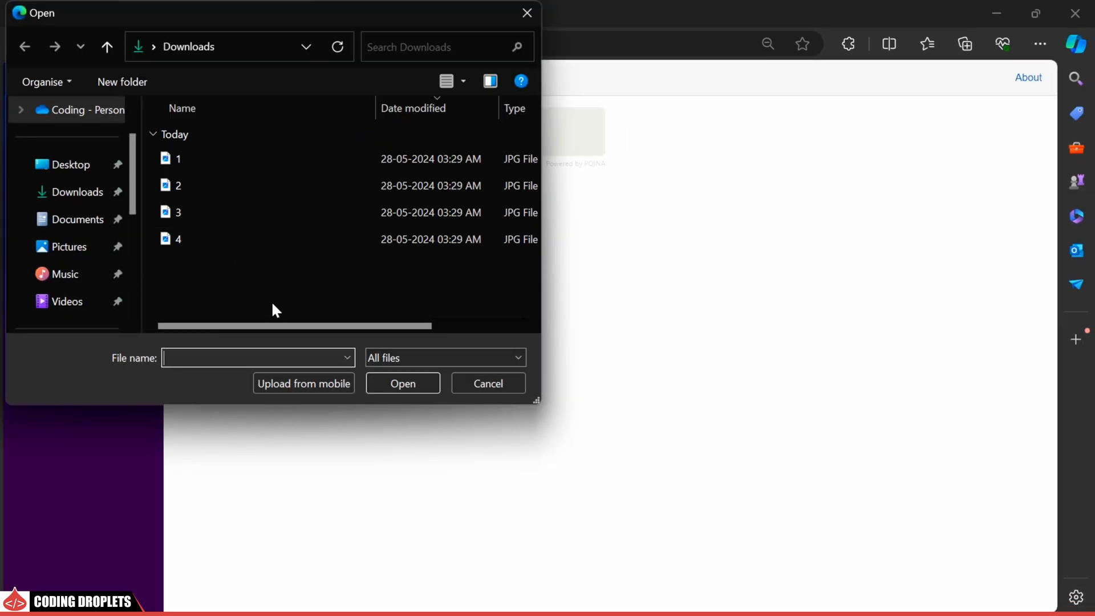
left_click(401, 383)
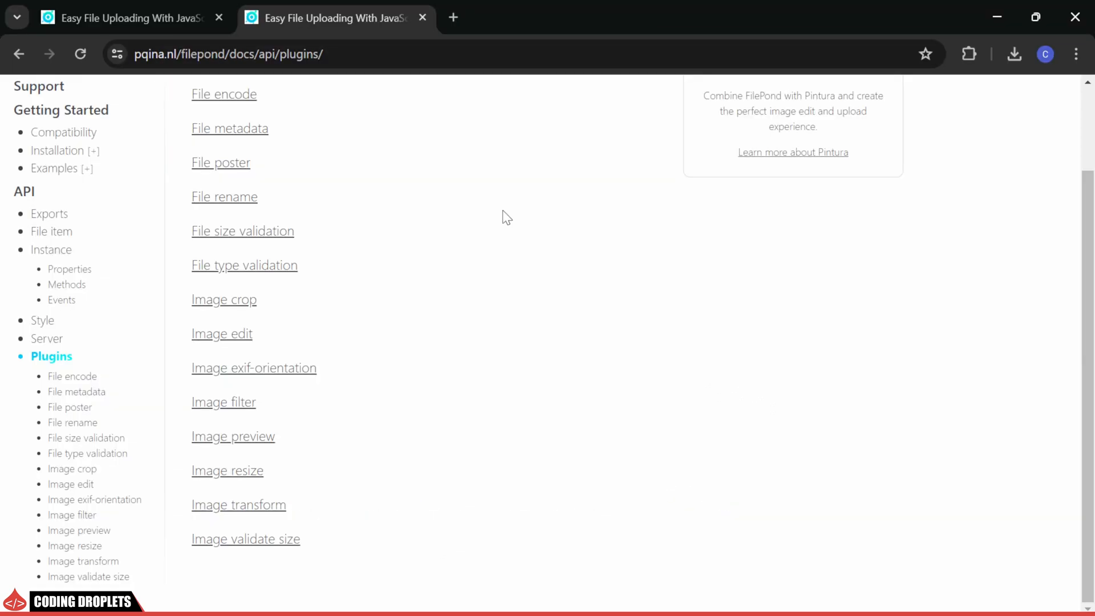
Step: Open the Image preview plugin docs and scroll to its 'Using a CDN' section
left_click(233, 436)
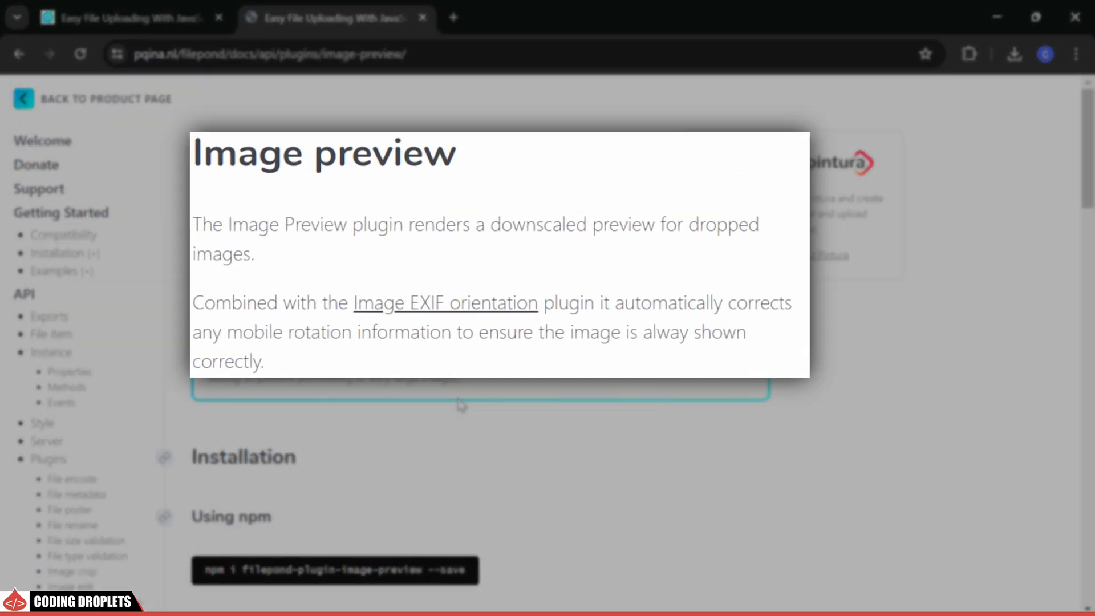
scroll("down", 3)
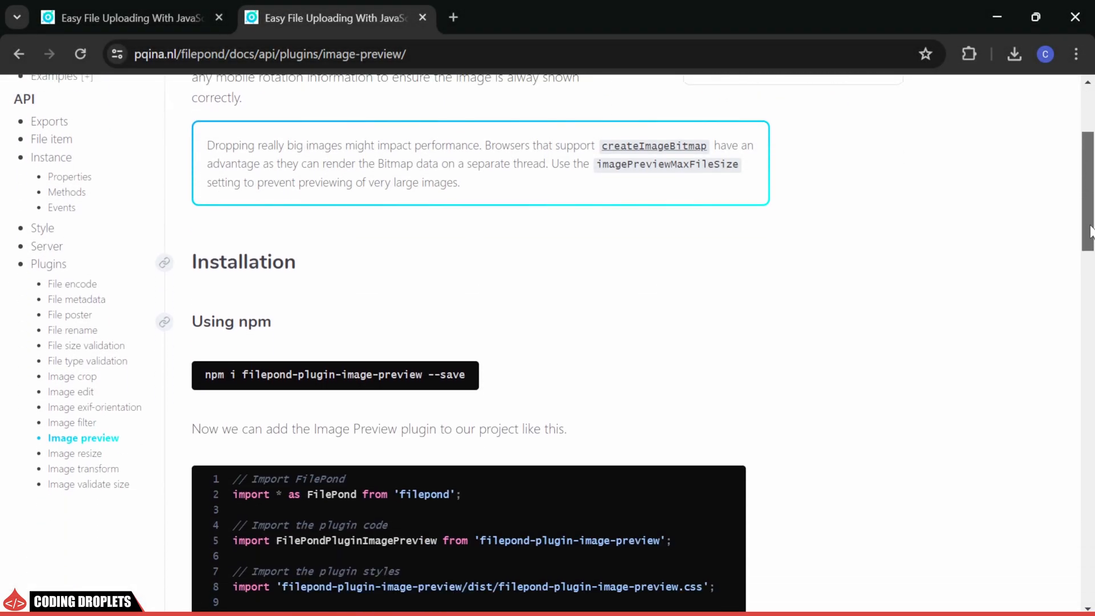
scroll("down", 3)
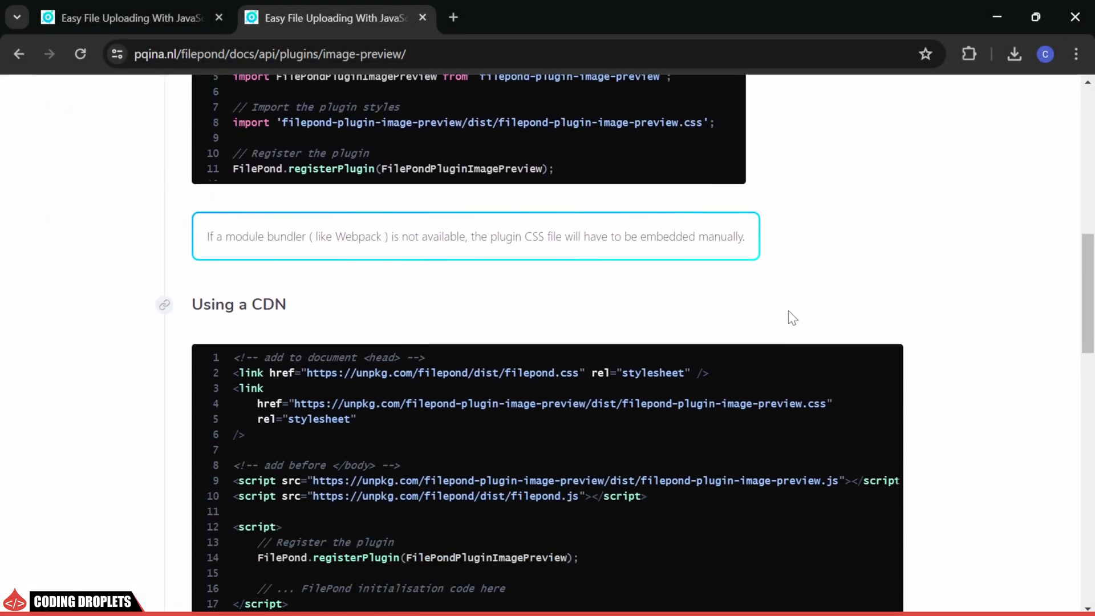
scroll("down", 3)
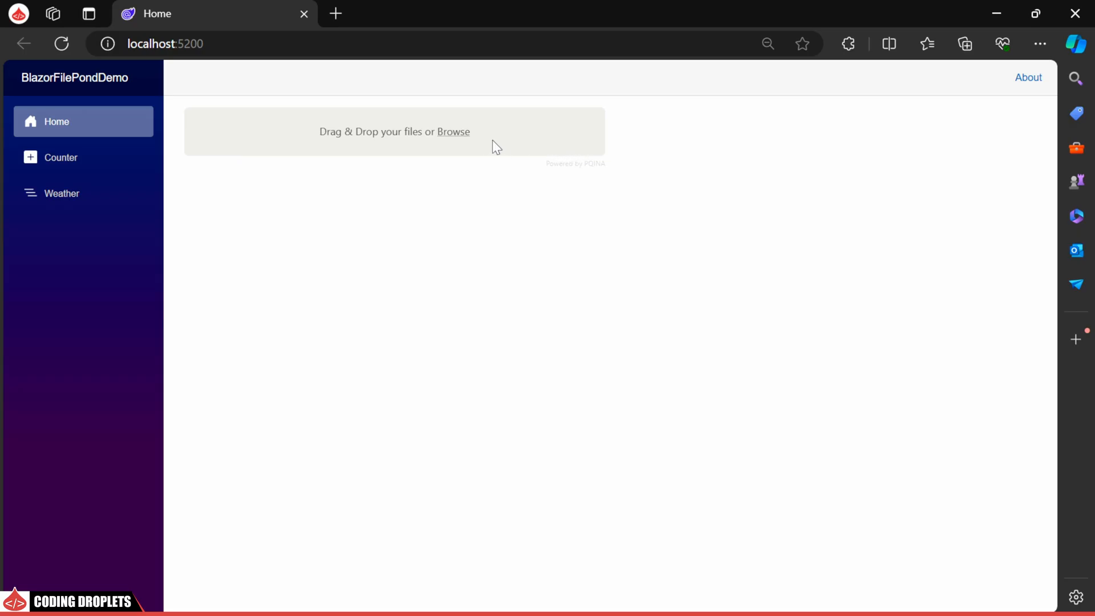
Step: Add the Downloads images to FilePond so they display as preview tiles
left_click(452, 131)
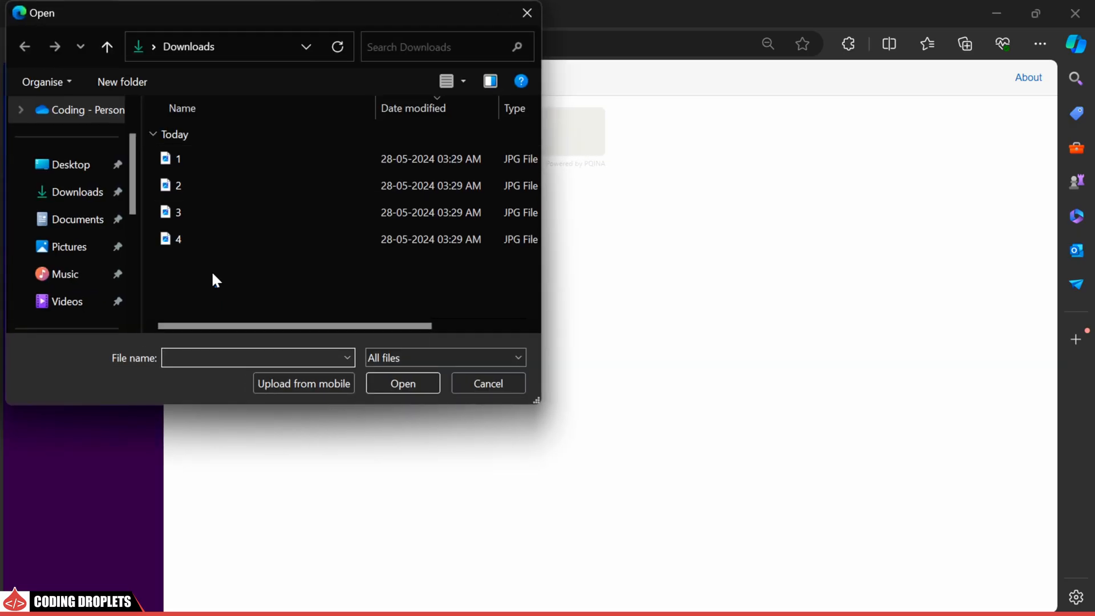
left_click(402, 383)
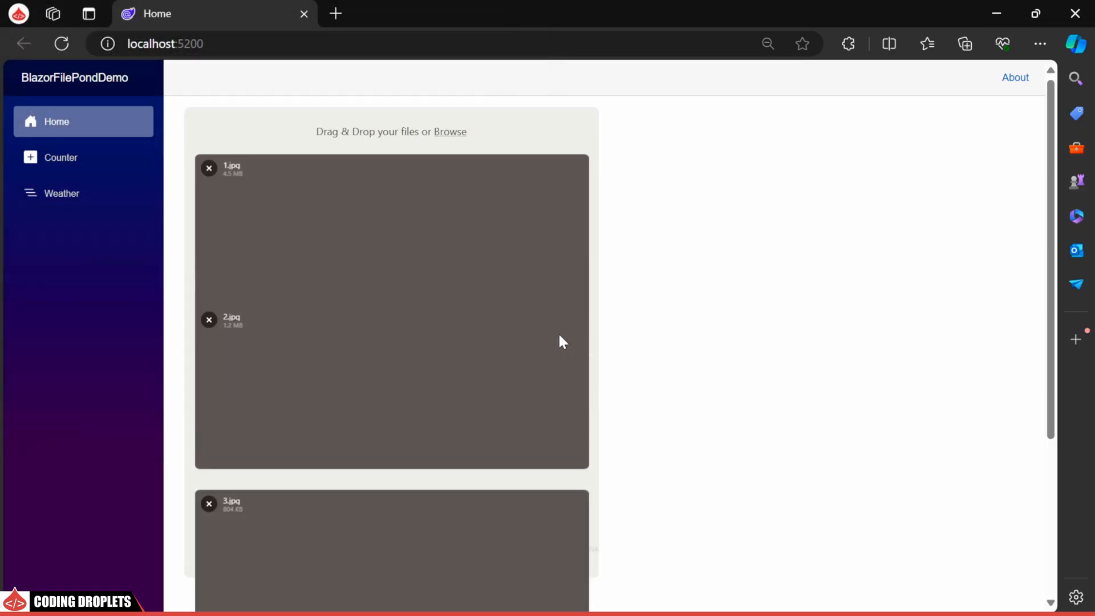
scroll("down", 3)
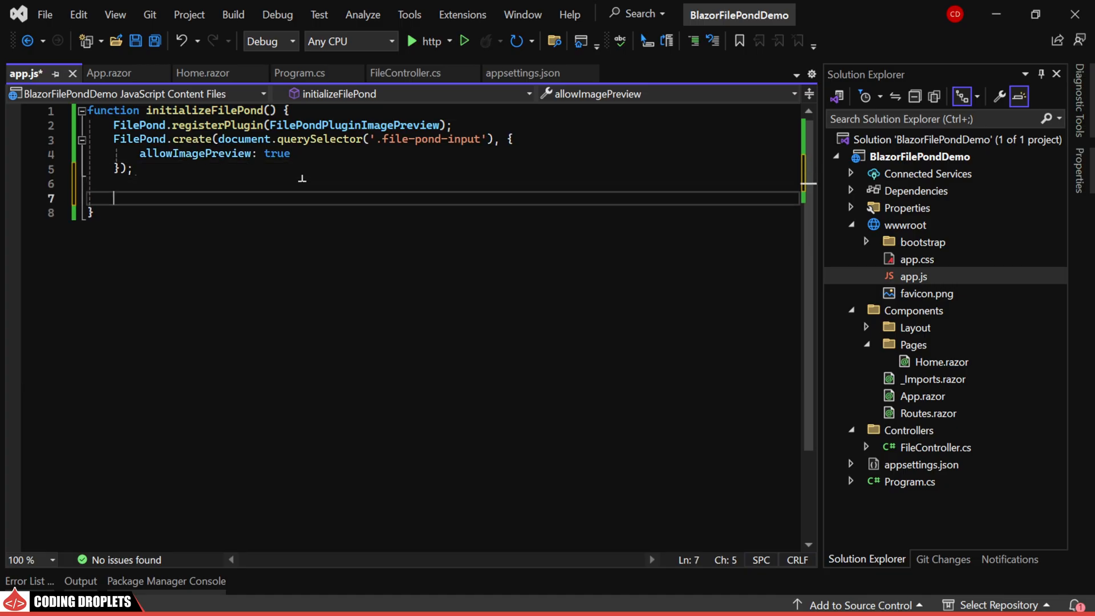
Step: In app.js, start FilePond.setOptions with a server.process url of /api/File/upload
type("FilePond")
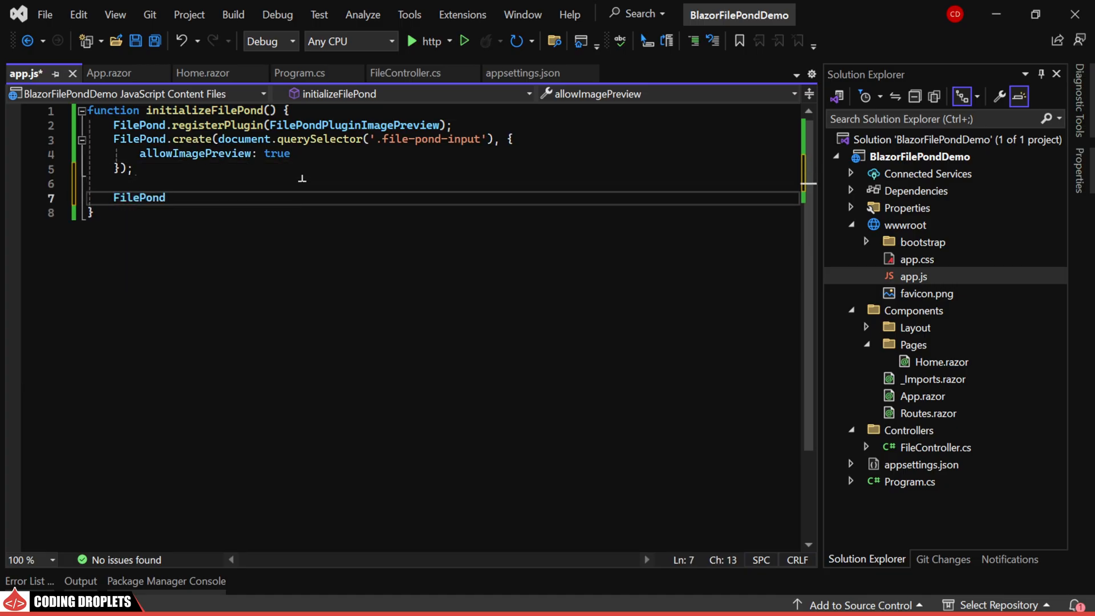
type(".setOptions()")
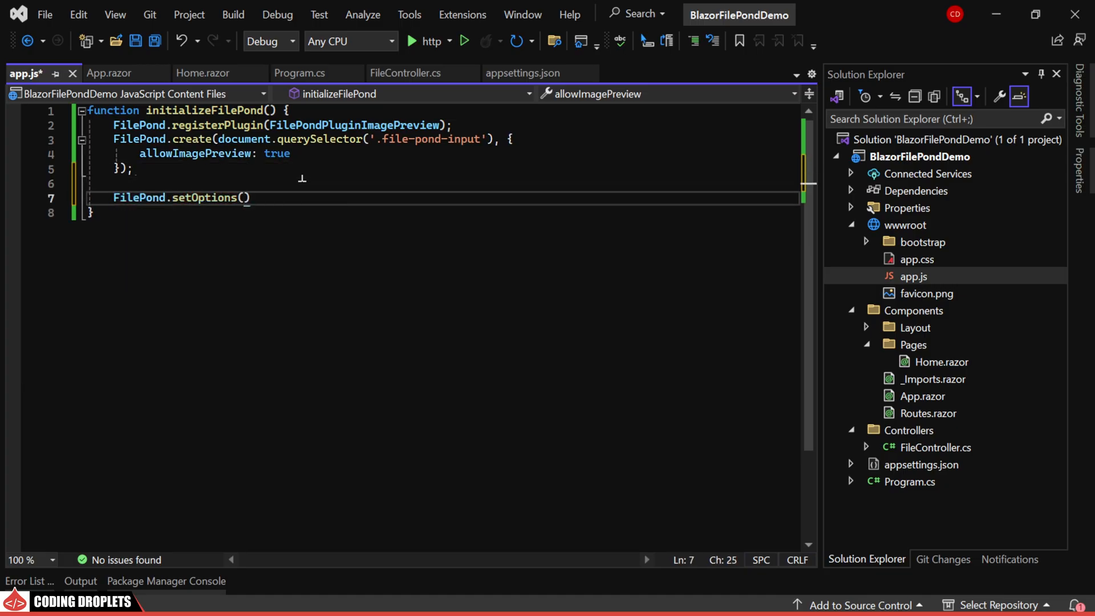
type("{")
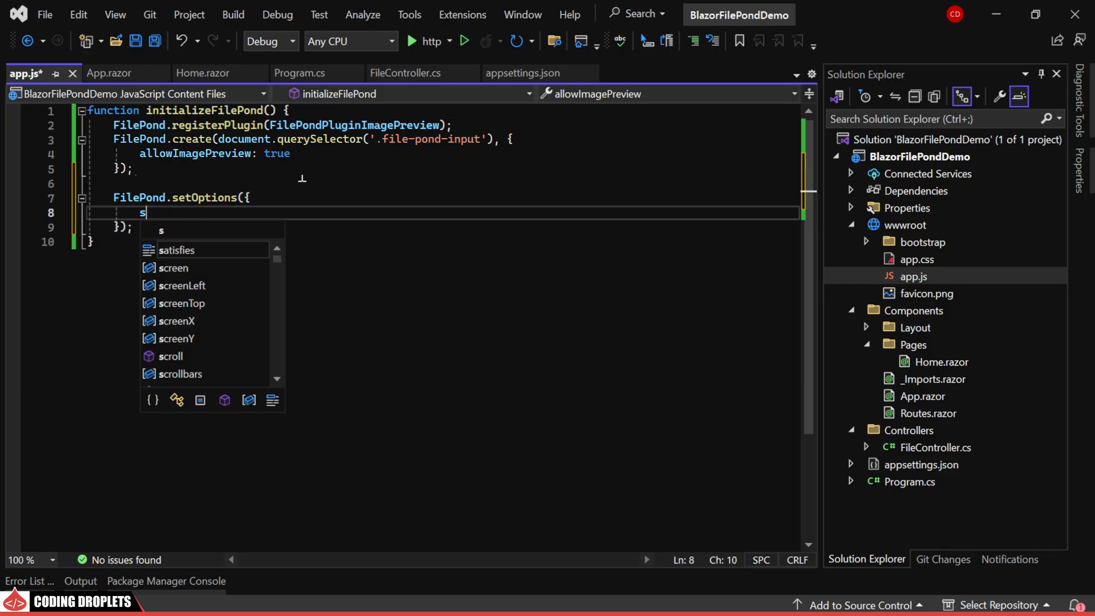
type("erver: {")
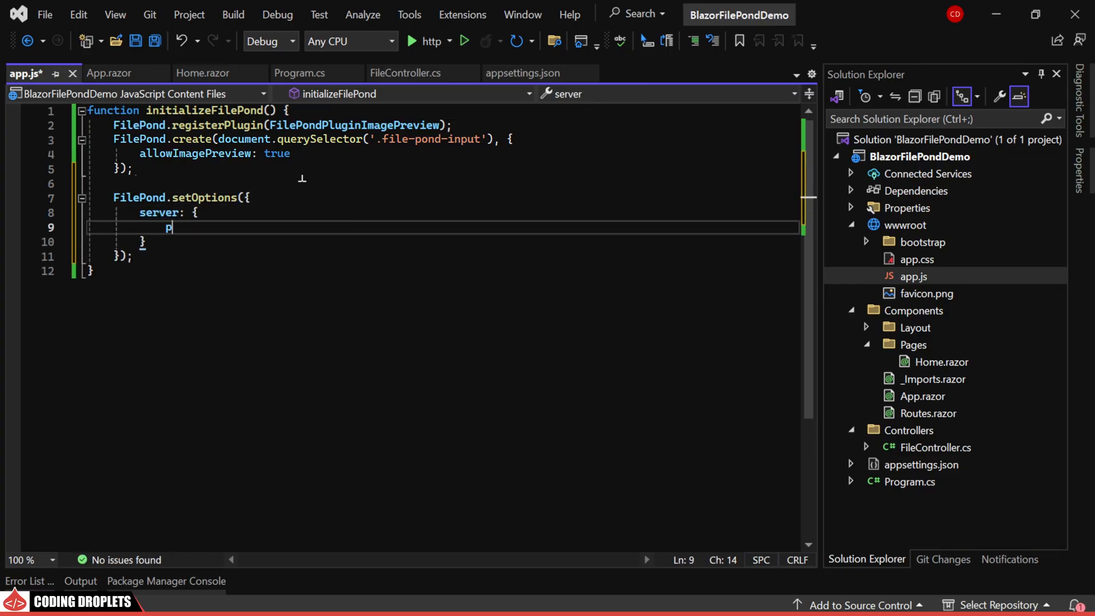
type("process:")
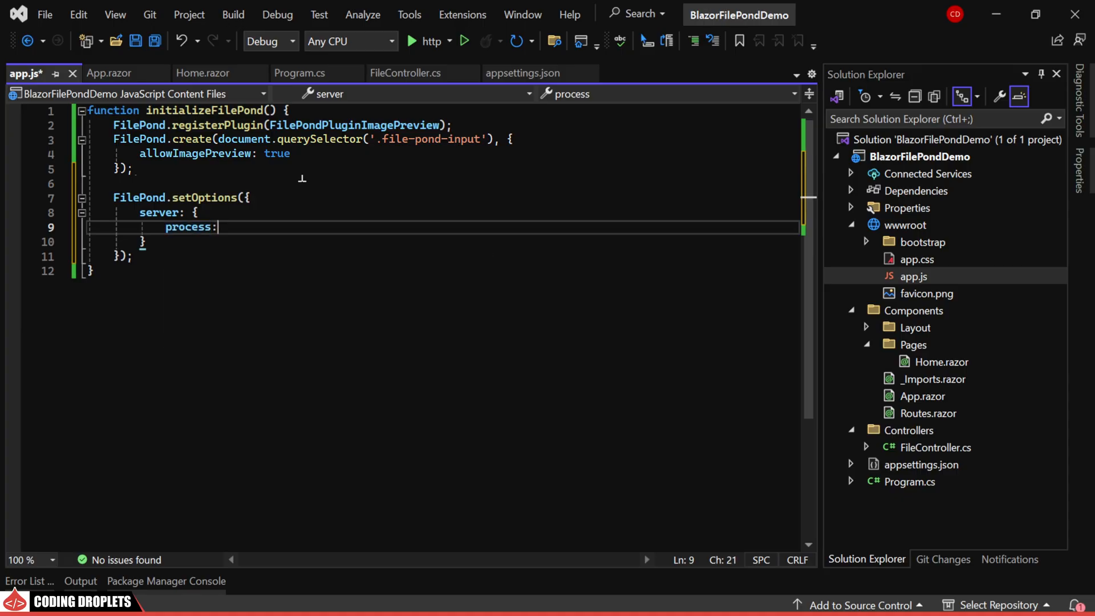
type("{")
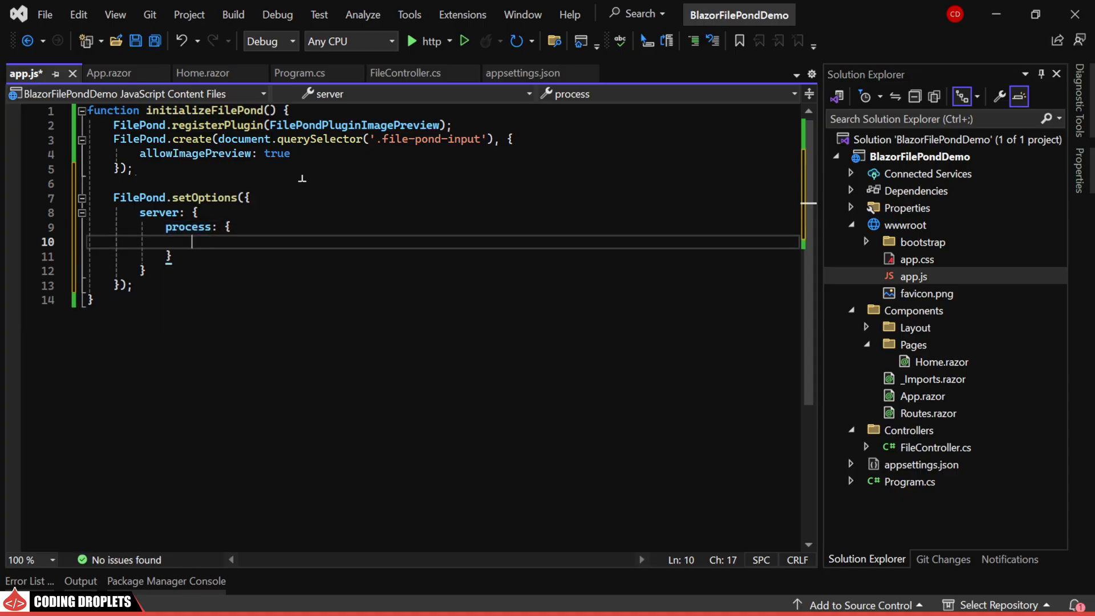
type("url")
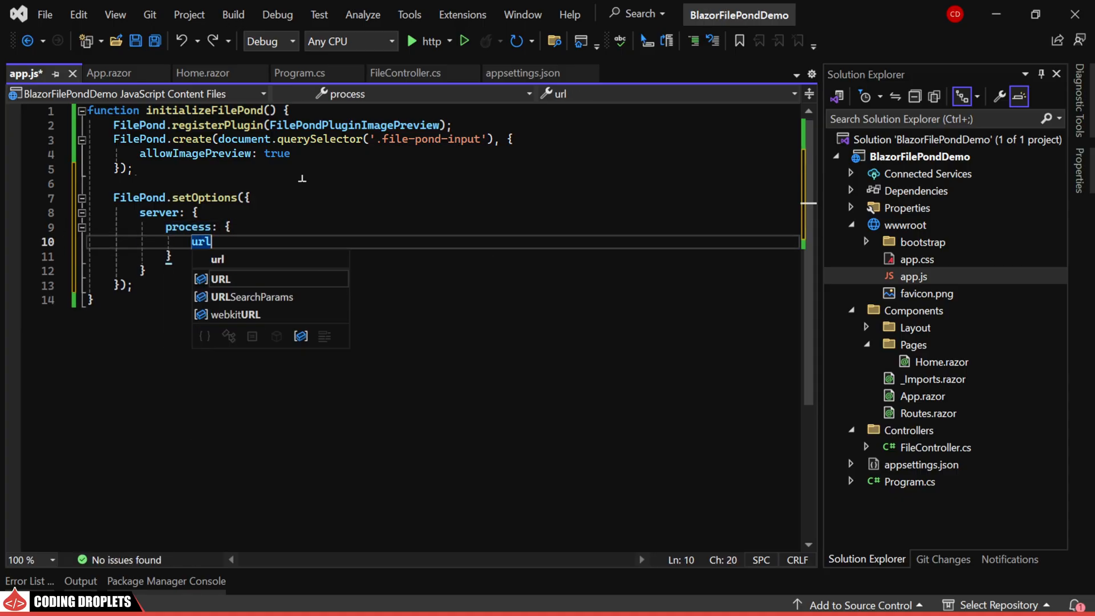
type(":\"/api\"")
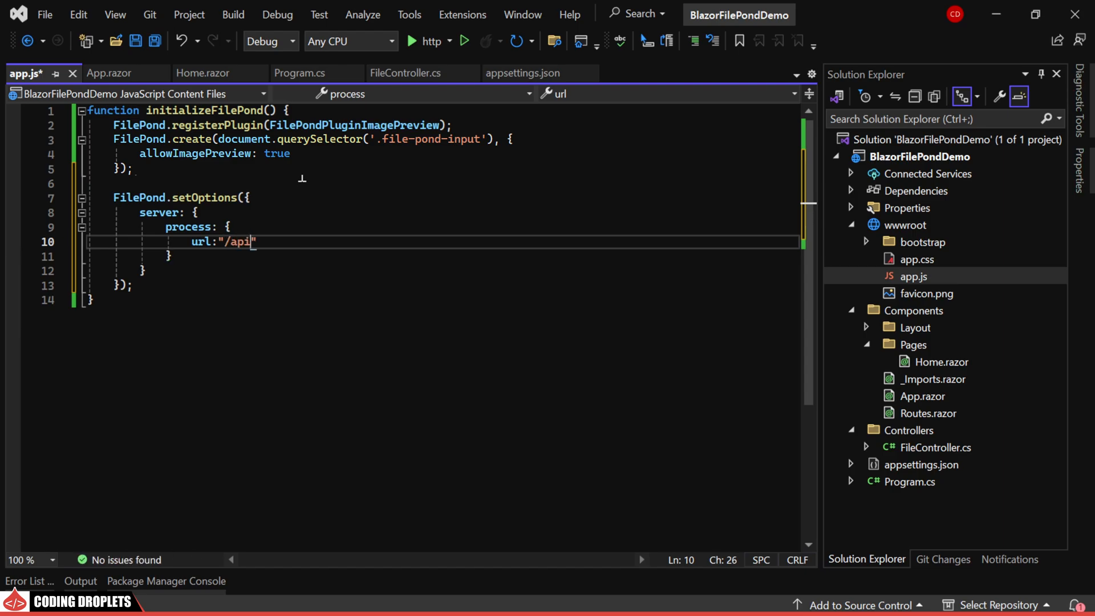
type("/File/up")
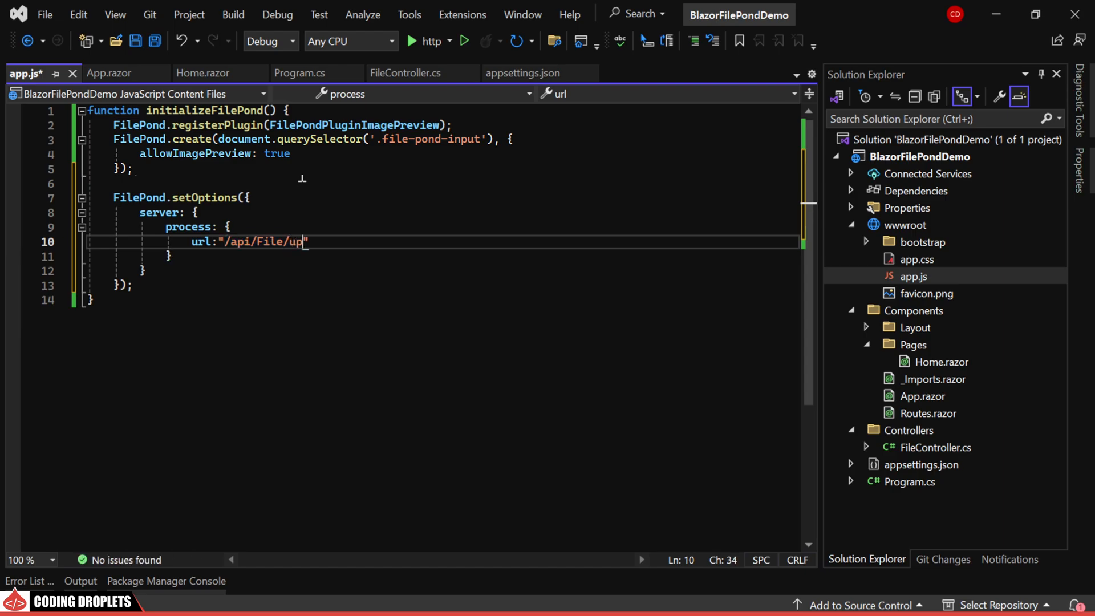
Step: Verify the FileController route, then add method POST, withCredentials false and a 7000 ms timeout
left_click(408, 72)
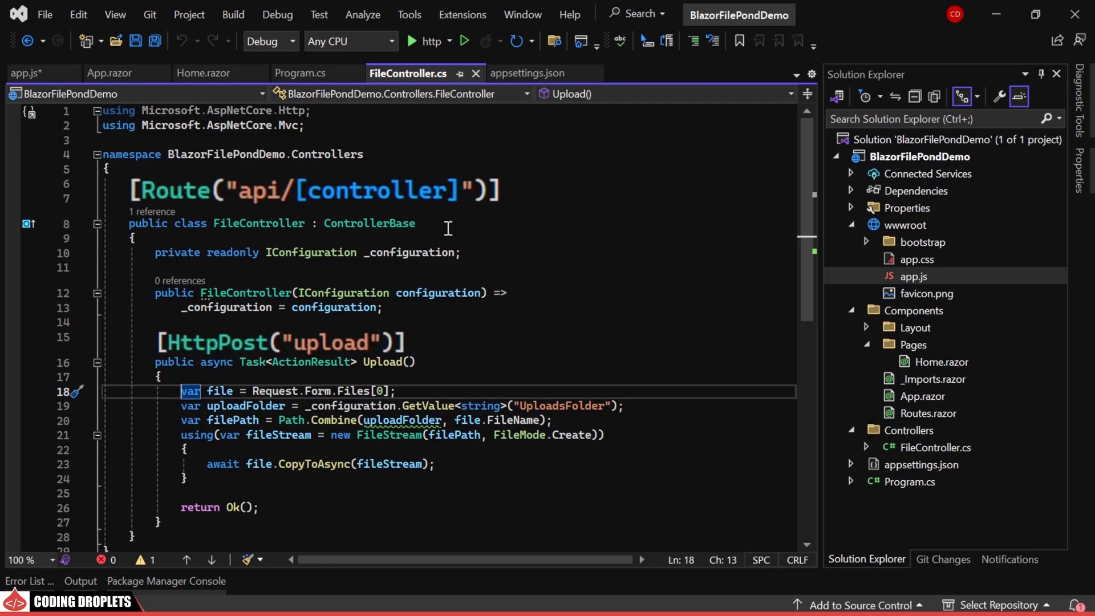
mouse_move(121, 103)
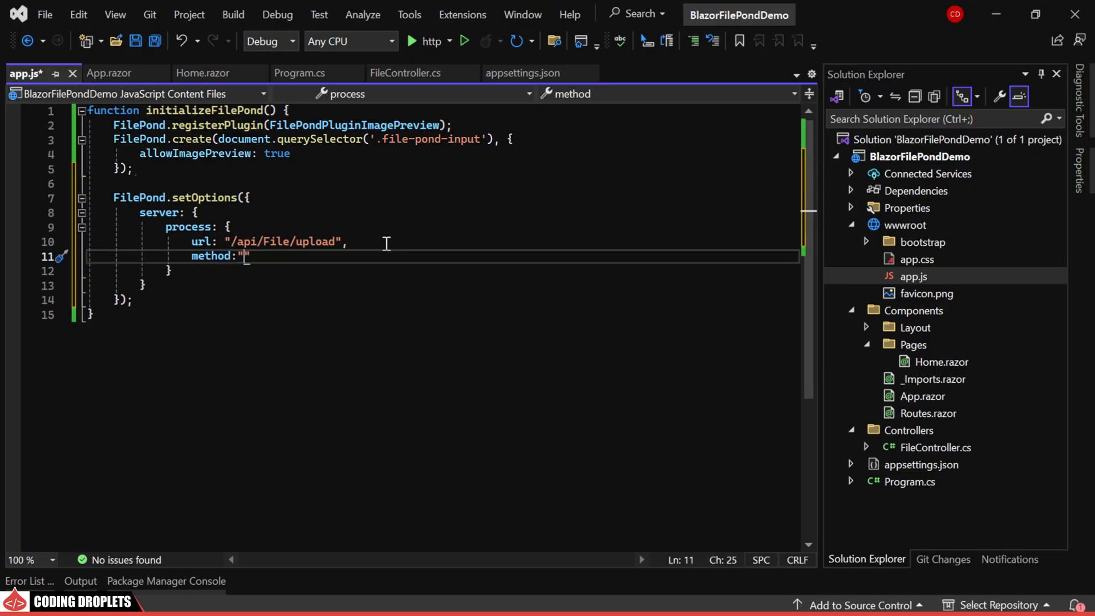
type("POST\",")
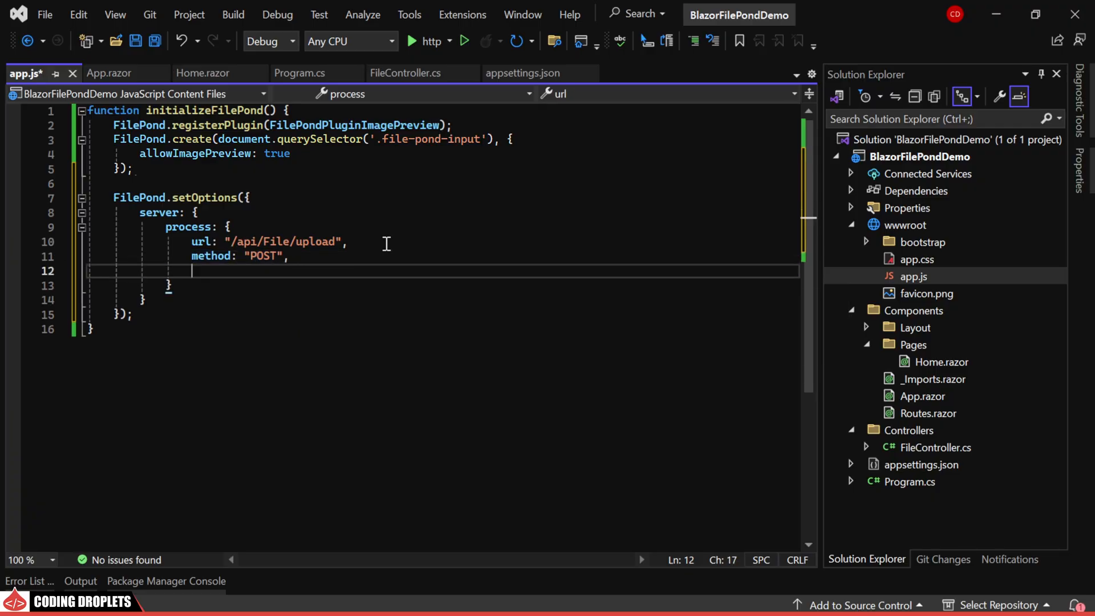
type("withCredentials: false,")
type("headers: {},")
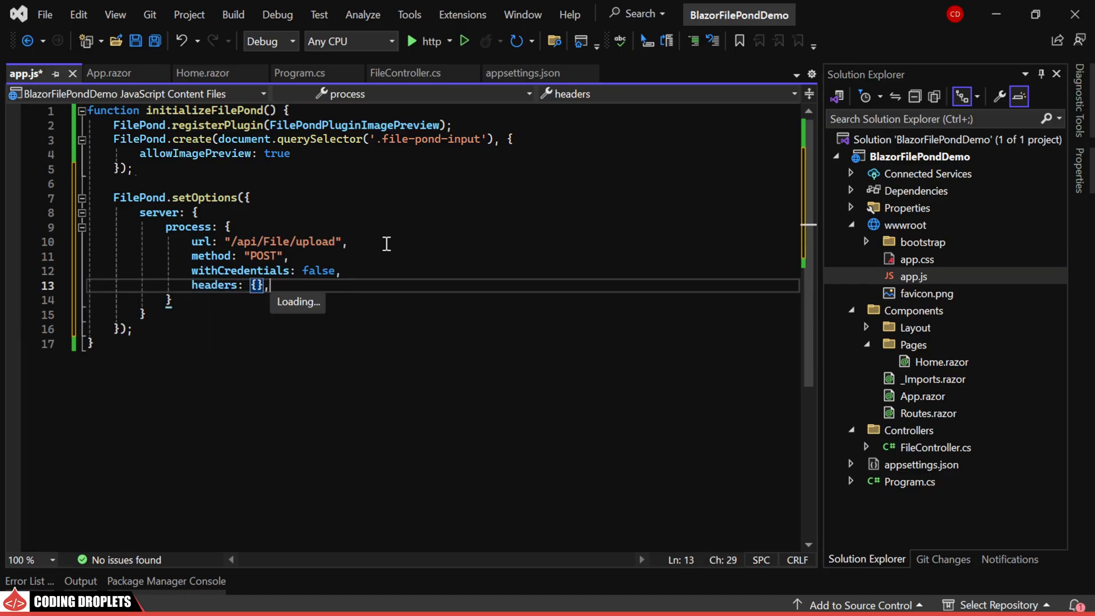
type("timeo")
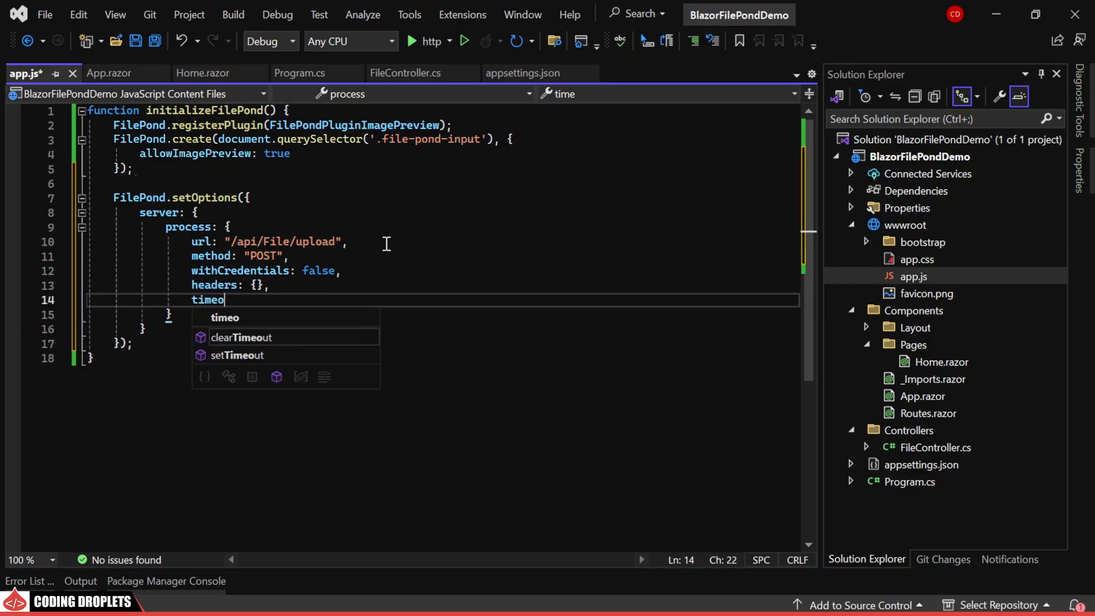
type("ut: 7")
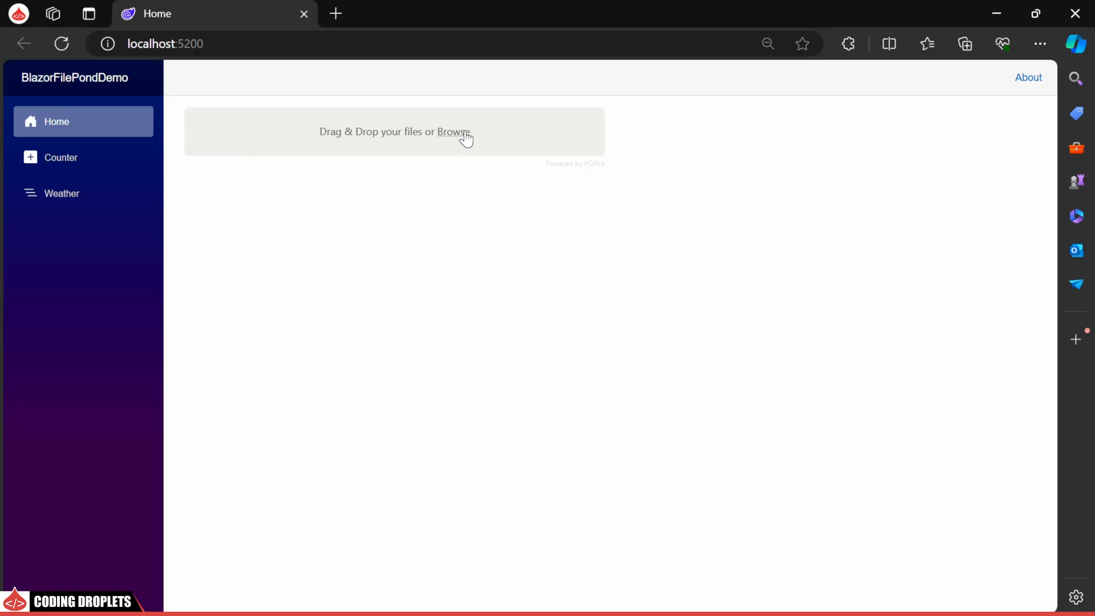
Step: Upload images 1–4 from Downloads through the FilePond Browse dialog
left_click(454, 132)
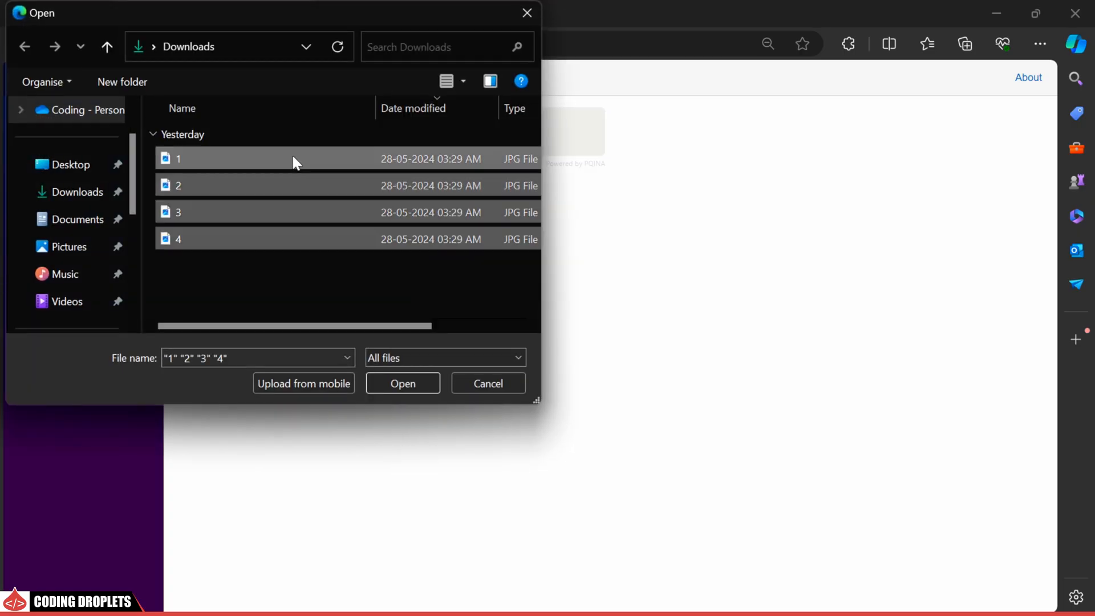
left_click(402, 382)
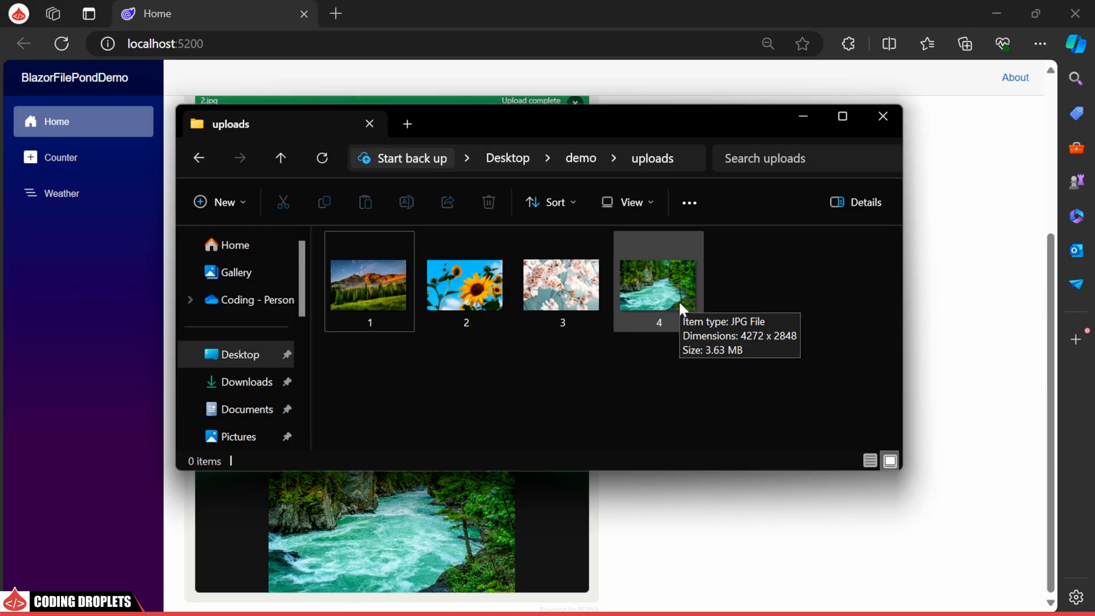
mouse_move(784, 287)
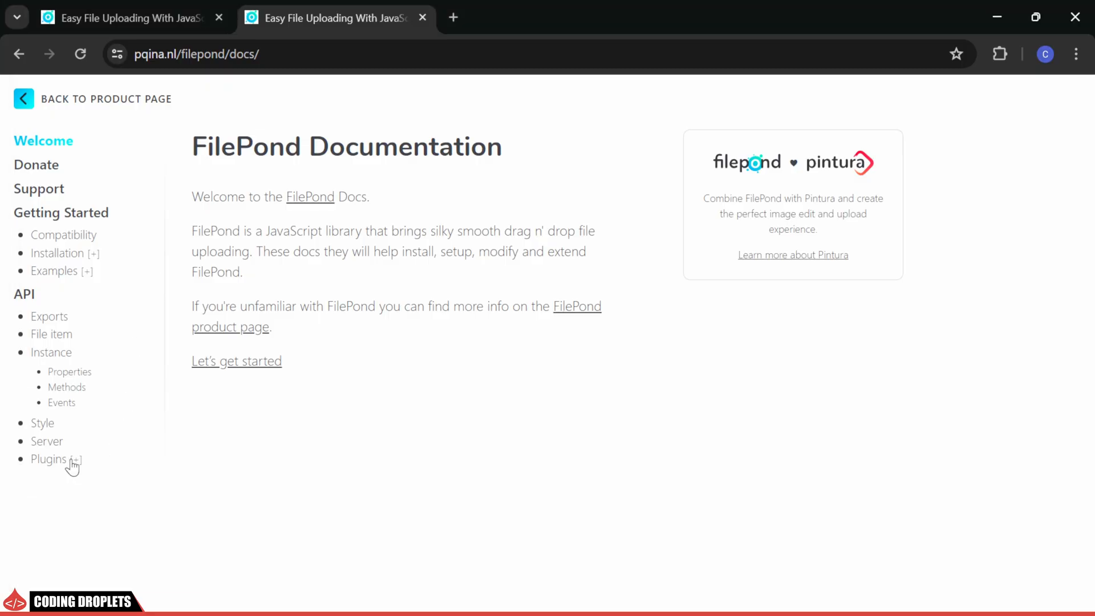
Step: Go from FilePond's plugin list to the File size validation plugin page
left_click(48, 458)
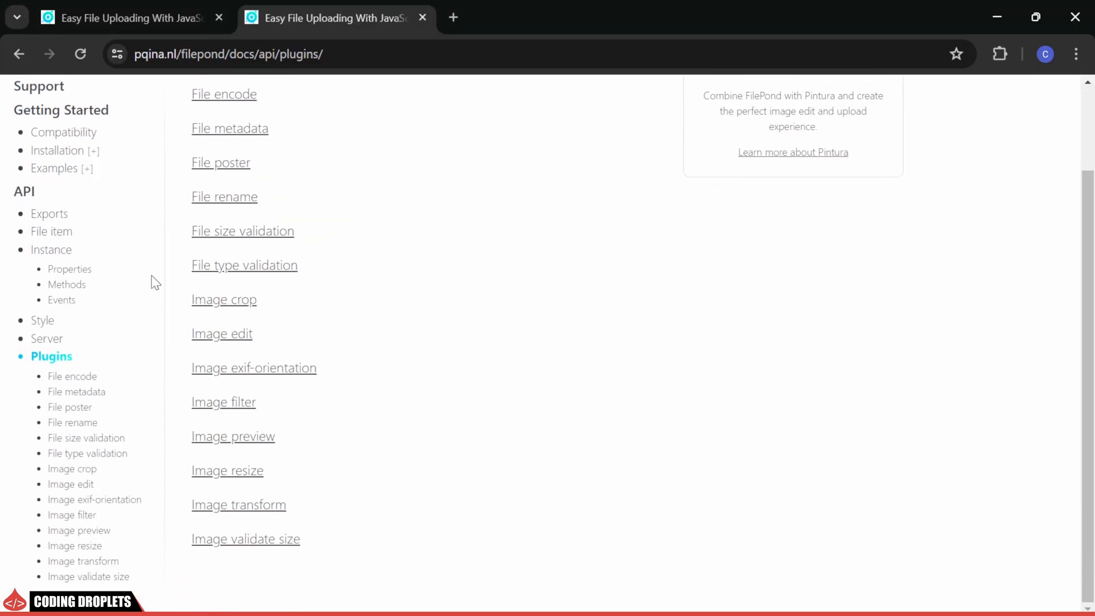
mouse_move(143, 447)
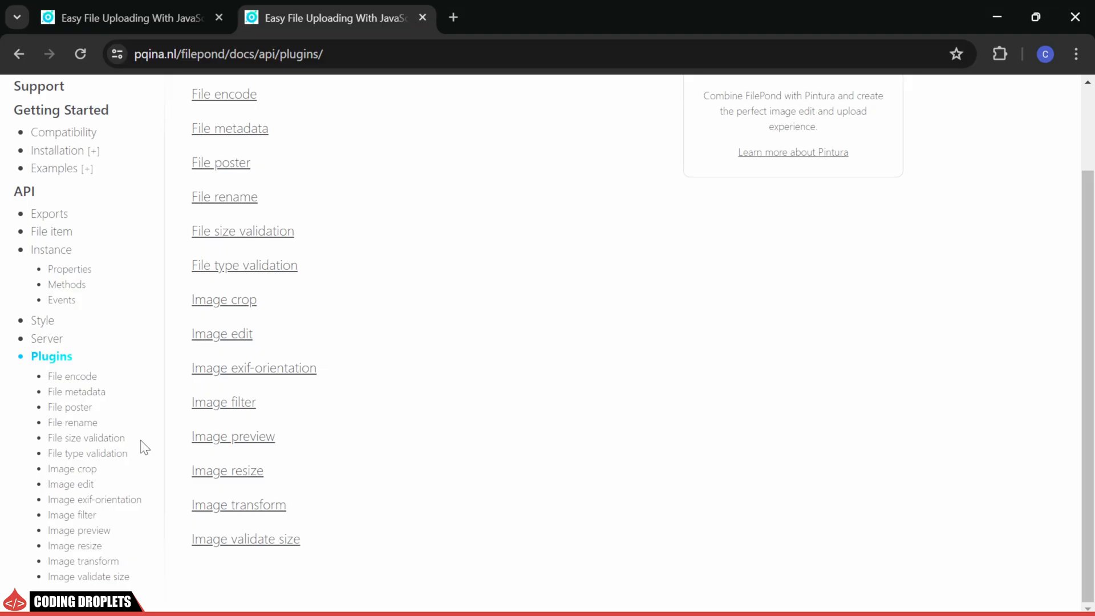
left_click(242, 230)
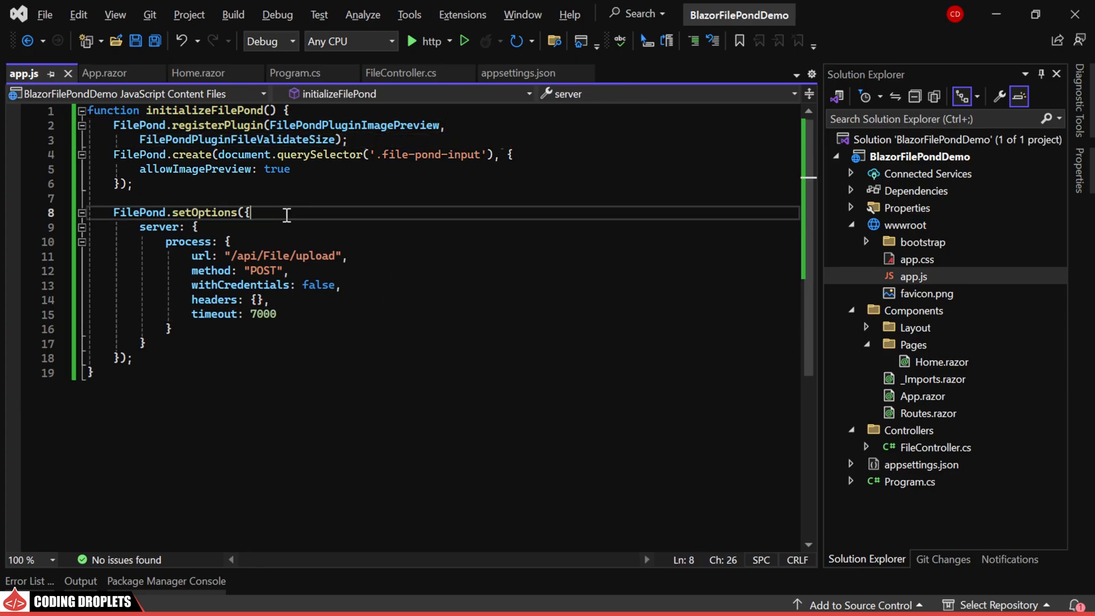
Step: Add allowFileSizeValidation: true and maxFileSize: '1MB' to FilePond.setOptions in app.js
type("allowFileSizeValidation:")
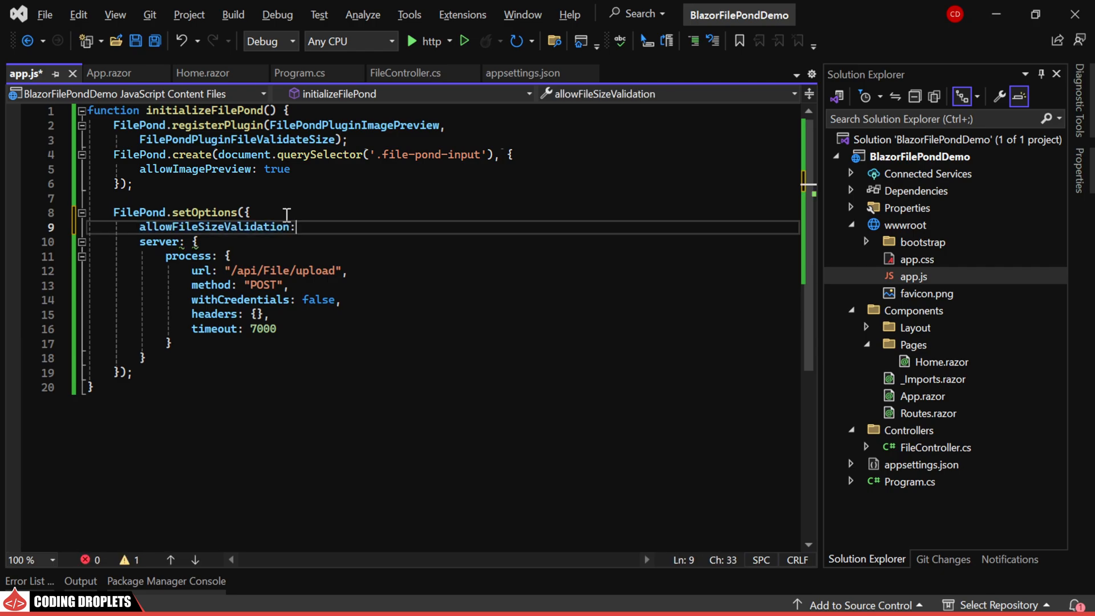
type("true,")
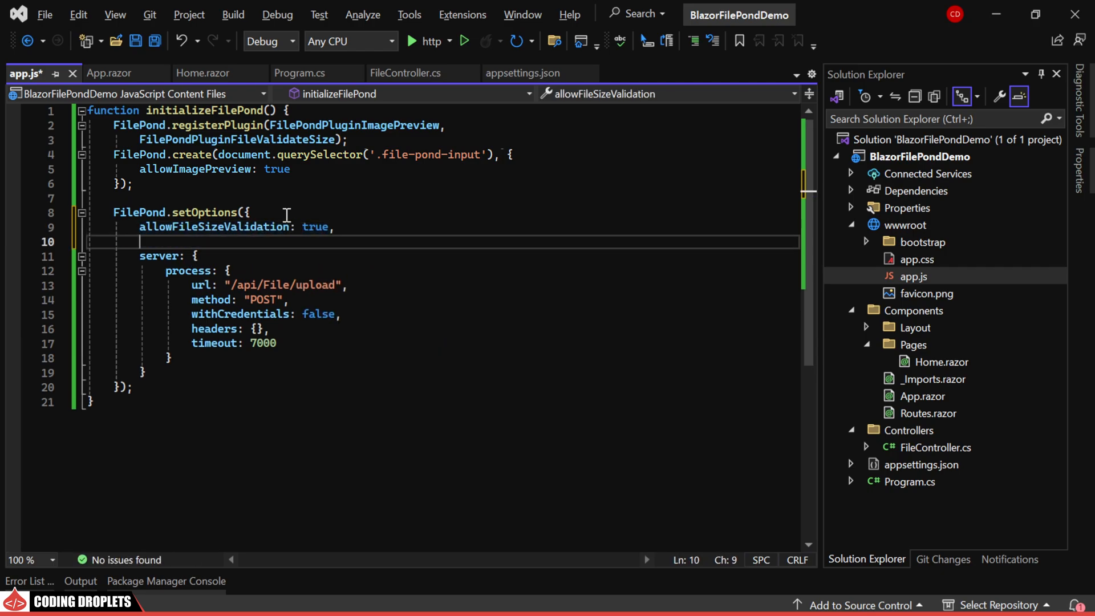
type("maxFileSize")
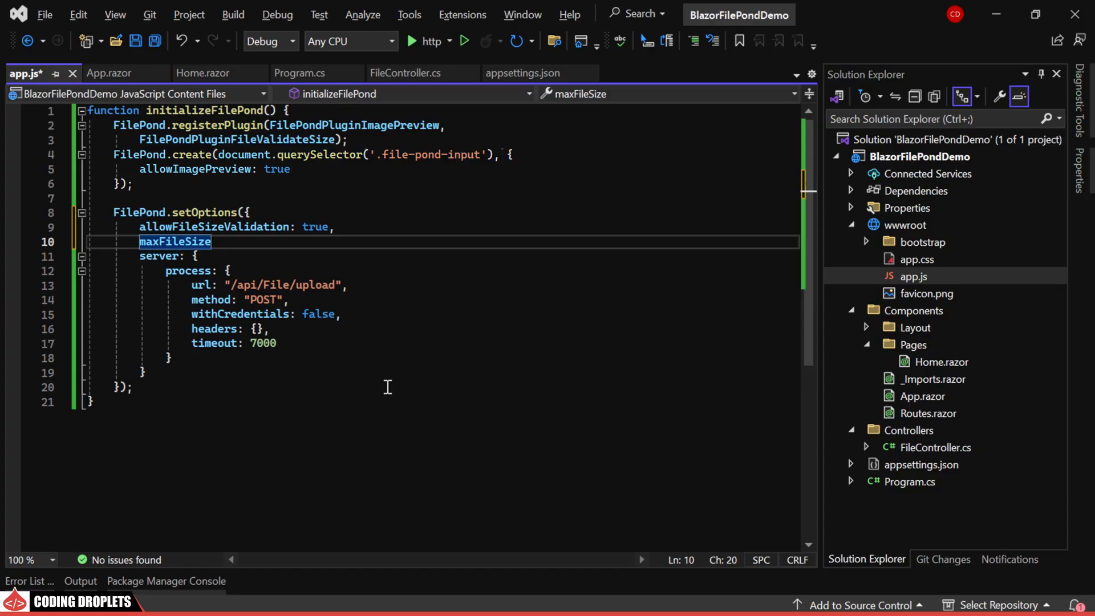
type(": '1'")
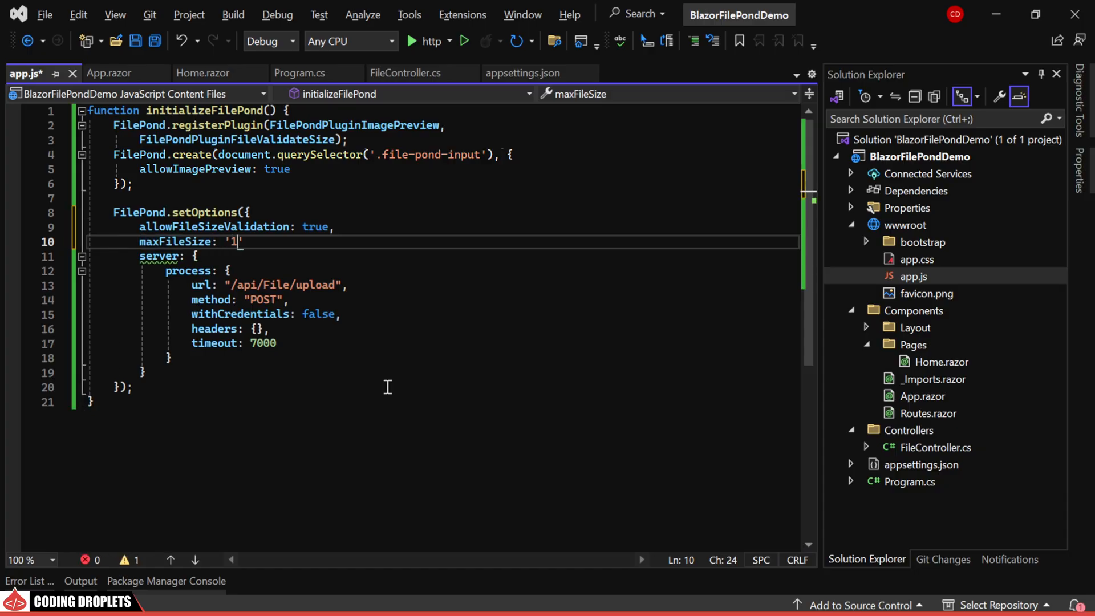
type("MB")
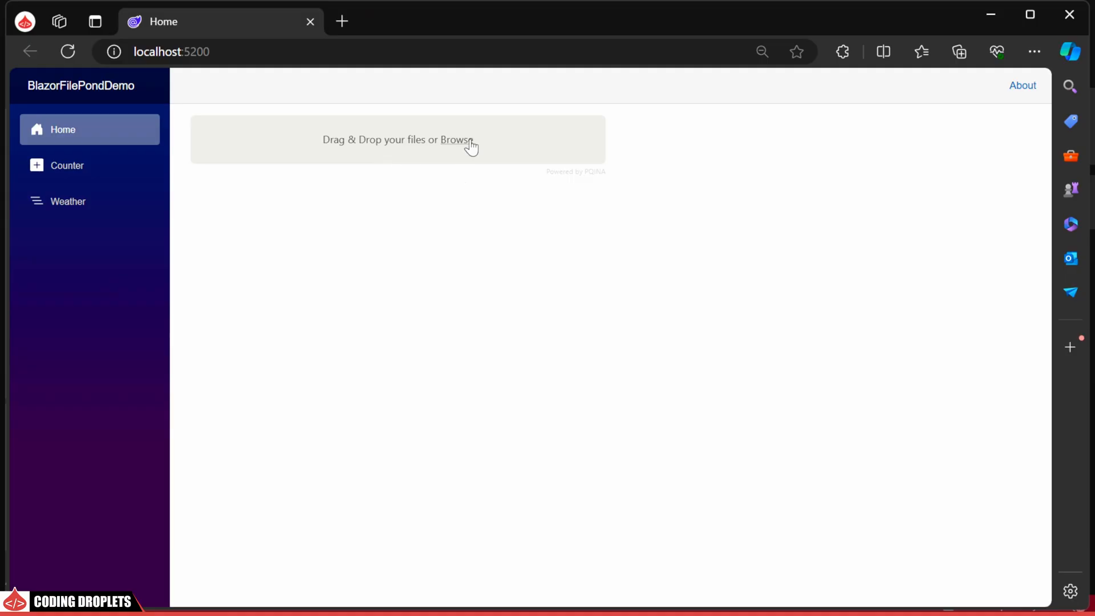
Step: Pick images 1–4 in FilePond's Browse dialog to test the 1MB size limit
left_click(456, 140)
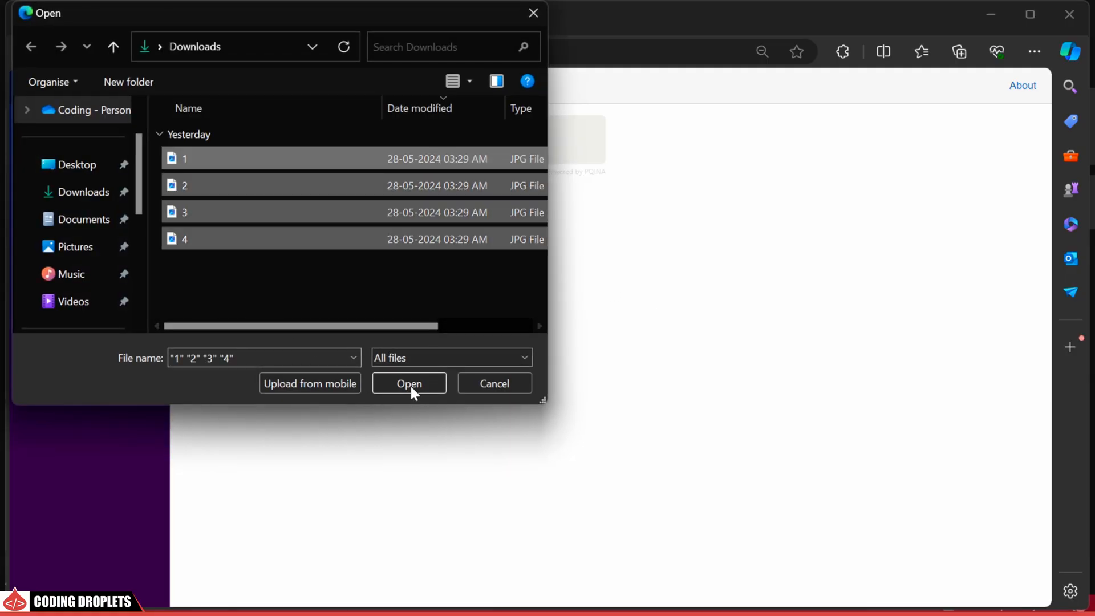
left_click(408, 383)
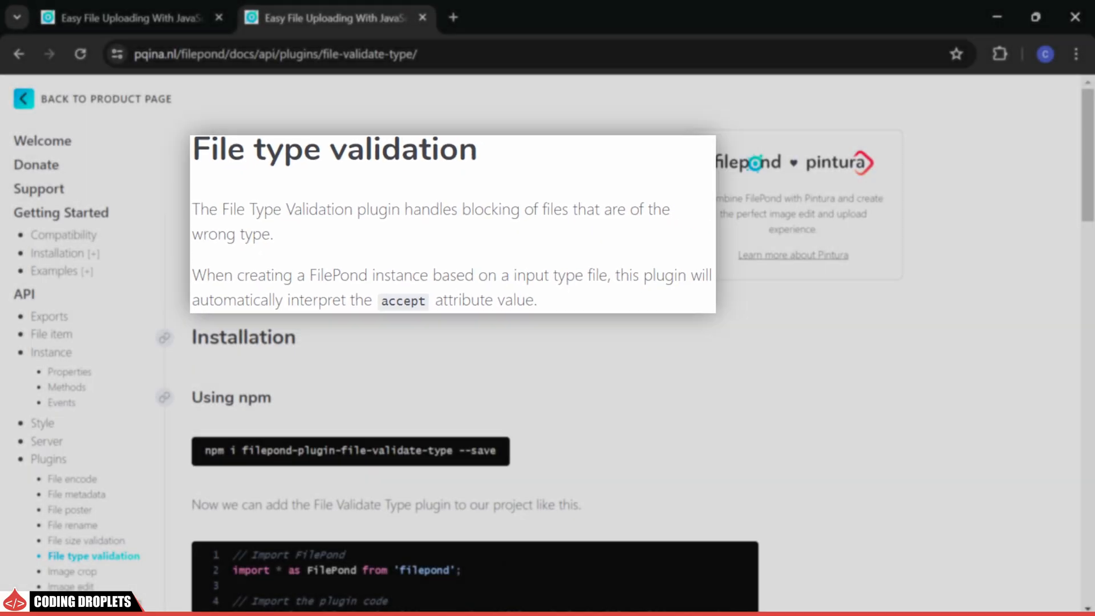
scroll("down", 3)
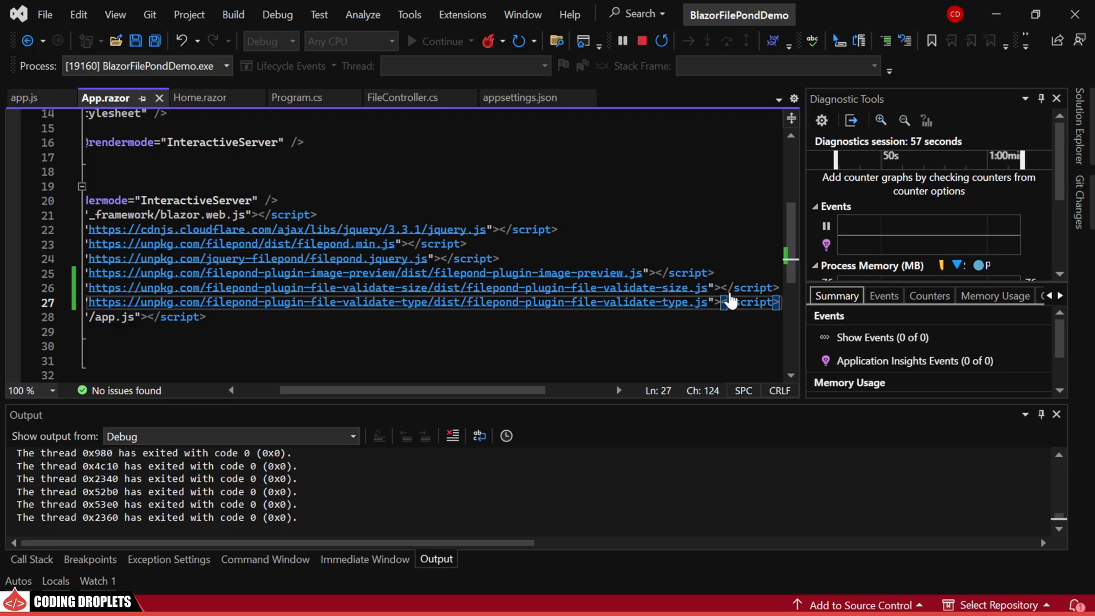
Step: In app.js, register FilePondPluginFileValidateType and add allowFileTypeValidation: true plus acceptedFileTypes
left_click(24, 97)
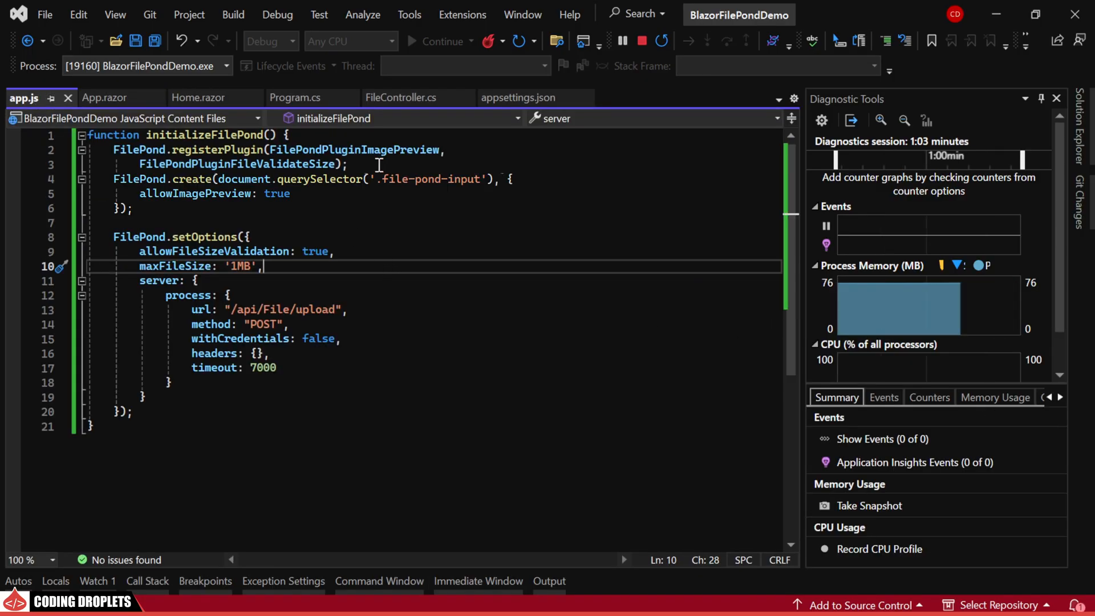
type("FilePondPluginFileValidateType);")
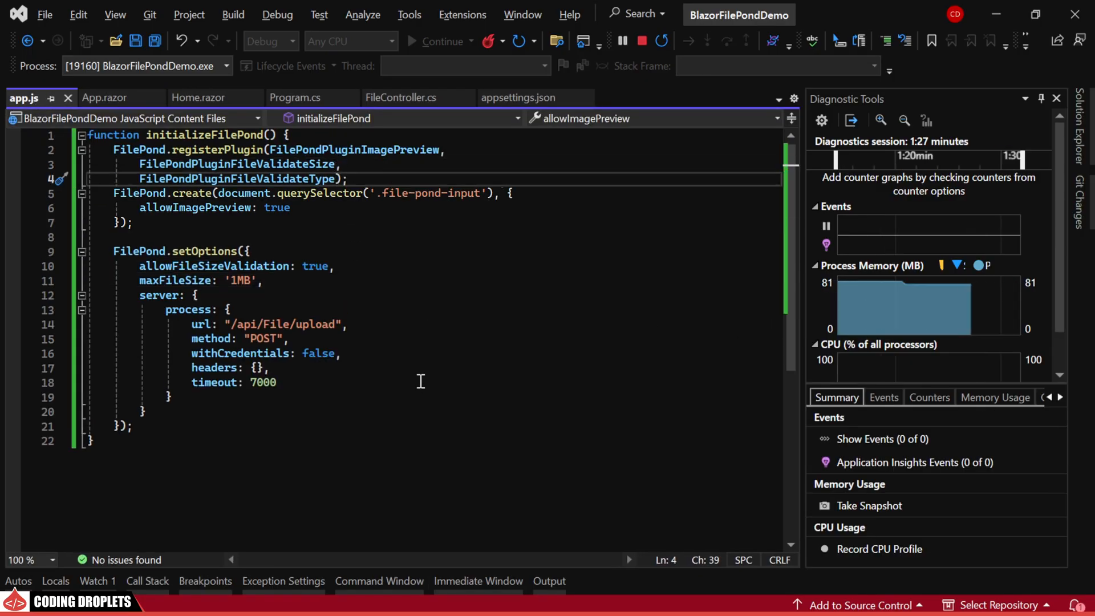
key("enter")
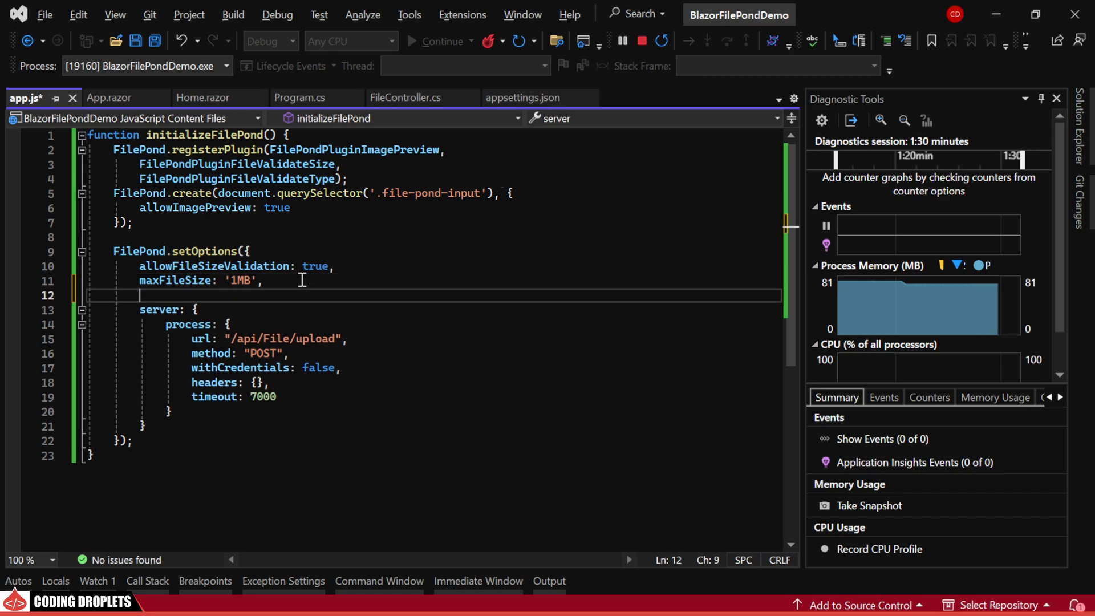
type("allowFileTypeValidation: true")
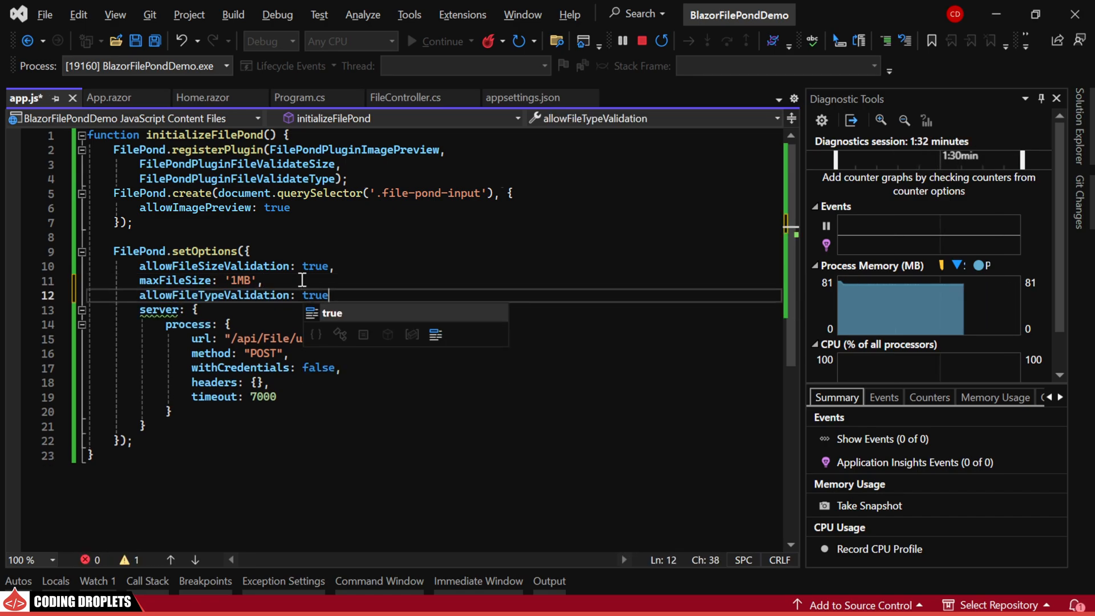
type("acceptedFileTypes:")
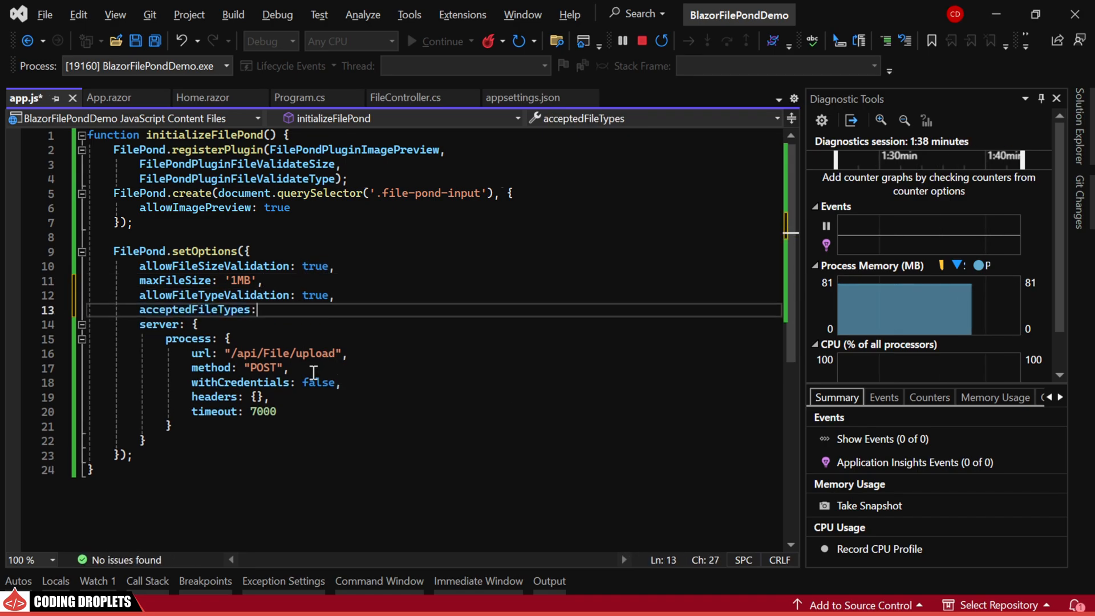
type("[")
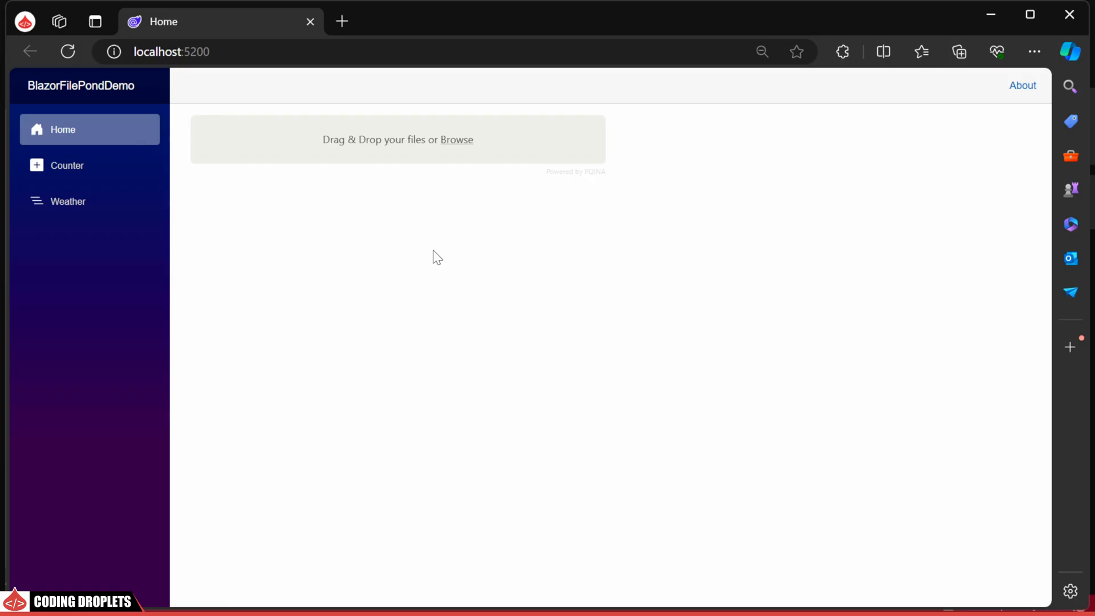
Step: Check that the Open dialog's type filter offers Custom files, then close it
left_click(457, 140)
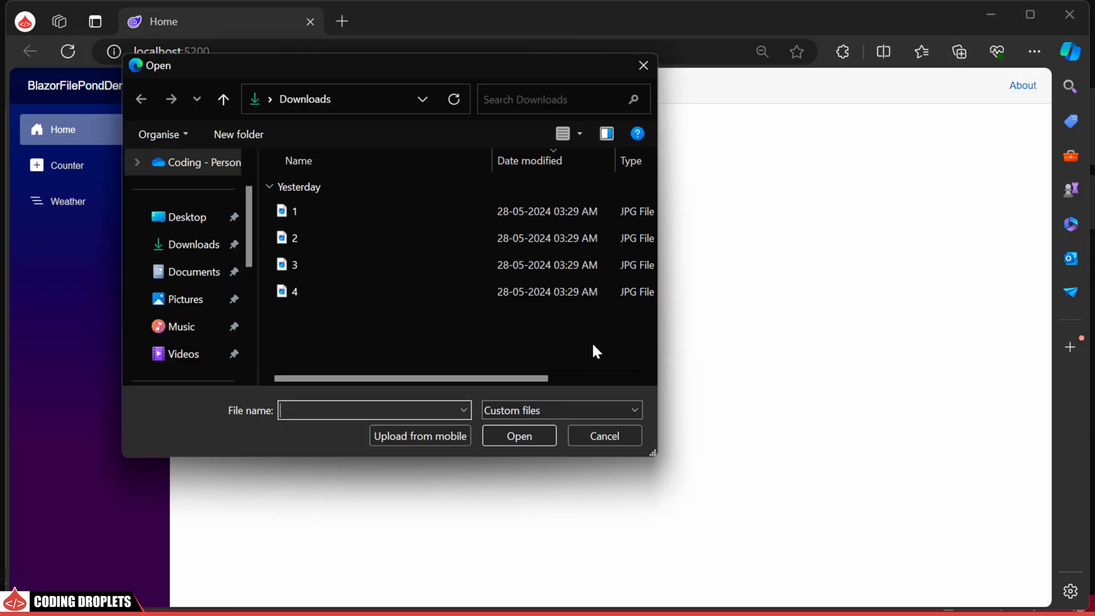
left_click(560, 410)
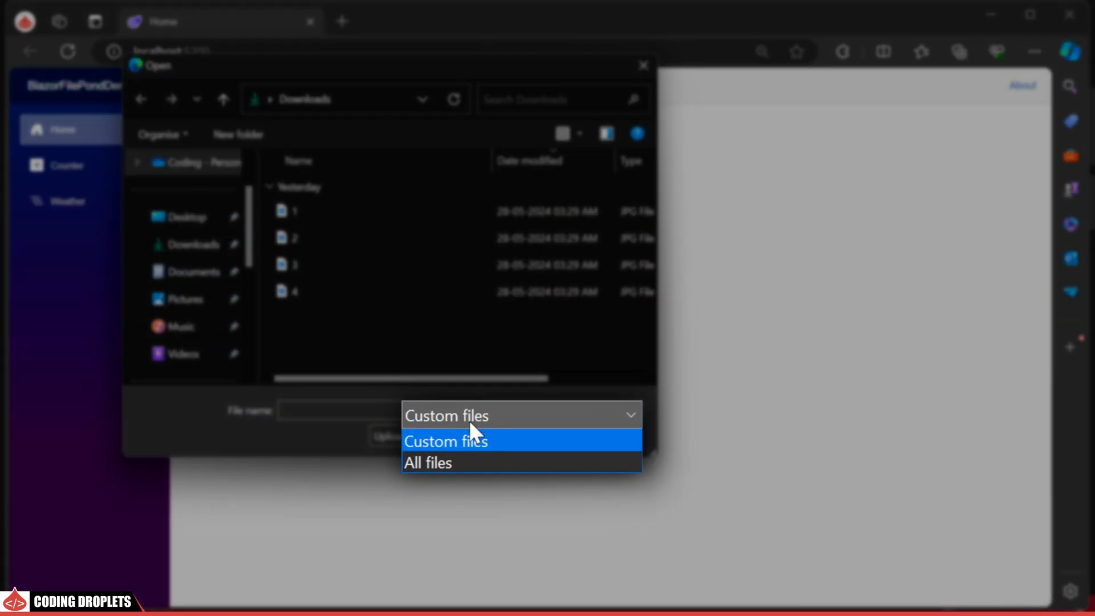
left_click(446, 441)
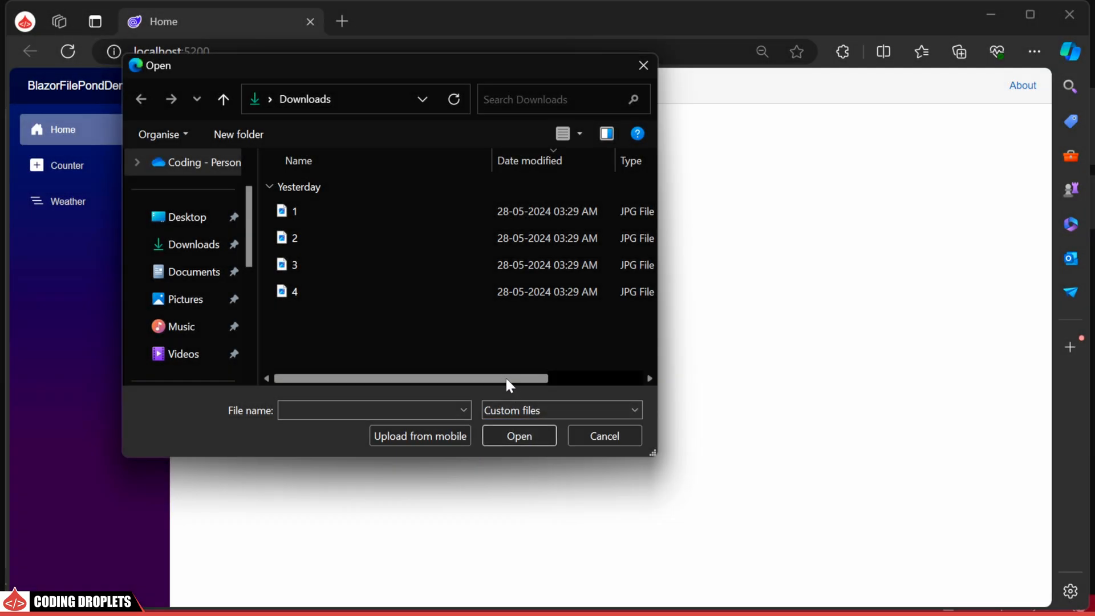
mouse_move(429, 388)
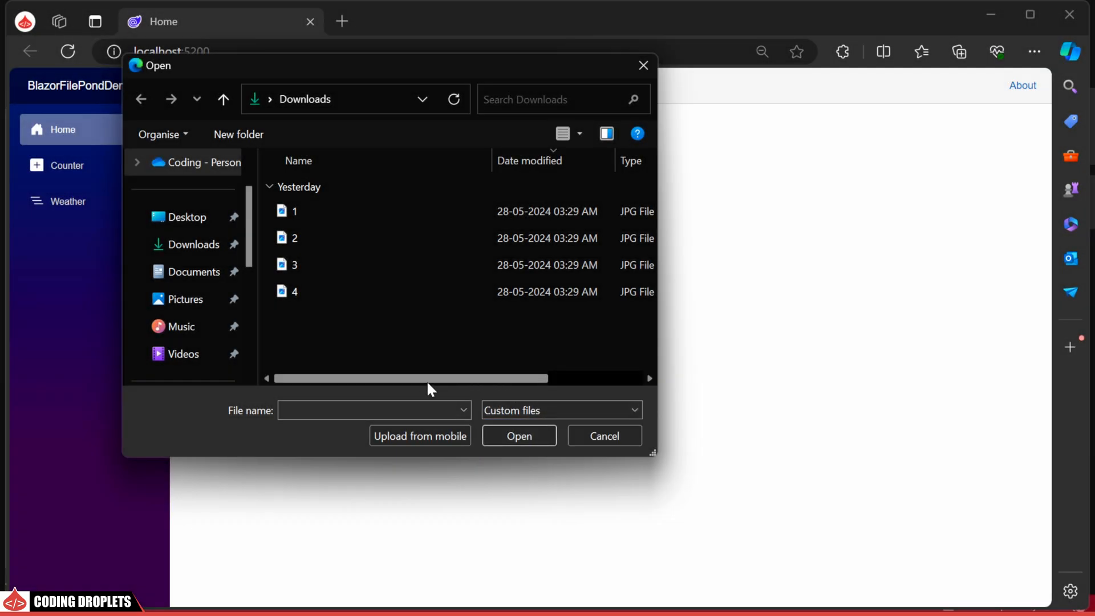
left_click(602, 435)
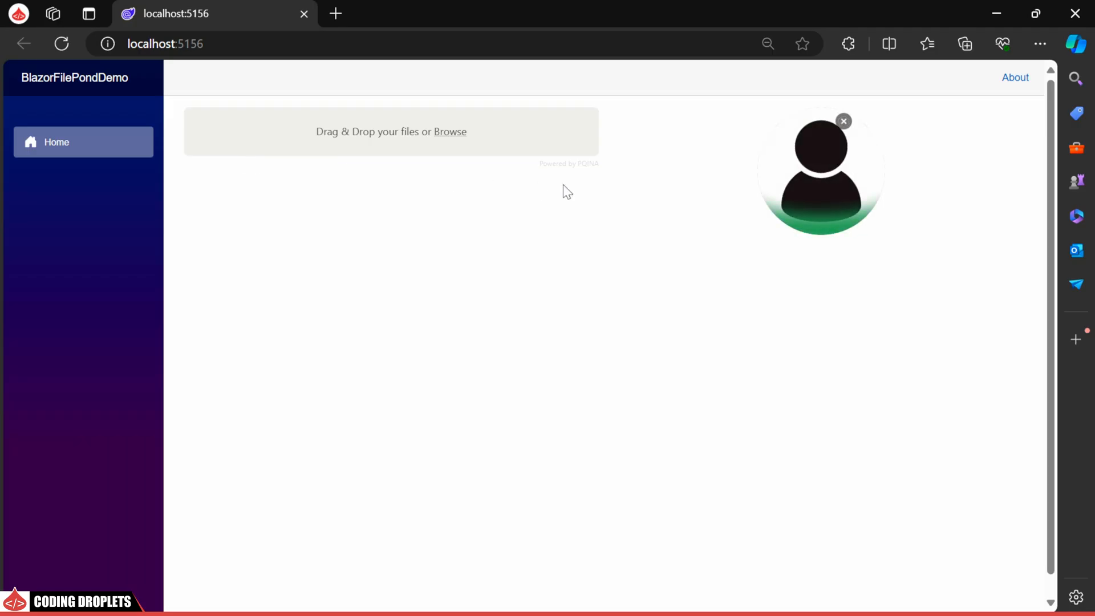
mouse_move(623, 276)
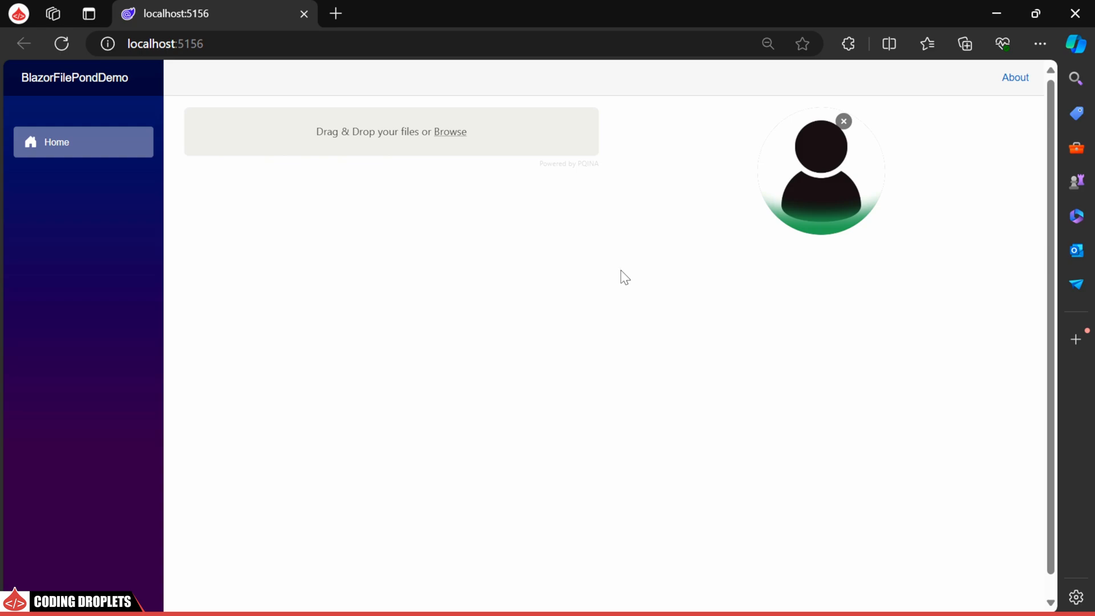